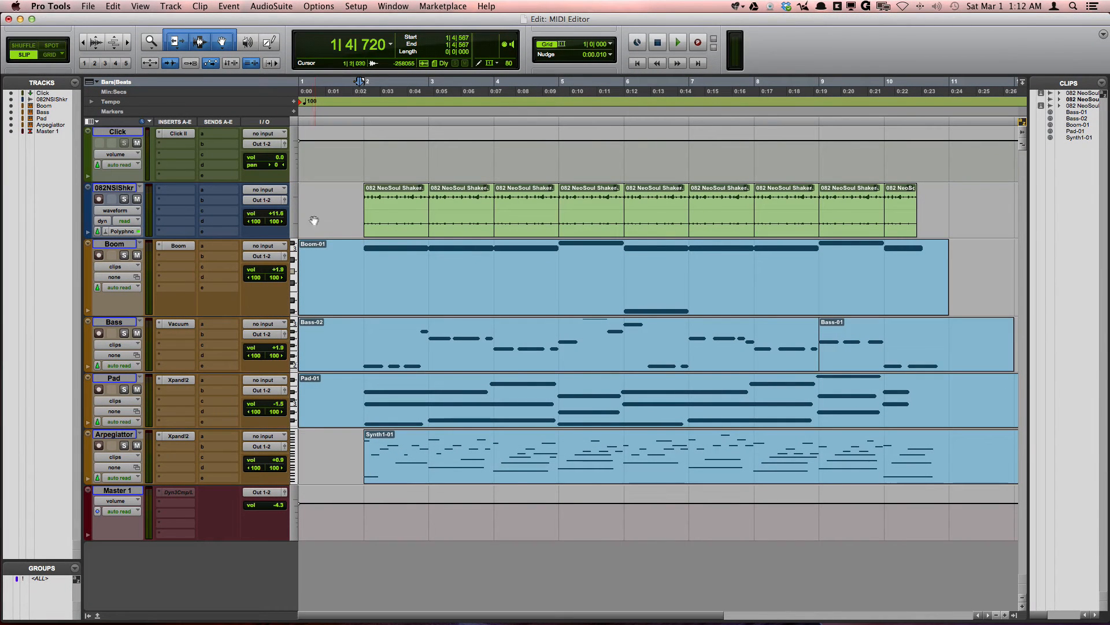
Step: Cycle the Boom track view through velocity and notes, then back to clips
click(115, 266)
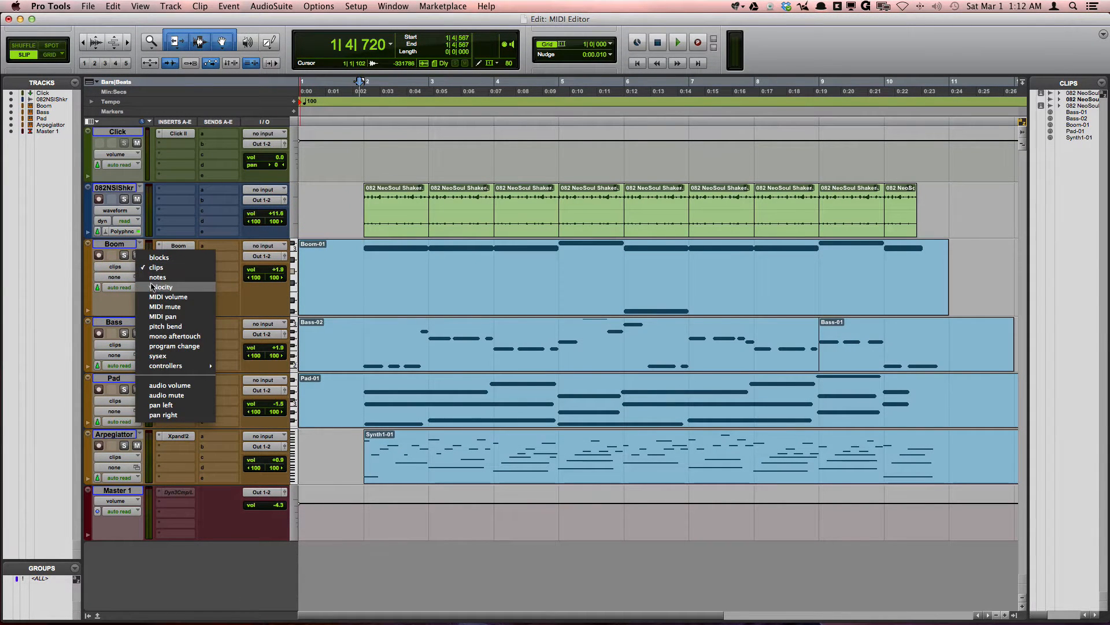
click(163, 287)
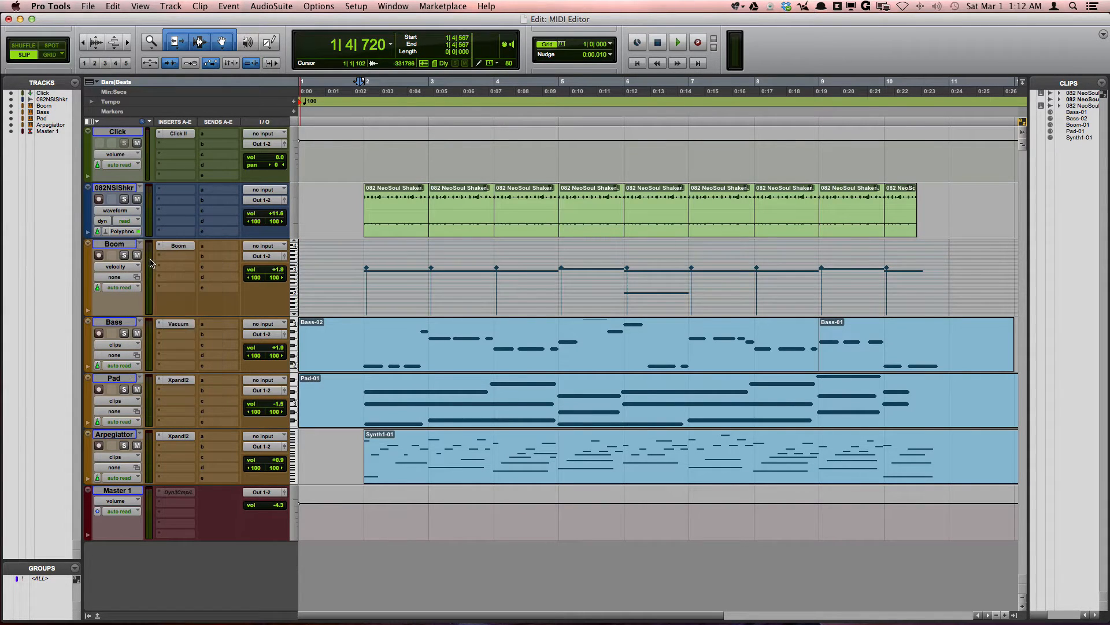
click(115, 266)
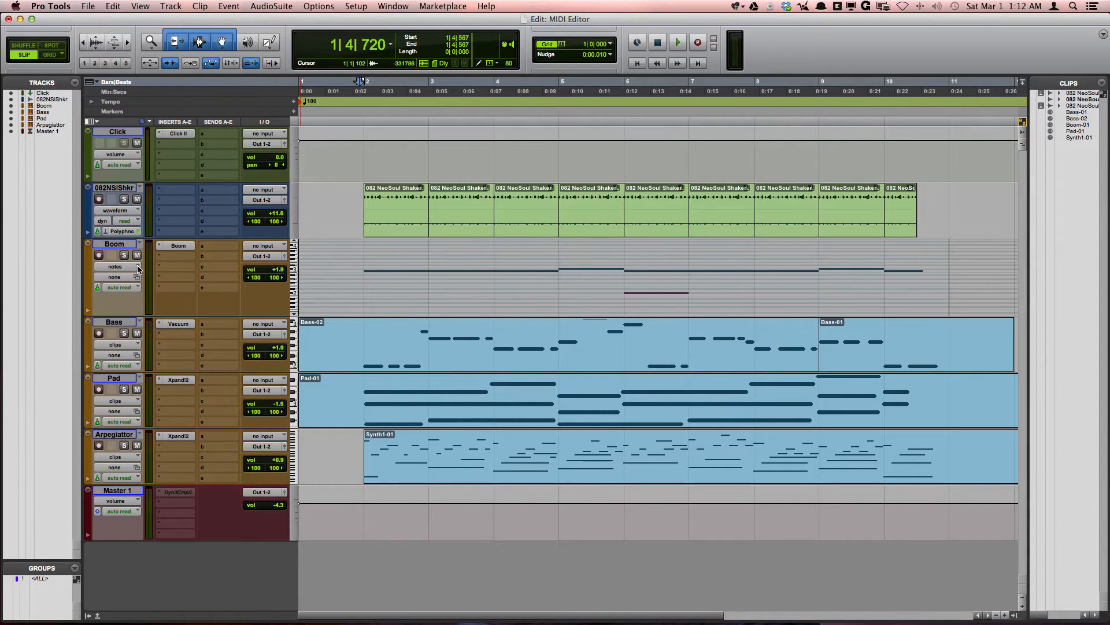
click(117, 266)
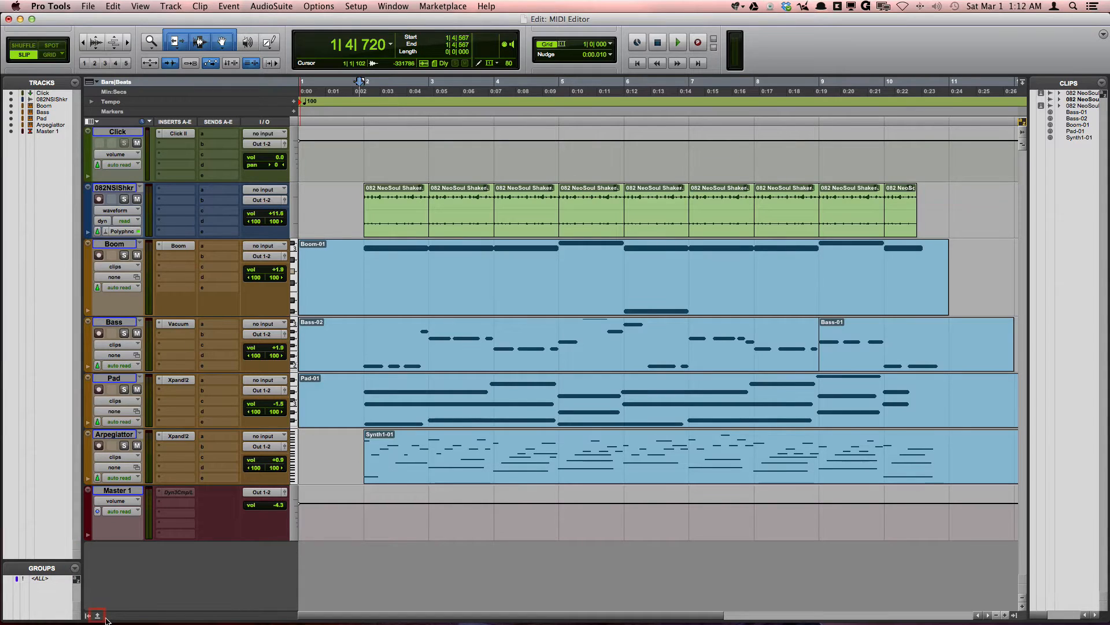
Step: Show the docked MIDI editor beneath the tracks, then close it again
click(97, 615)
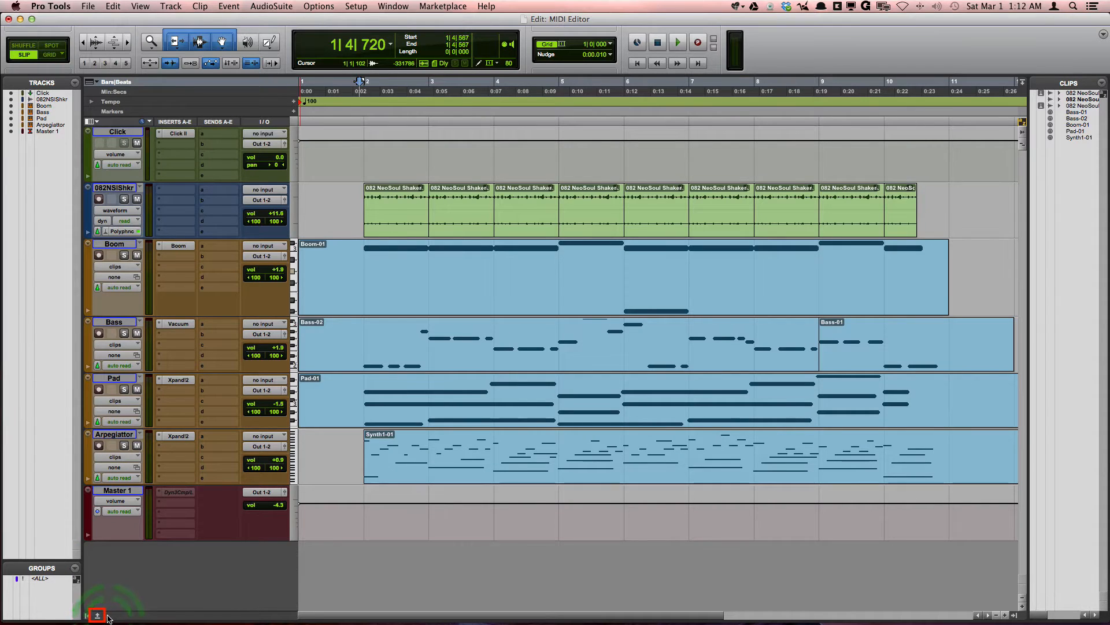
click(96, 614)
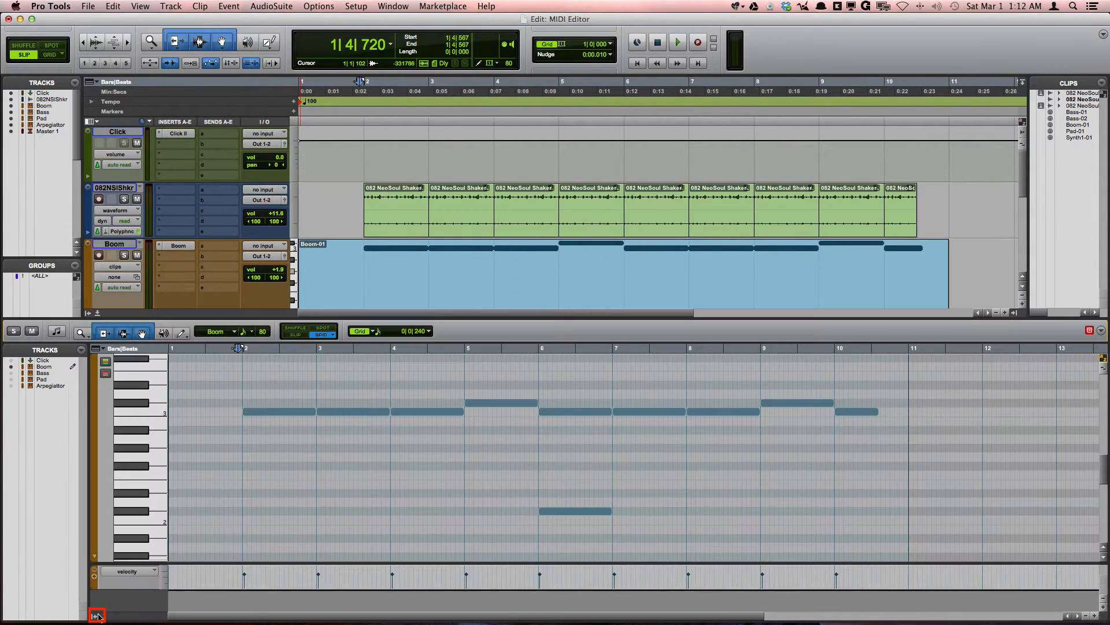
click(97, 614)
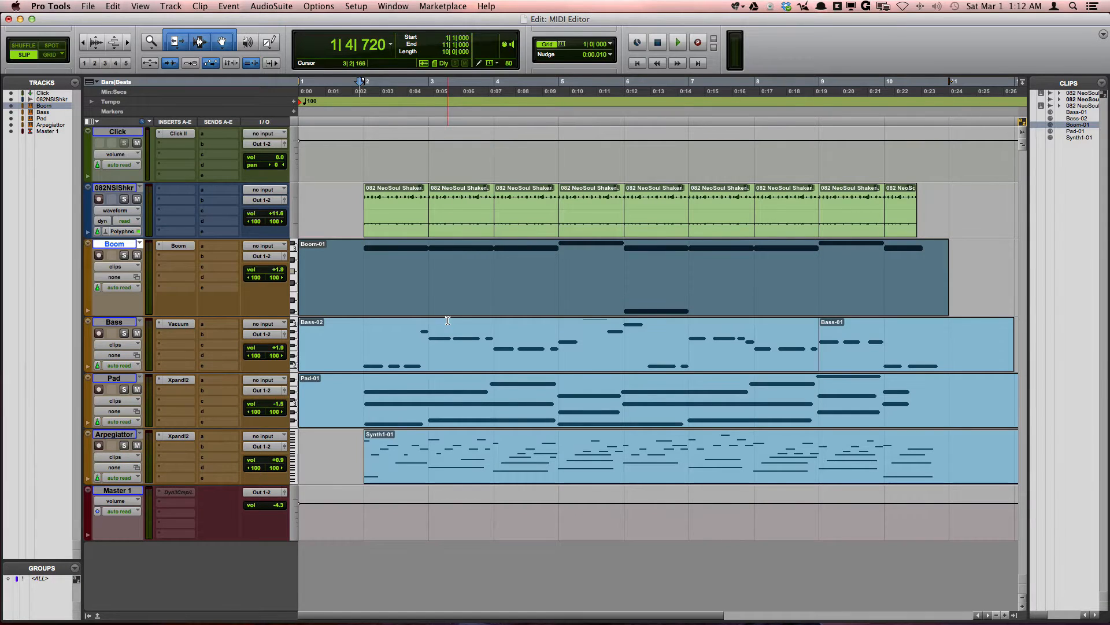
Step: Select the Boom-01 clip and bring up a separate MIDI Editor window from the Window menu
click(431, 276)
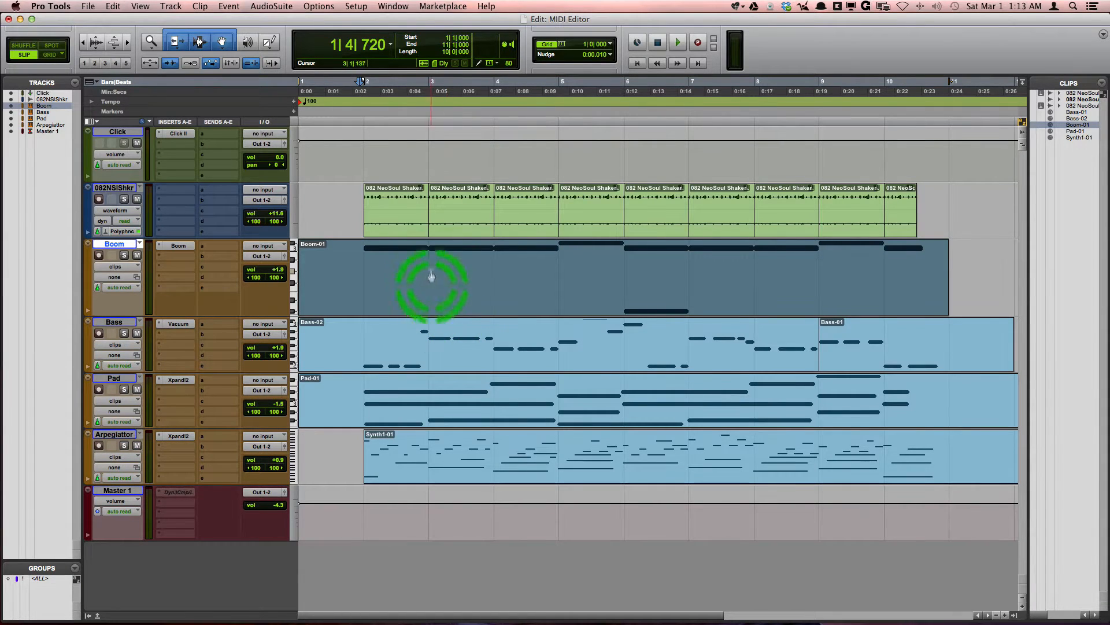
click(393, 6)
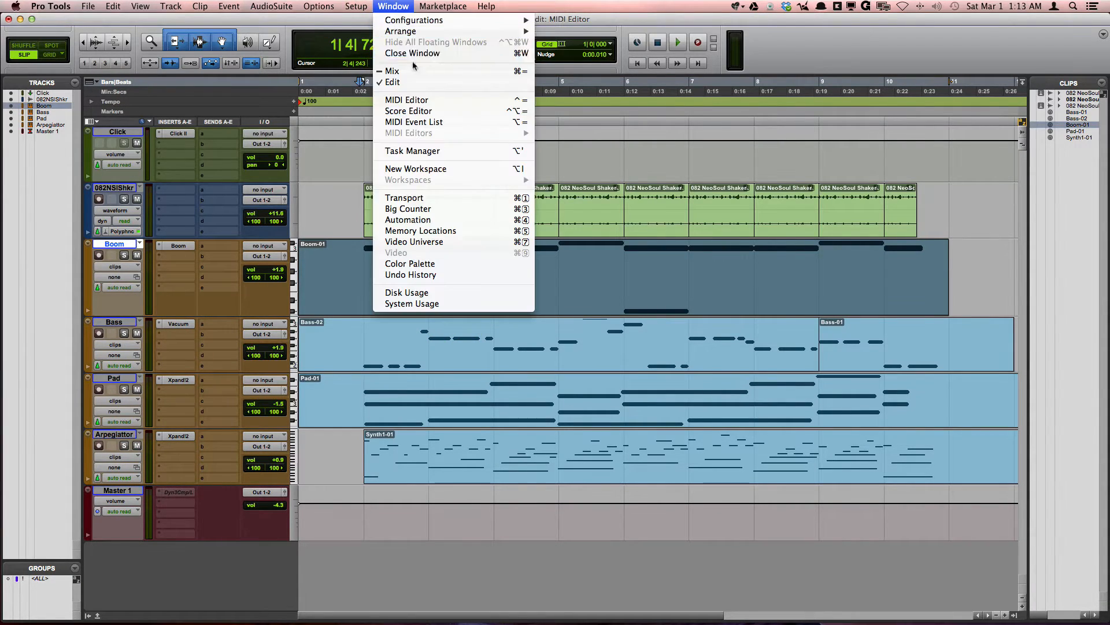
click(406, 99)
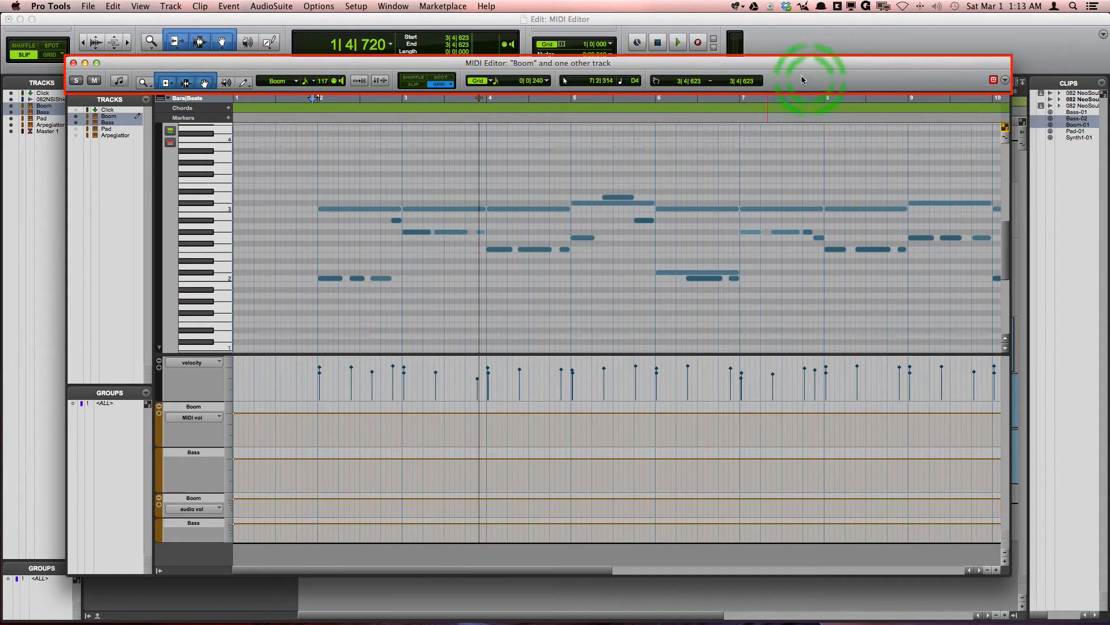
Step: Review the MIDI Editor toolbar display options and leave all three enabled
click(1001, 80)
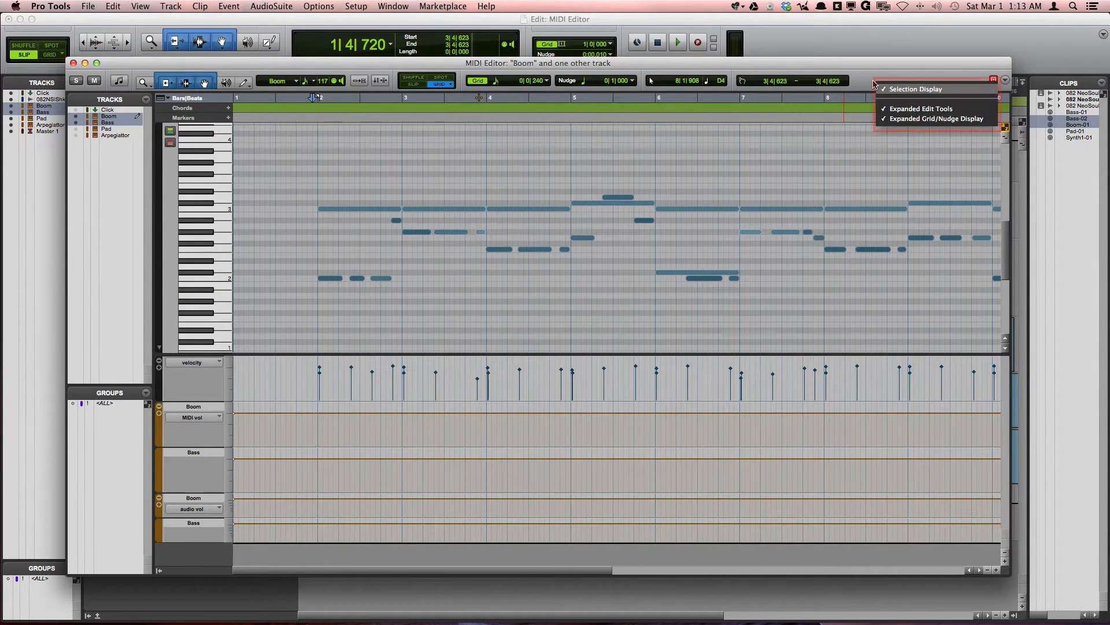
mouse_move(973, 84)
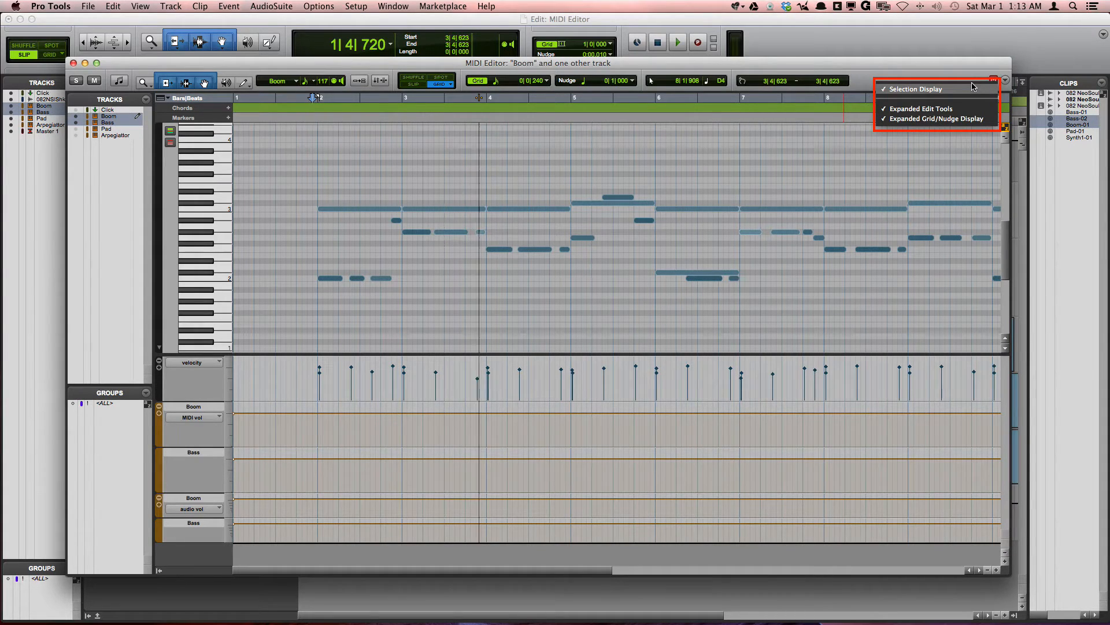
click(916, 89)
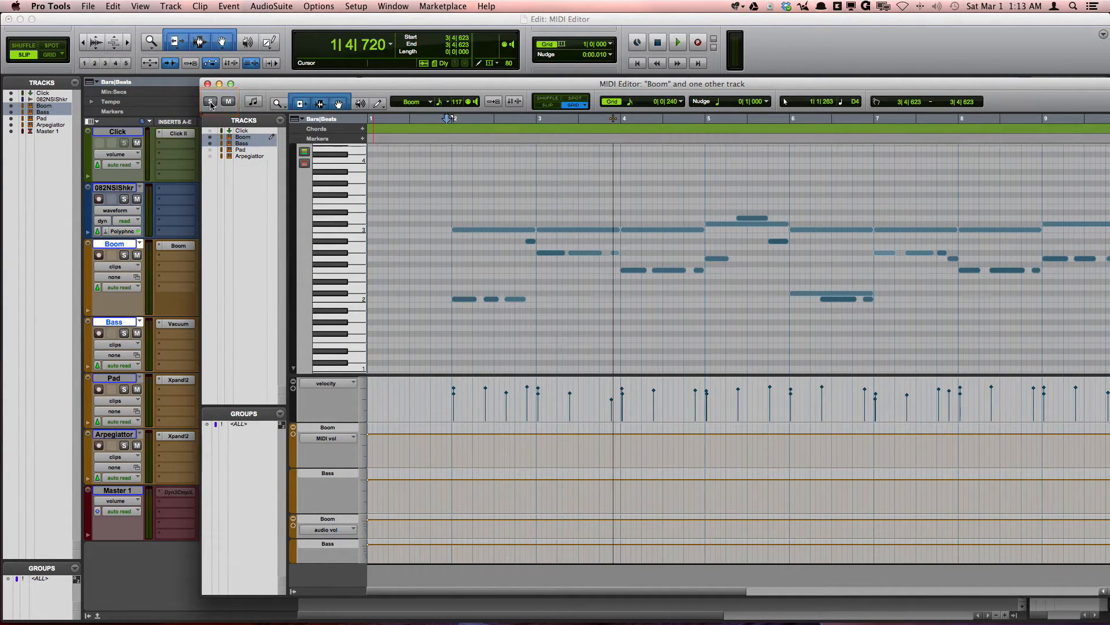
click(211, 102)
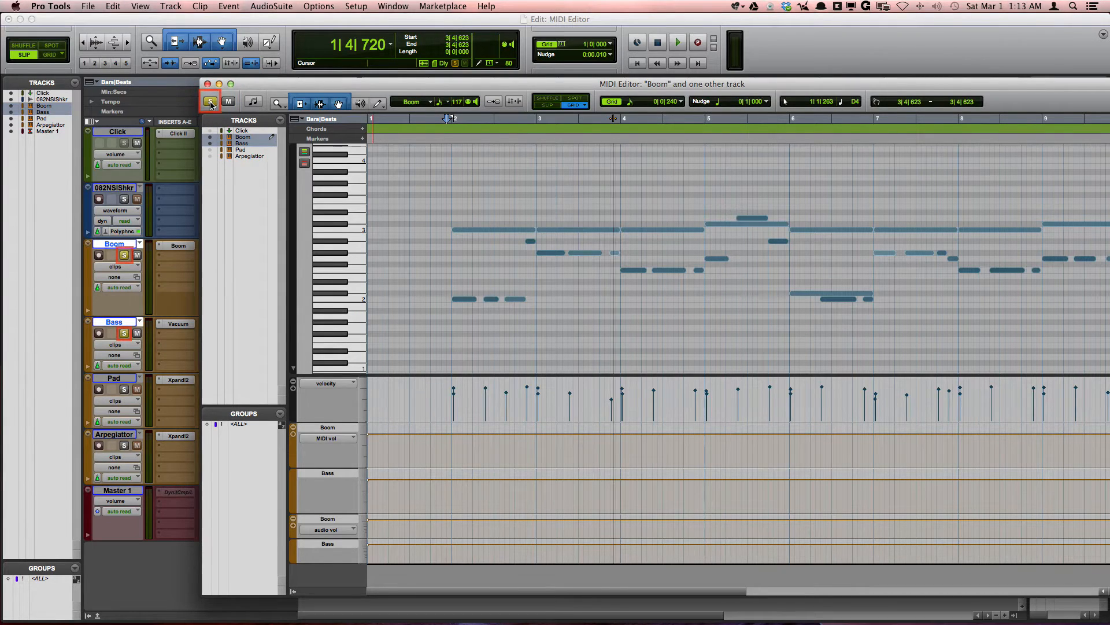
click(210, 100)
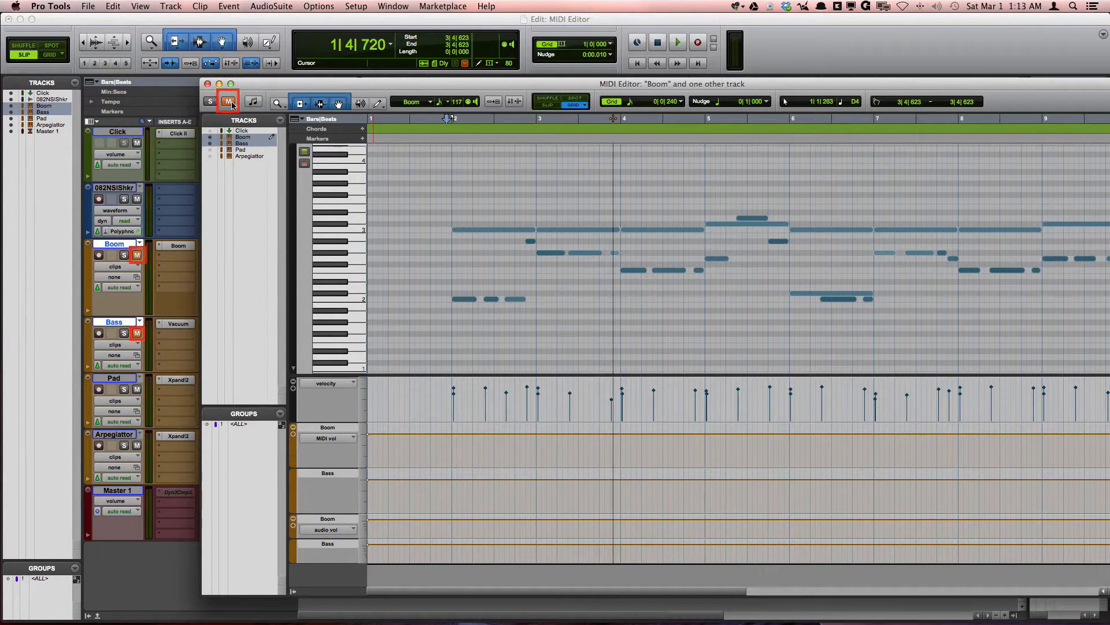
click(229, 101)
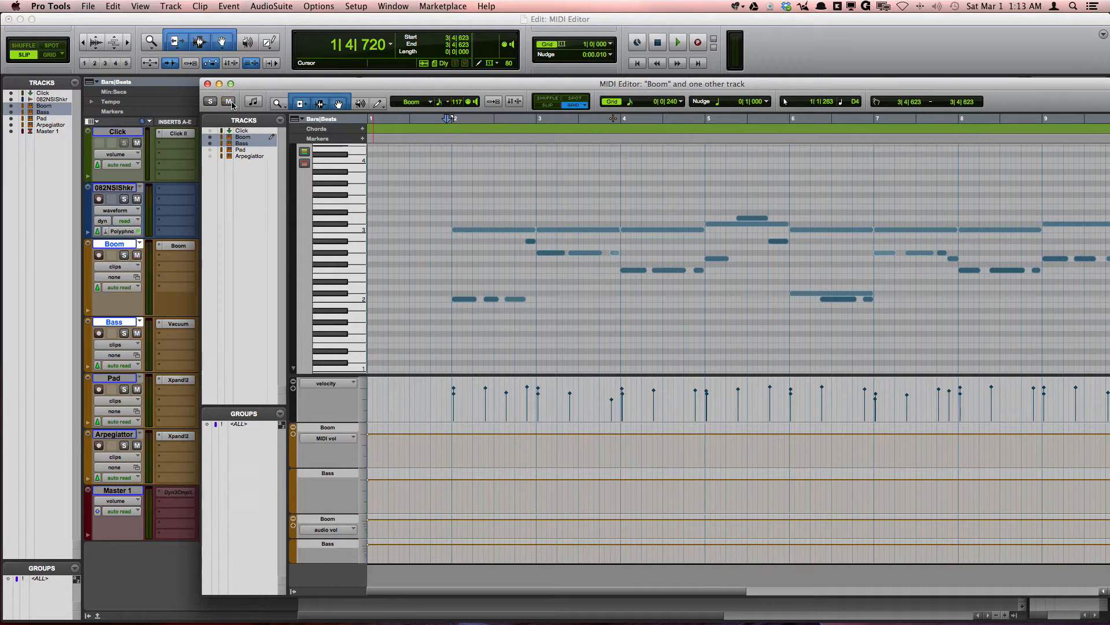
click(229, 102)
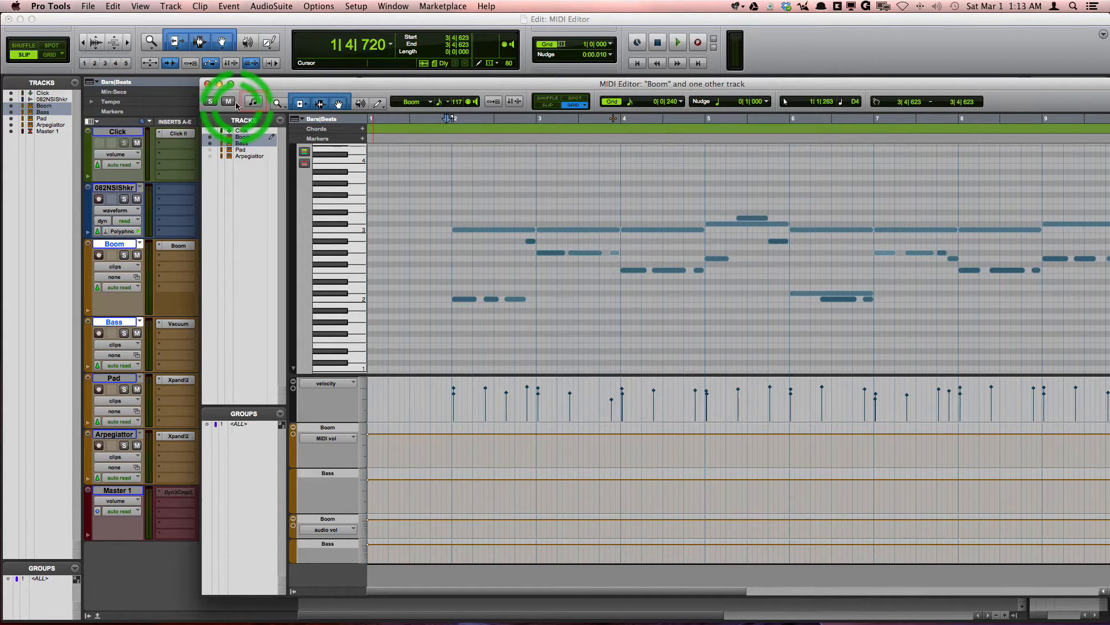
click(253, 102)
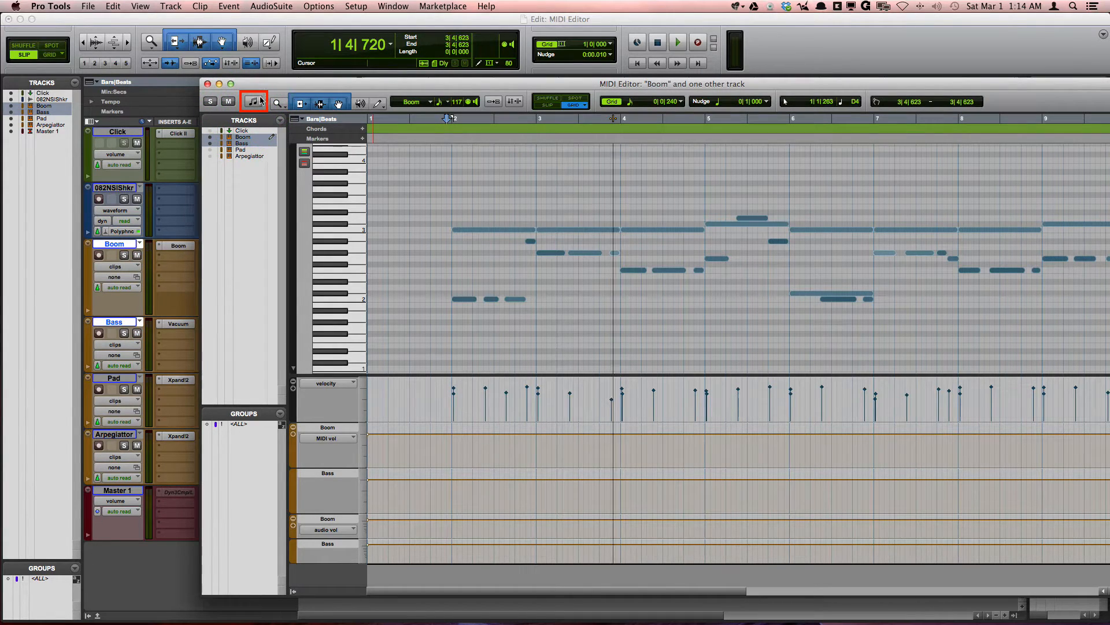
click(253, 102)
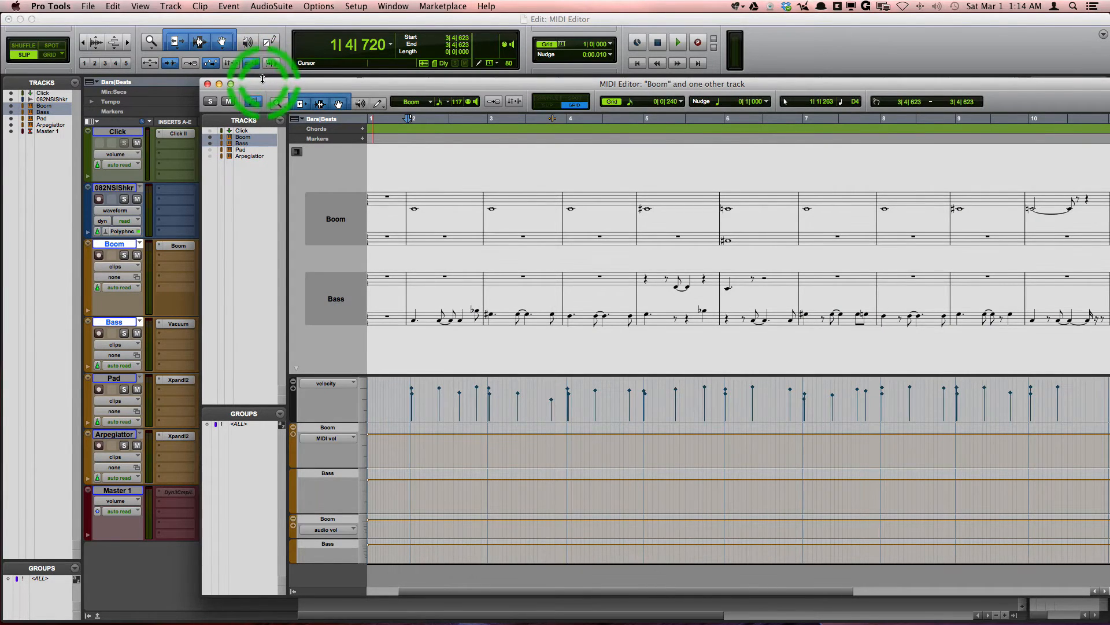
click(164, 102)
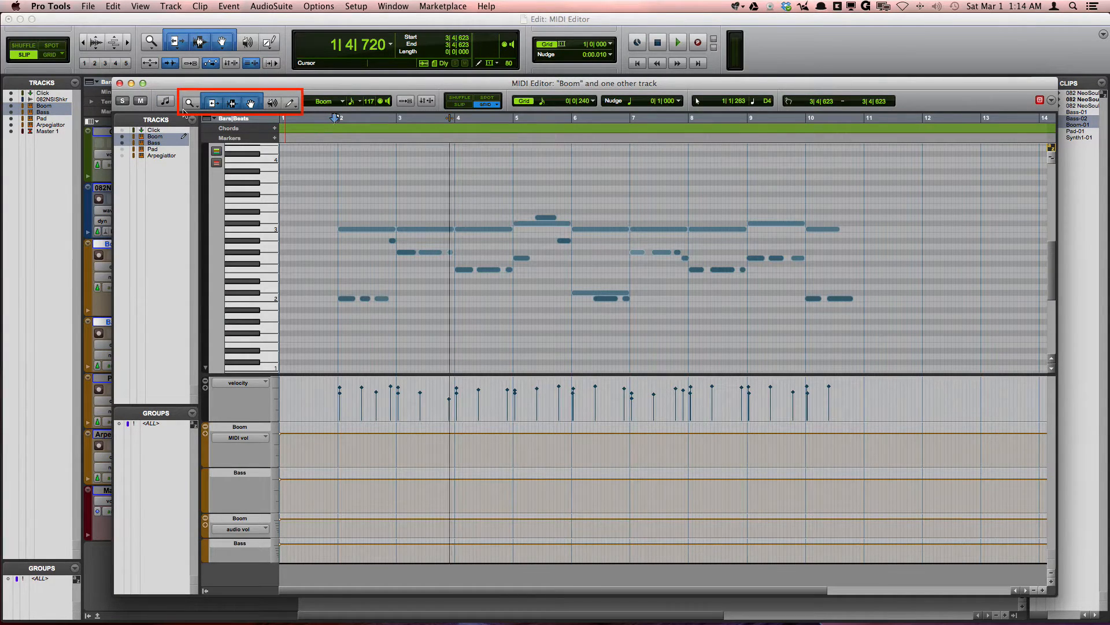
click(211, 102)
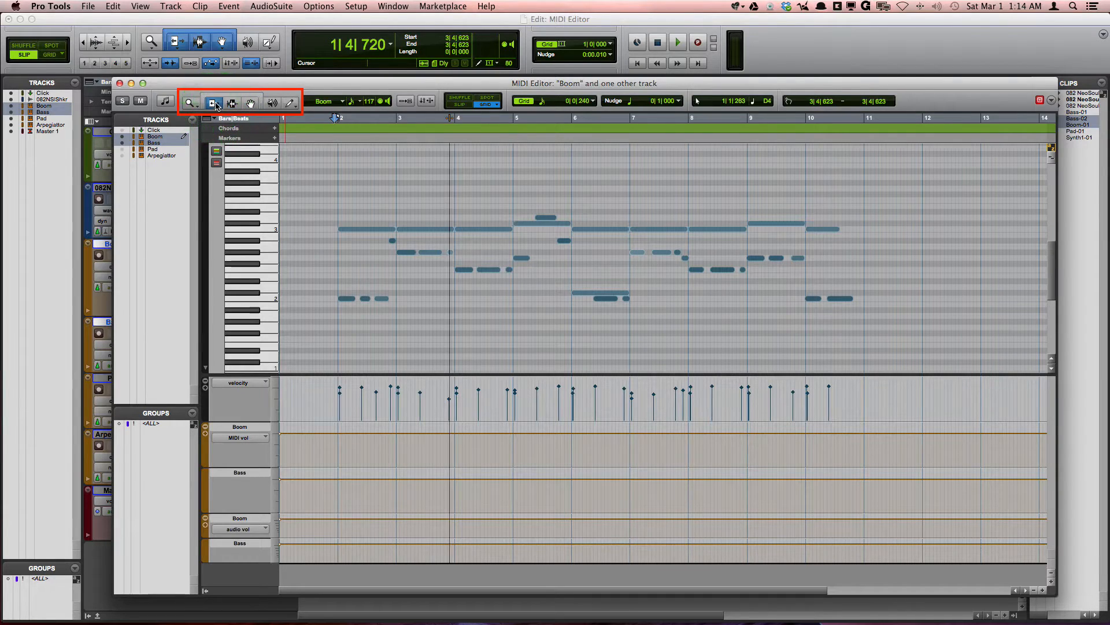
click(250, 102)
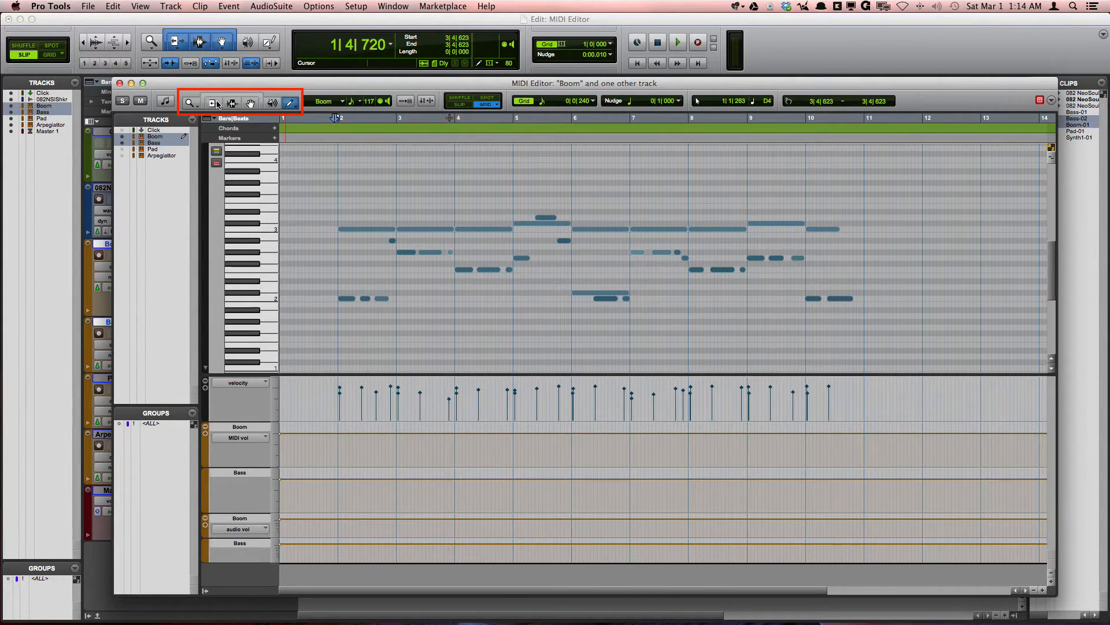
click(215, 101)
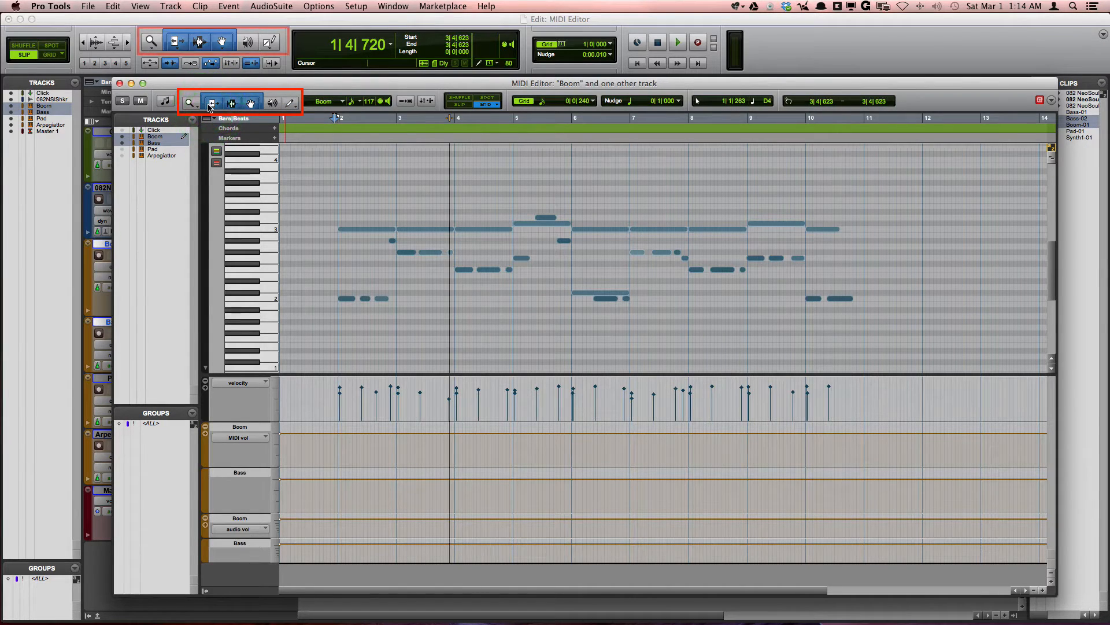
click(359, 183)
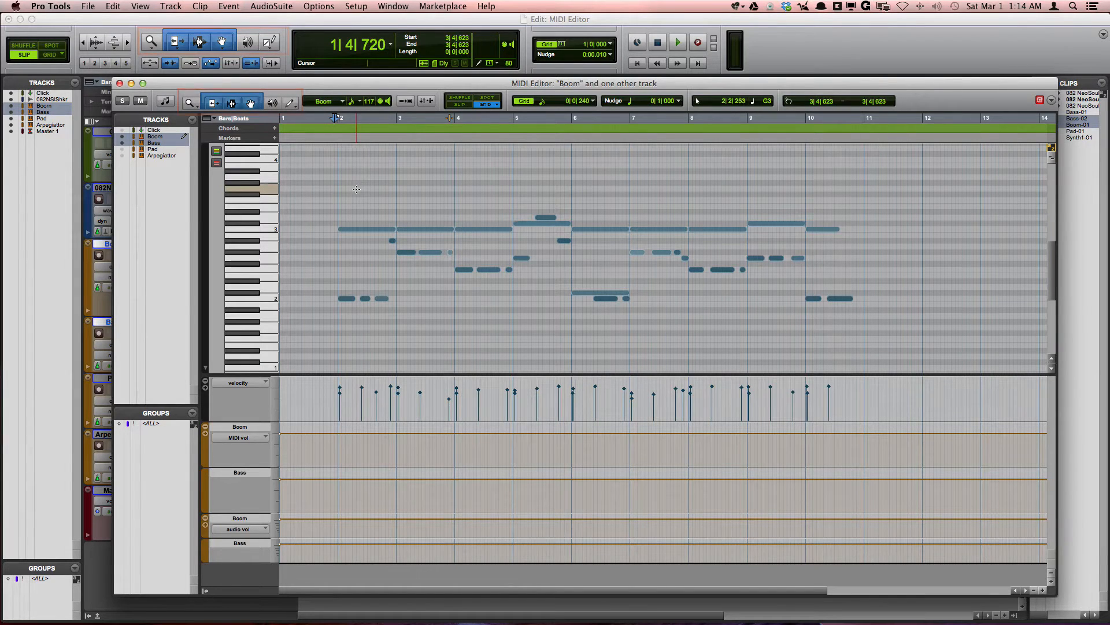
click(353, 189)
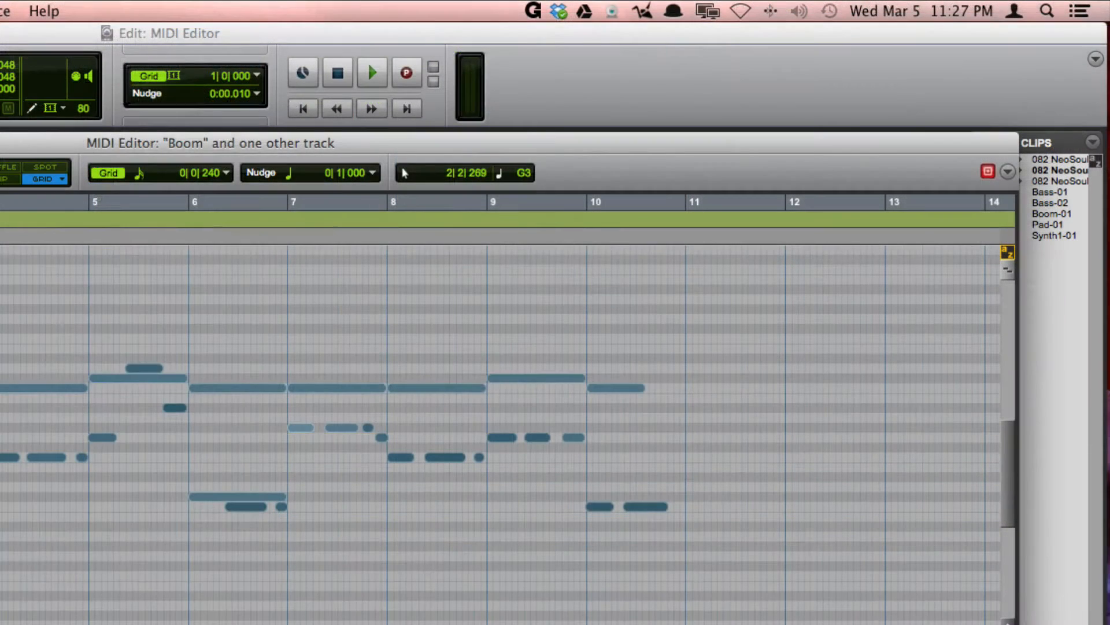
mouse_move(1006, 252)
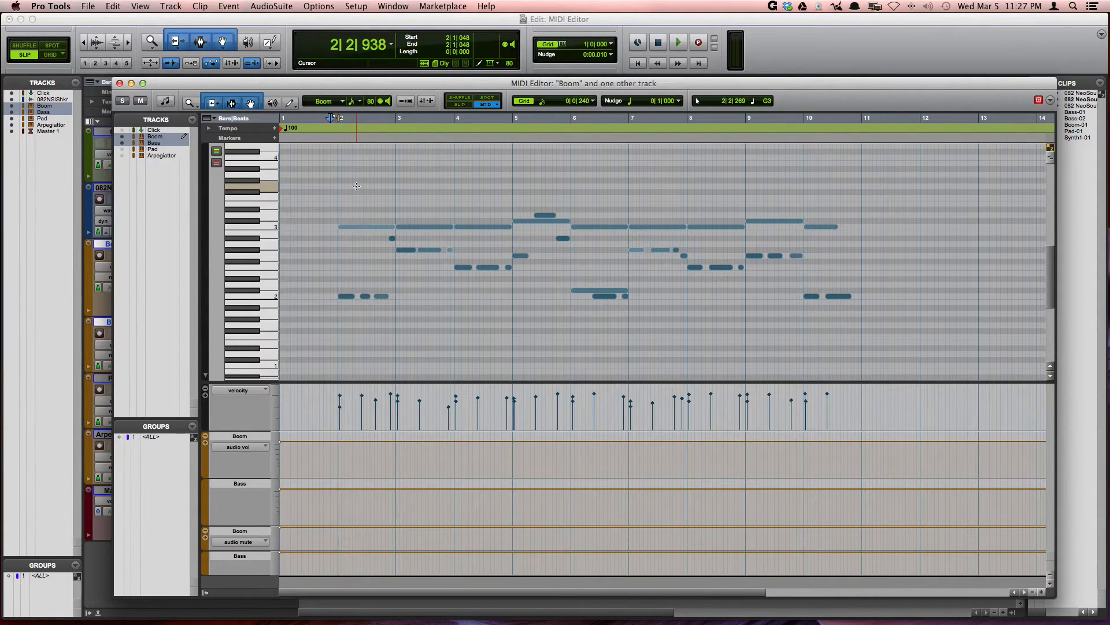
Step: Switch the MIDI Editor from the Smart Tool to the Selector for range selection
click(190, 102)
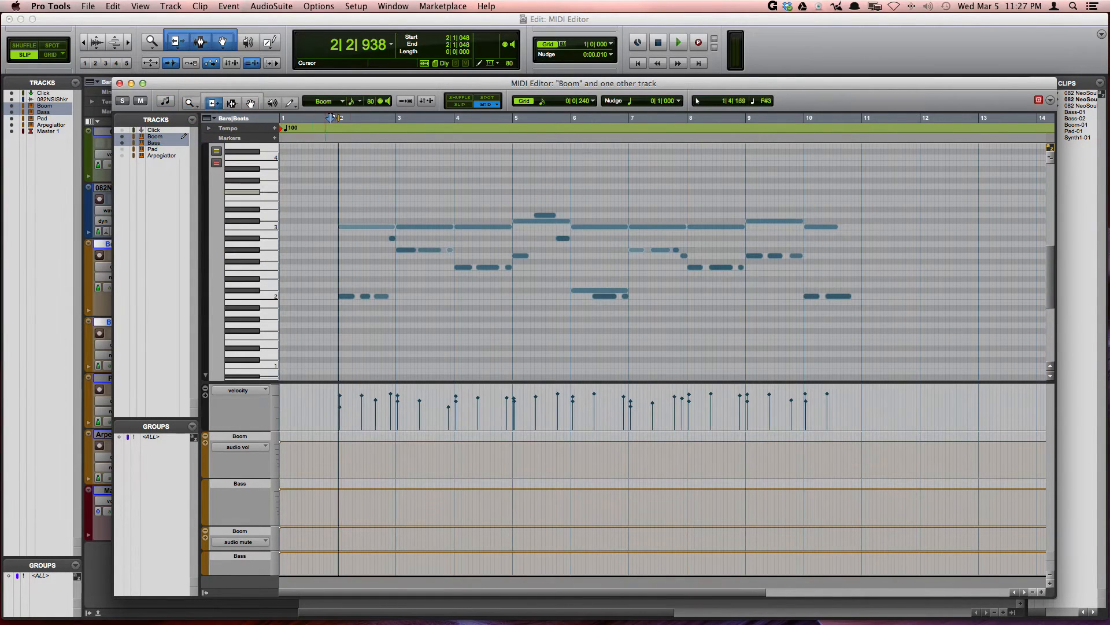
click(371, 227)
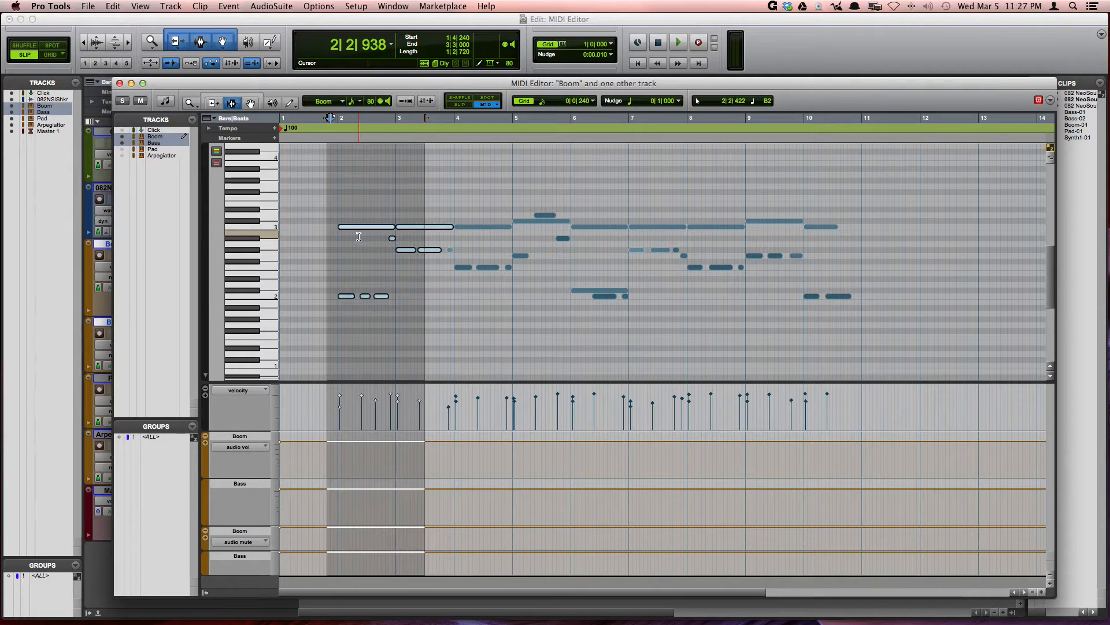
Step: Choose the Grabber tool for moving individual Boom notes
click(430, 238)
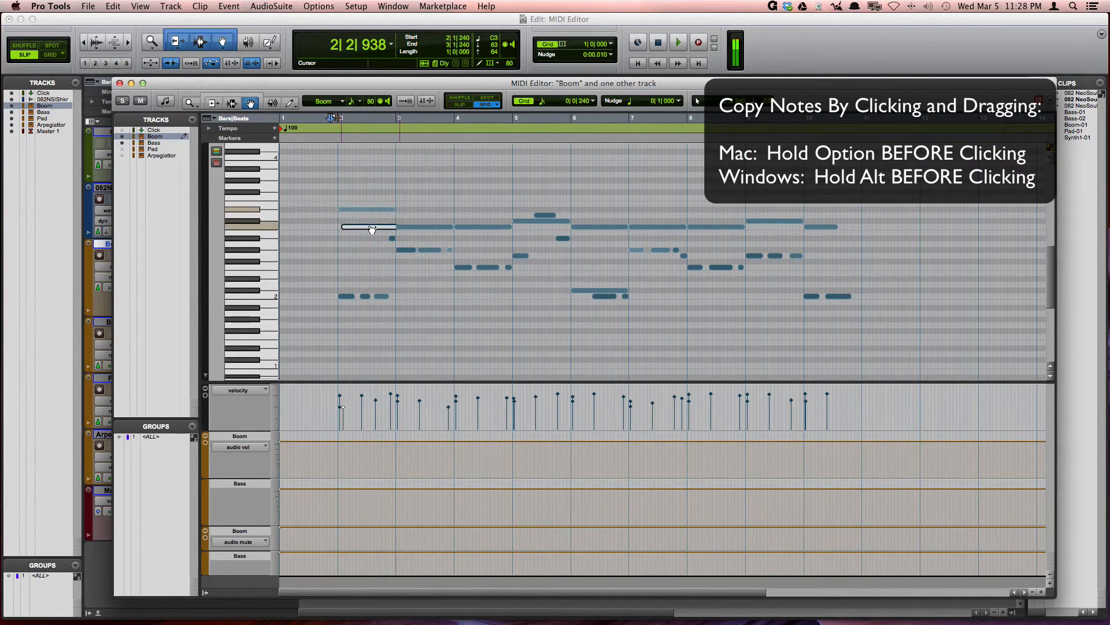
Step: Drag the first Boom note around in pitch and time, returning it to its original spot
drag(368, 228, 427, 198)
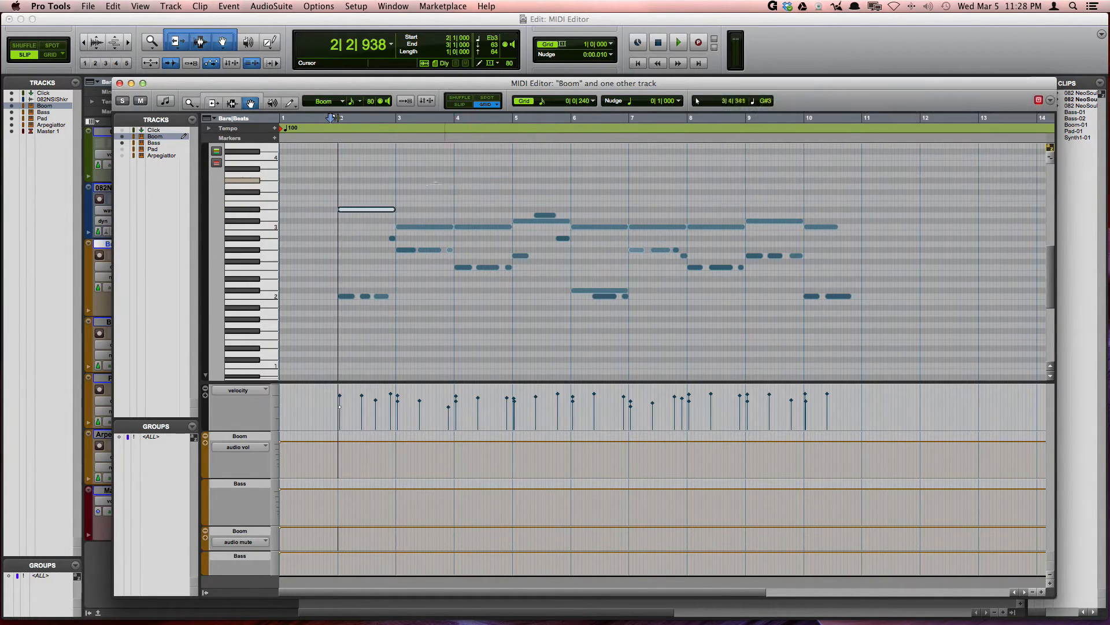
drag(367, 210, 367, 227)
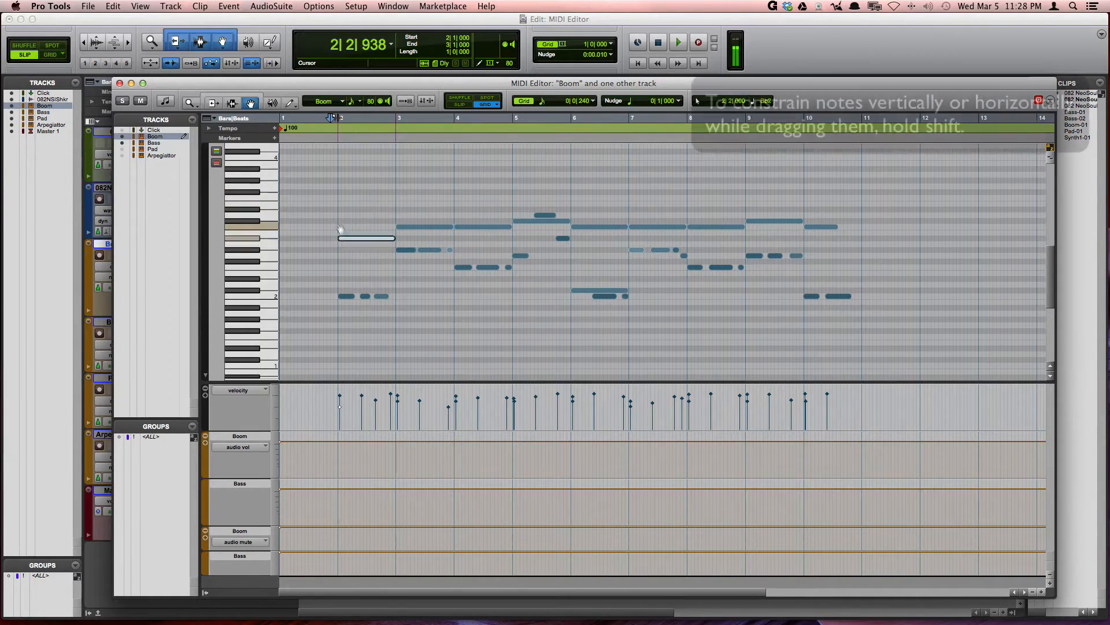
drag(367, 239, 425, 191)
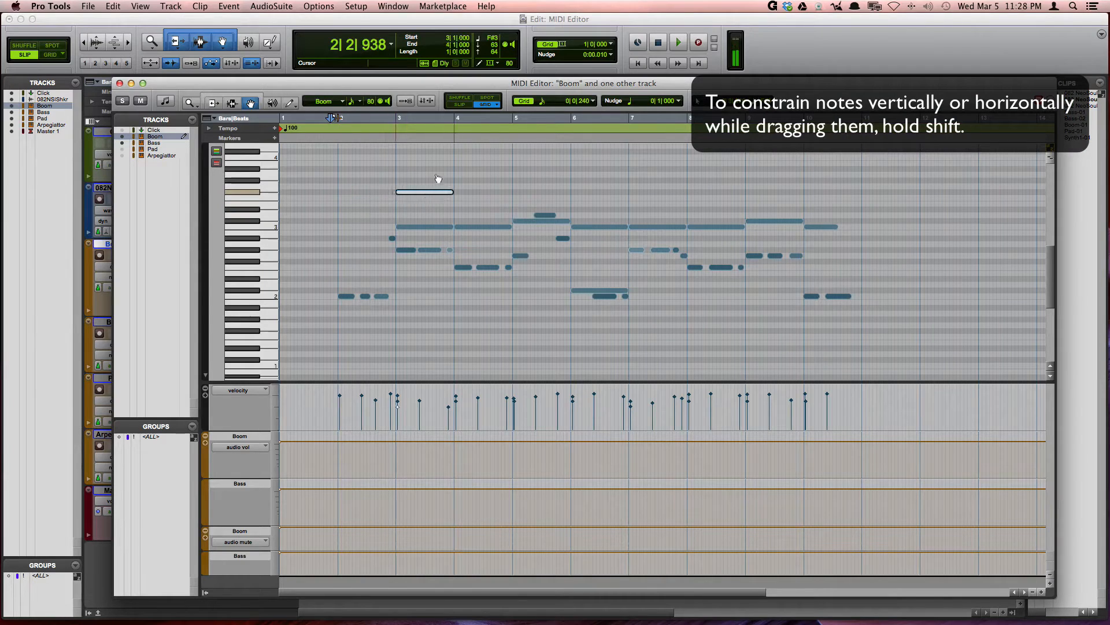
drag(425, 191, 389, 198)
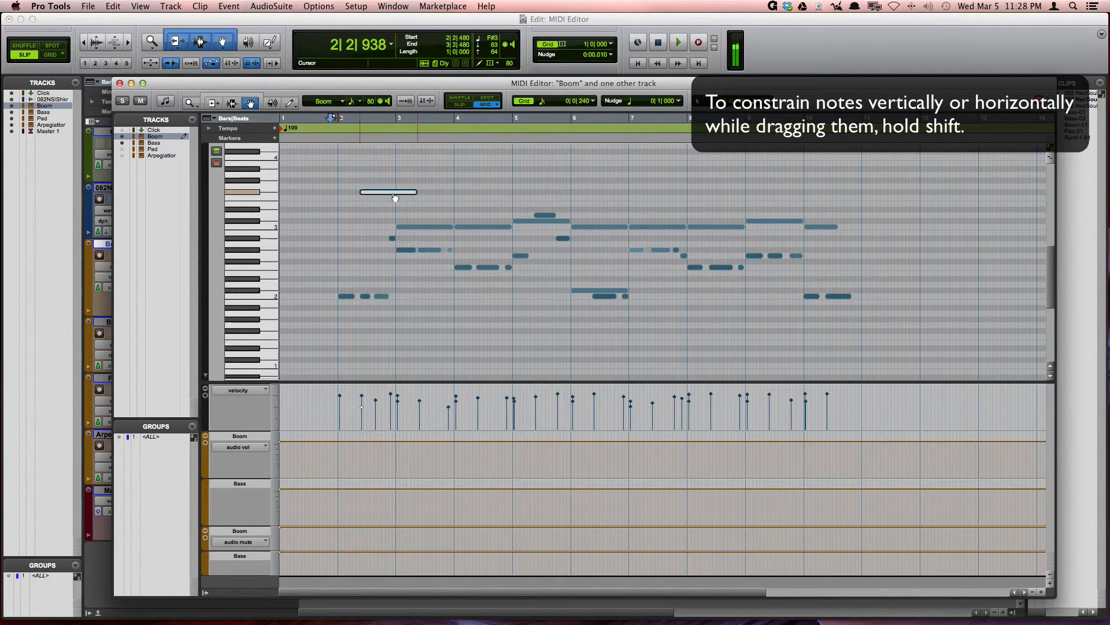
drag(389, 191, 366, 226)
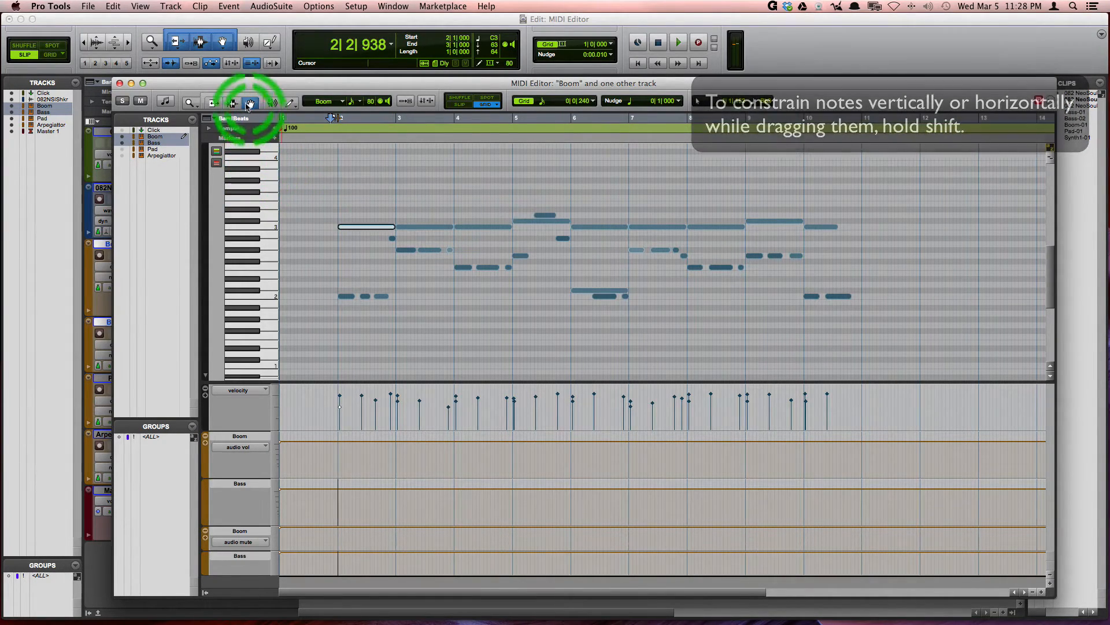
Step: Return to the Smart Tool, nudge the first note, and target the Boom volume lane
click(251, 101)
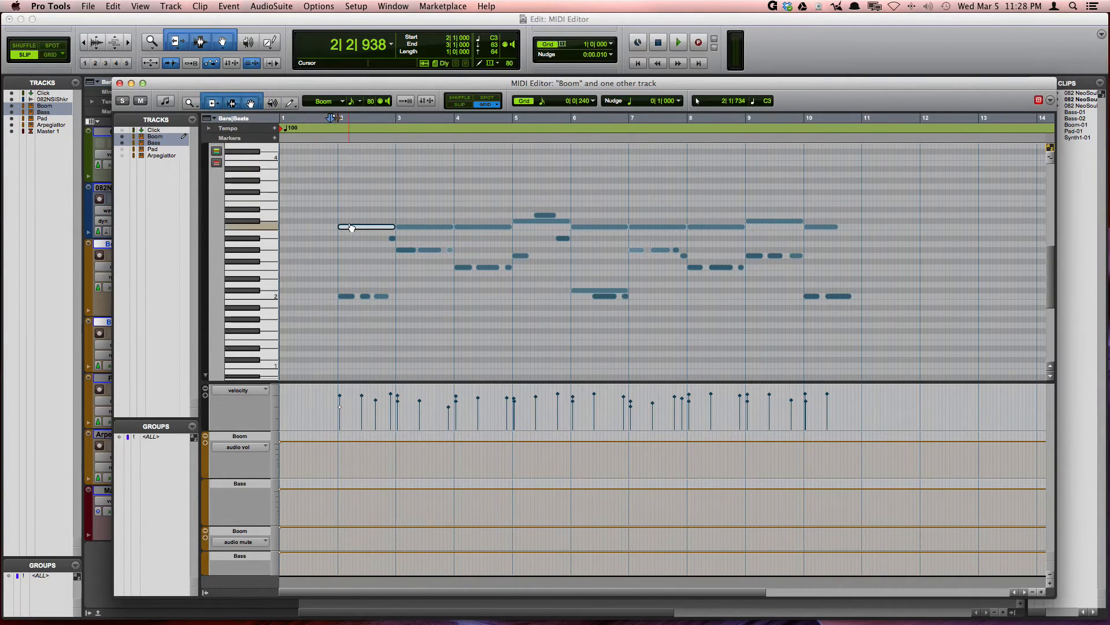
drag(367, 227, 366, 216)
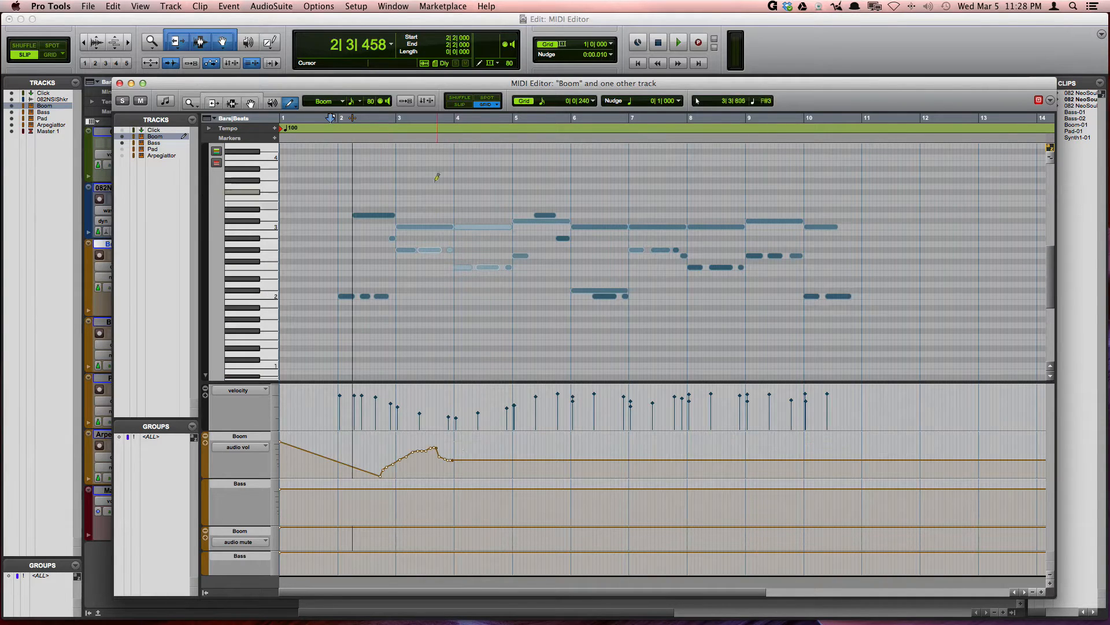
click(209, 128)
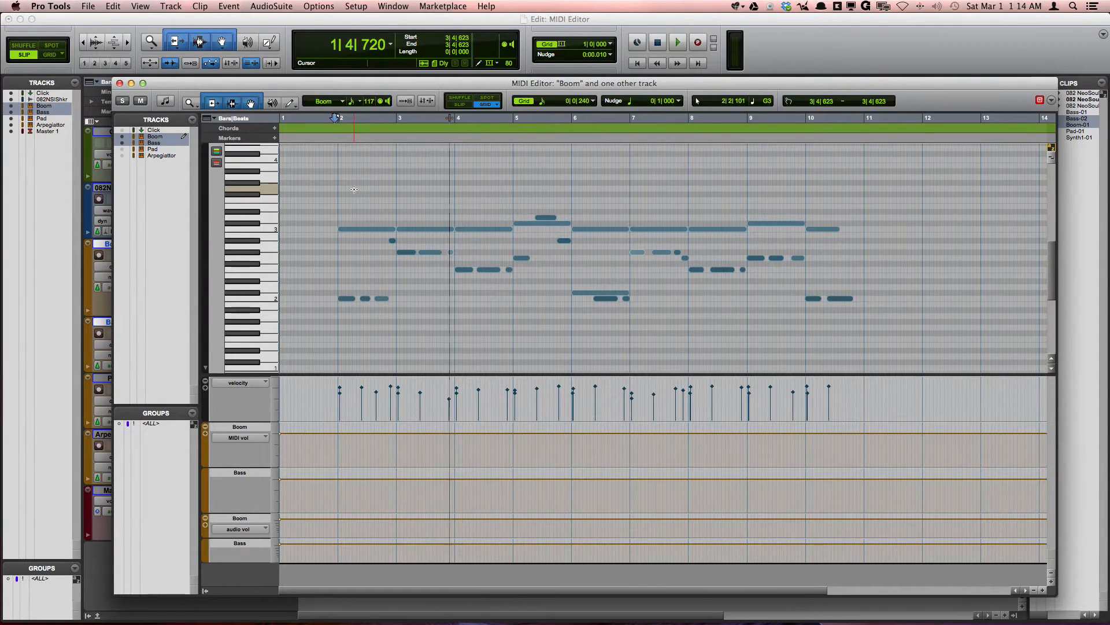
Step: Touch the bar-2 note area, then set the Pencil shape to Line instead of freehand
click(354, 189)
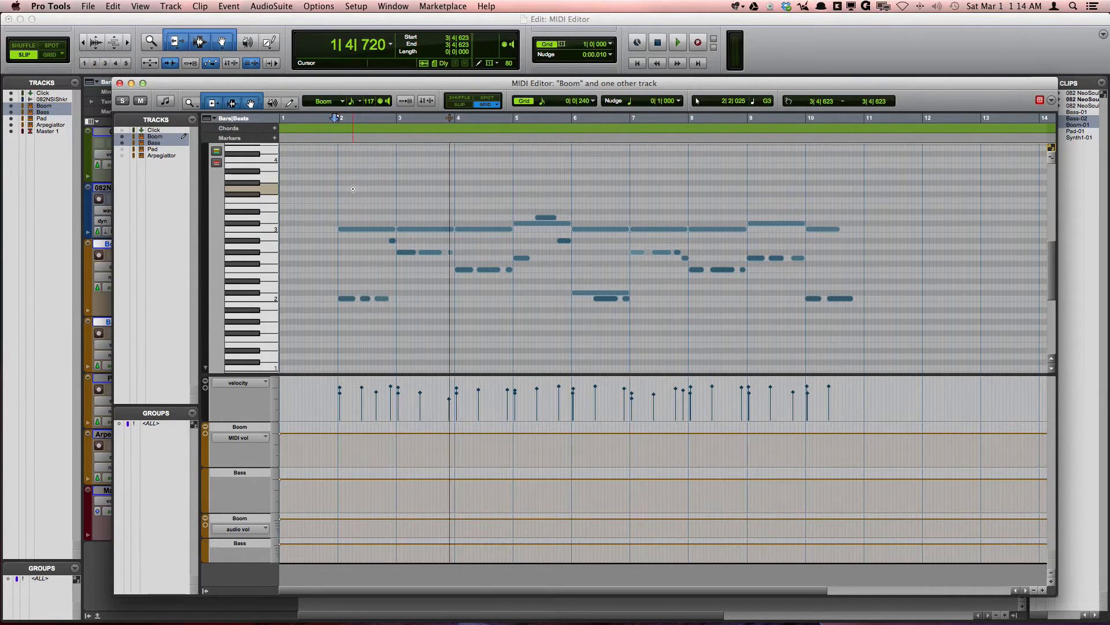
click(340, 187)
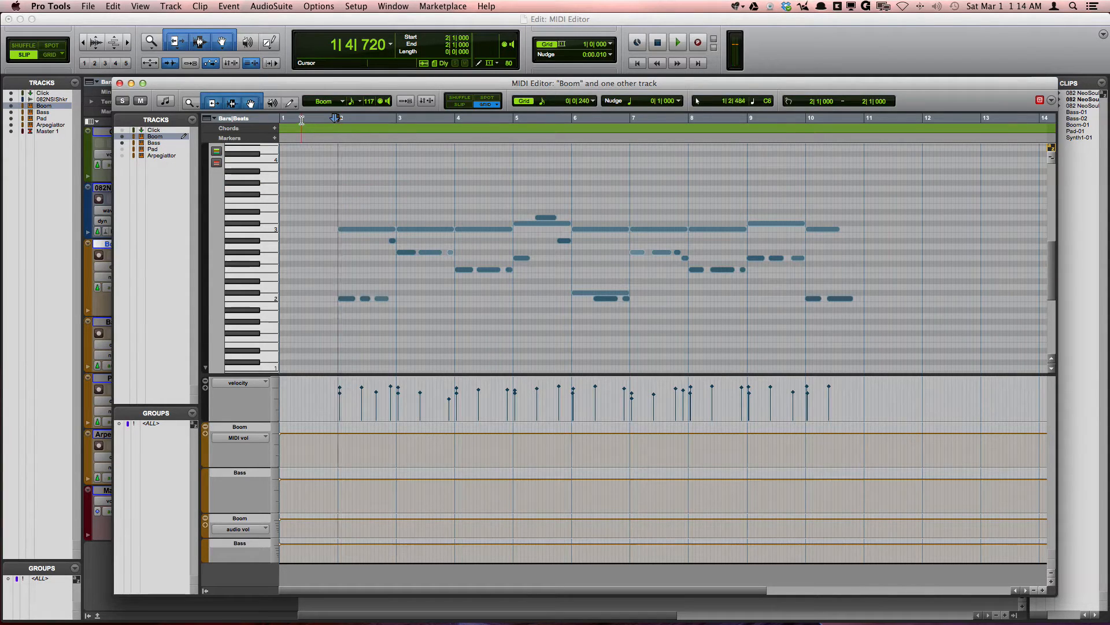
click(291, 102)
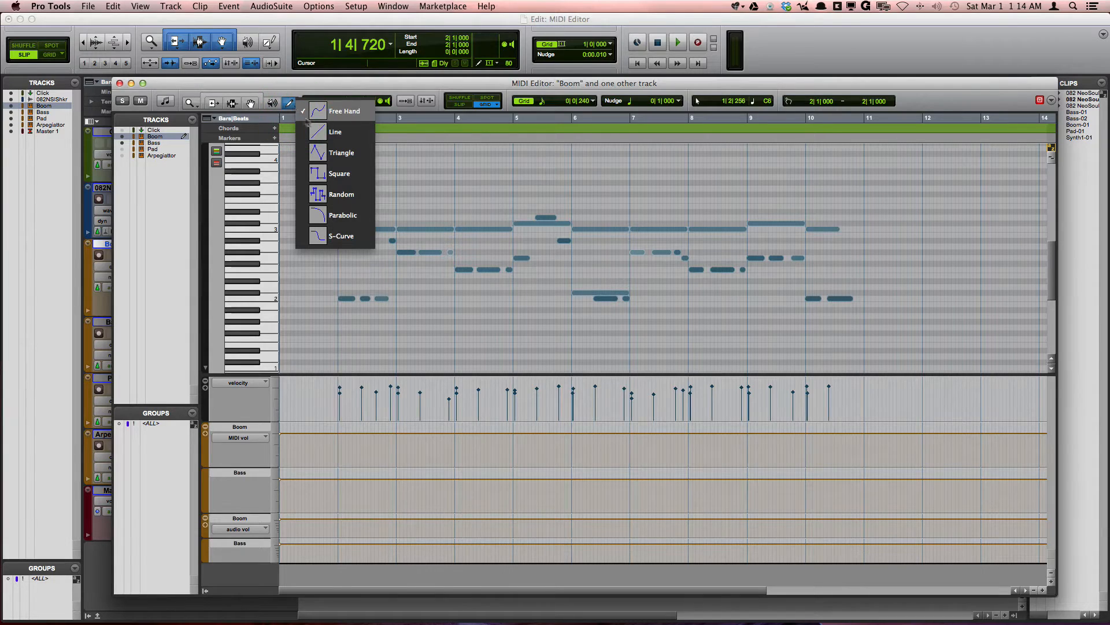
mouse_move(349, 130)
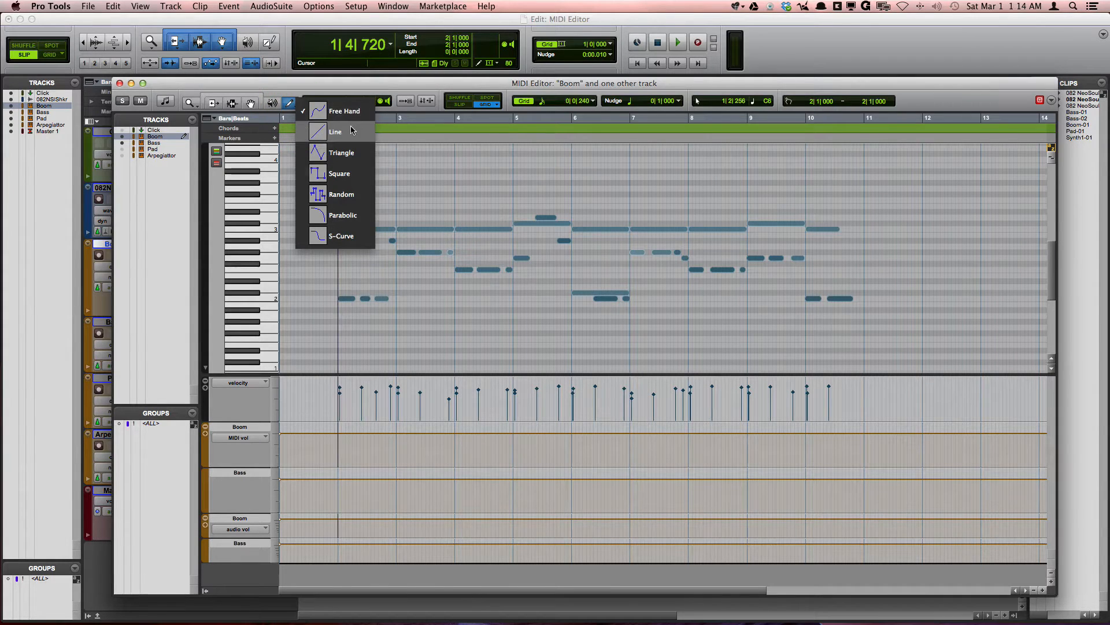
click(336, 130)
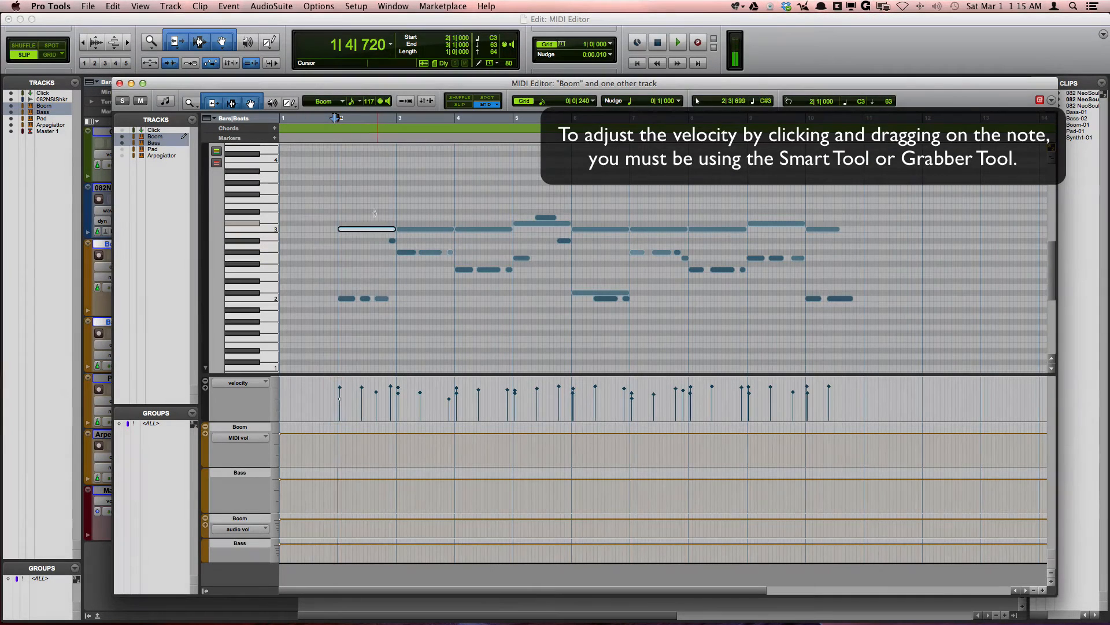
Step: Select a C3 note, then all C3 notes via the mini keyboard, then every note in the editor
click(361, 205)
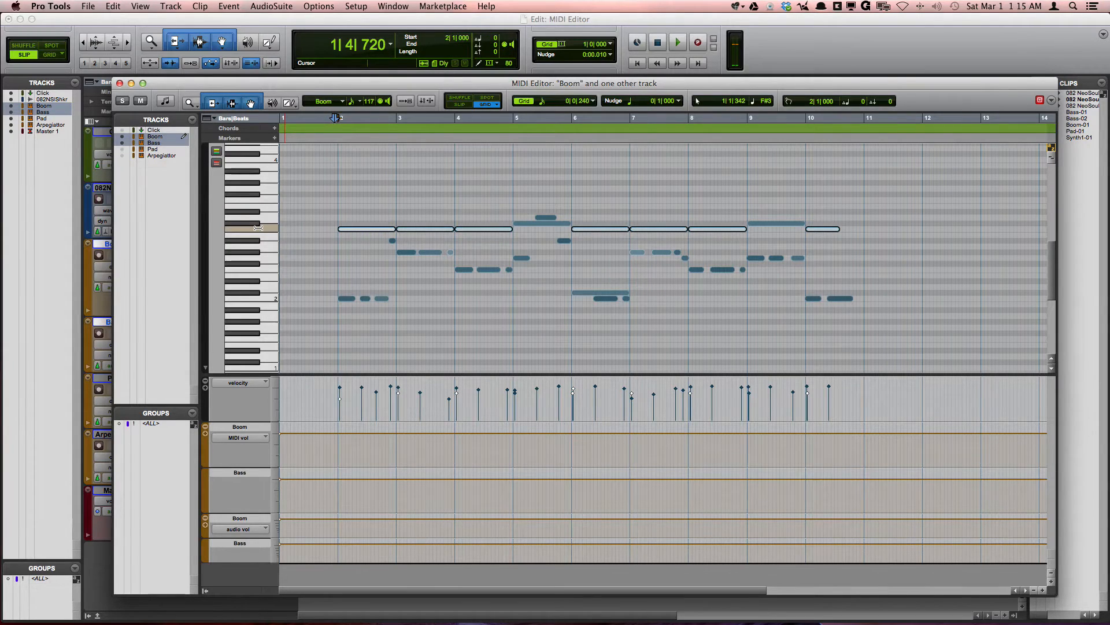
click(258, 223)
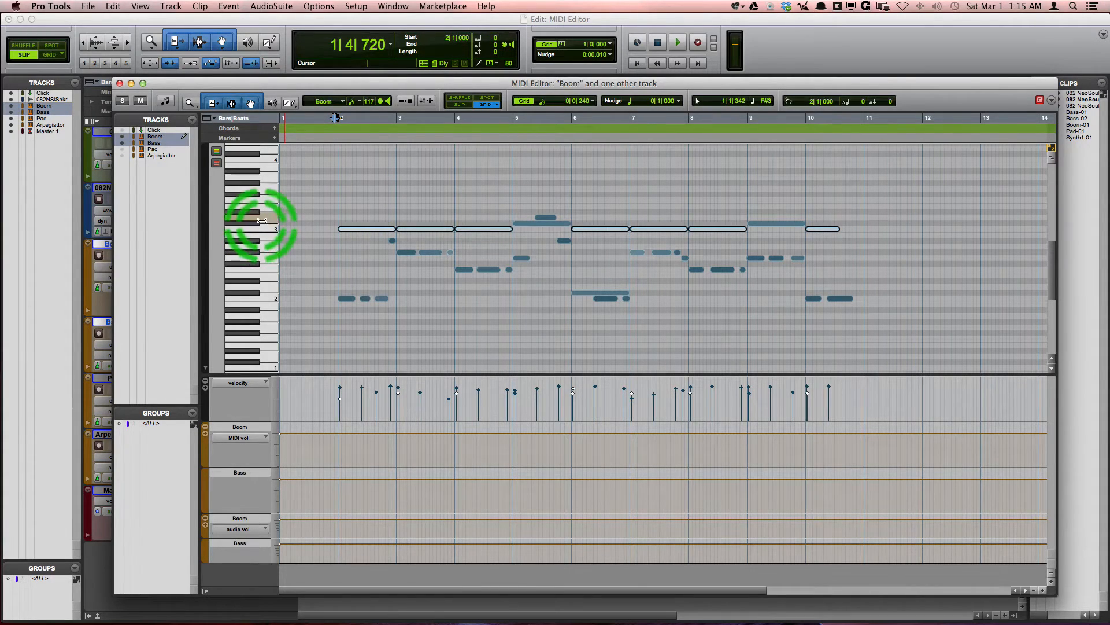
click(260, 228)
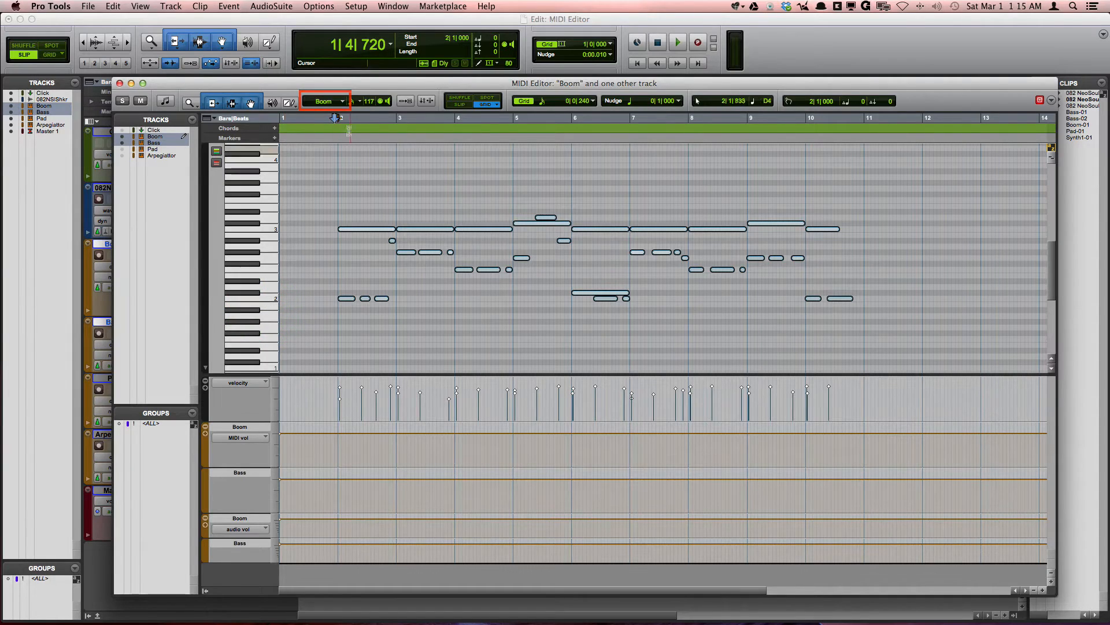
Step: Make Bass the MIDI Editor's target track for note edits
click(324, 101)
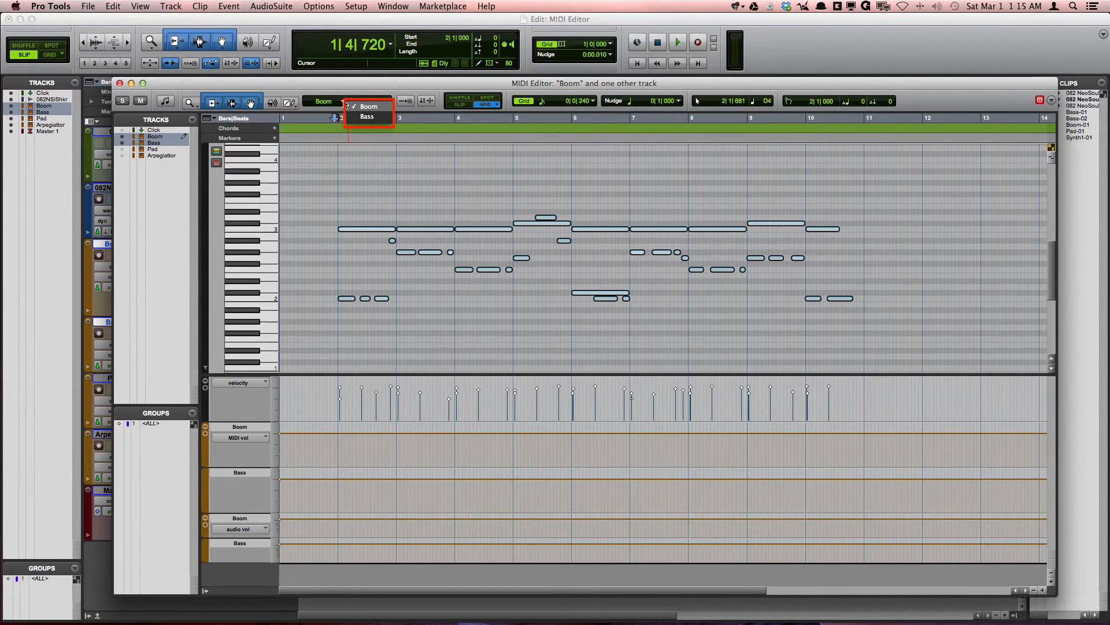
click(366, 116)
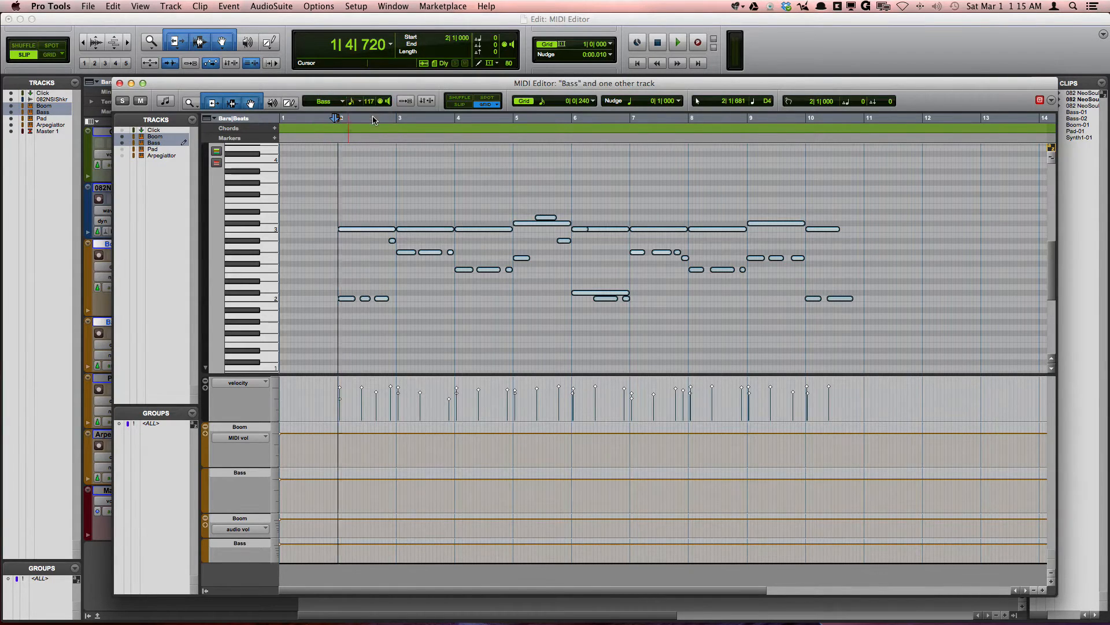
click(363, 138)
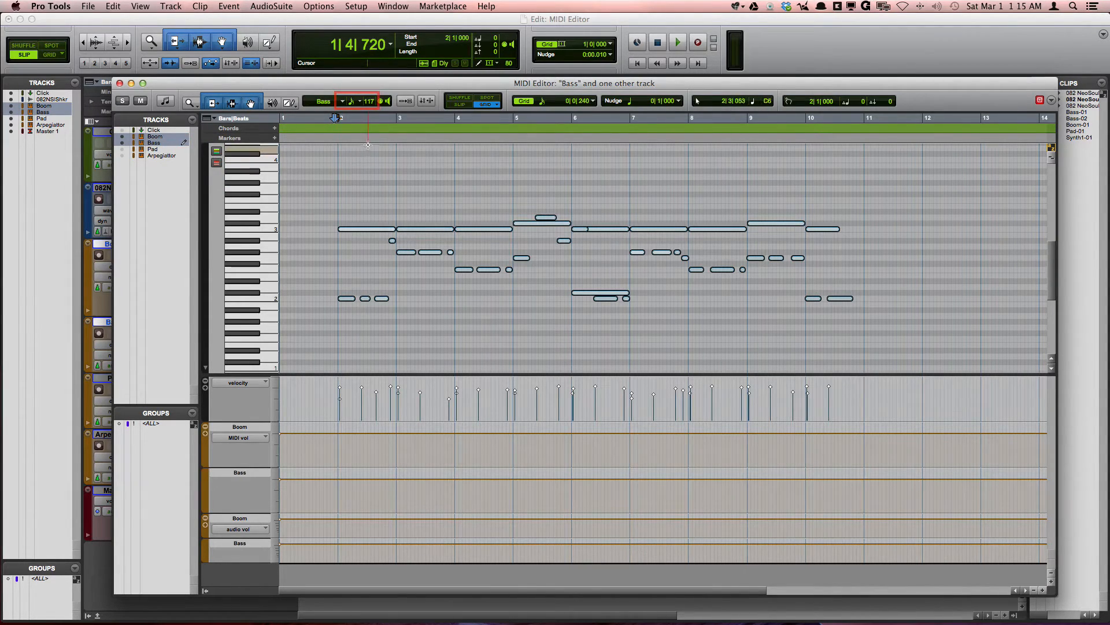
Step: Pick a default length for newly drawn notes in the MIDI Editor
click(360, 101)
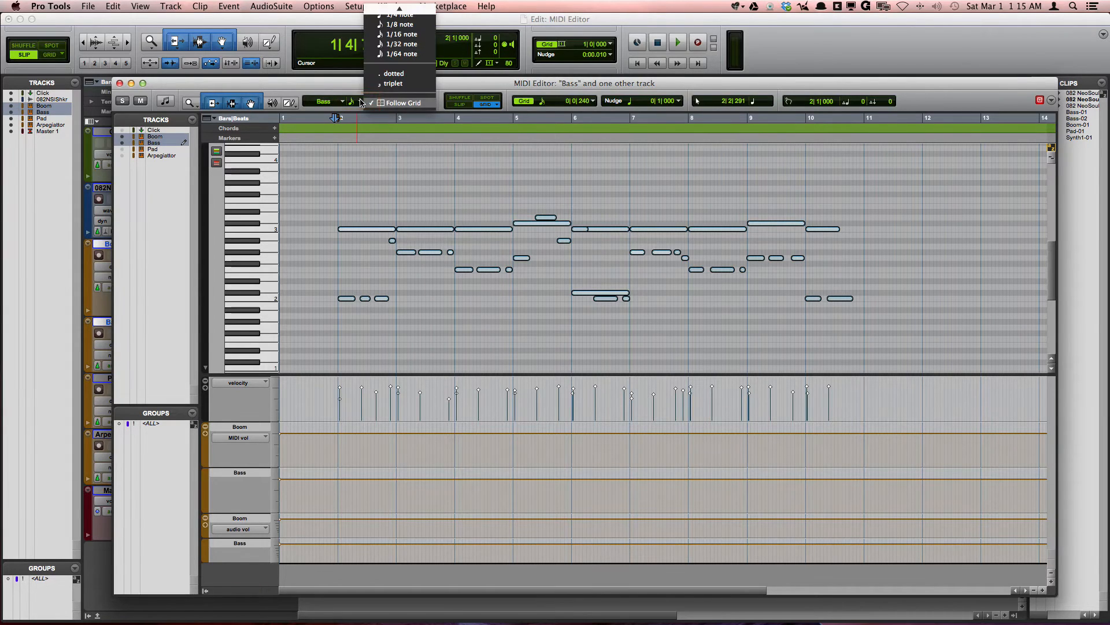
click(402, 44)
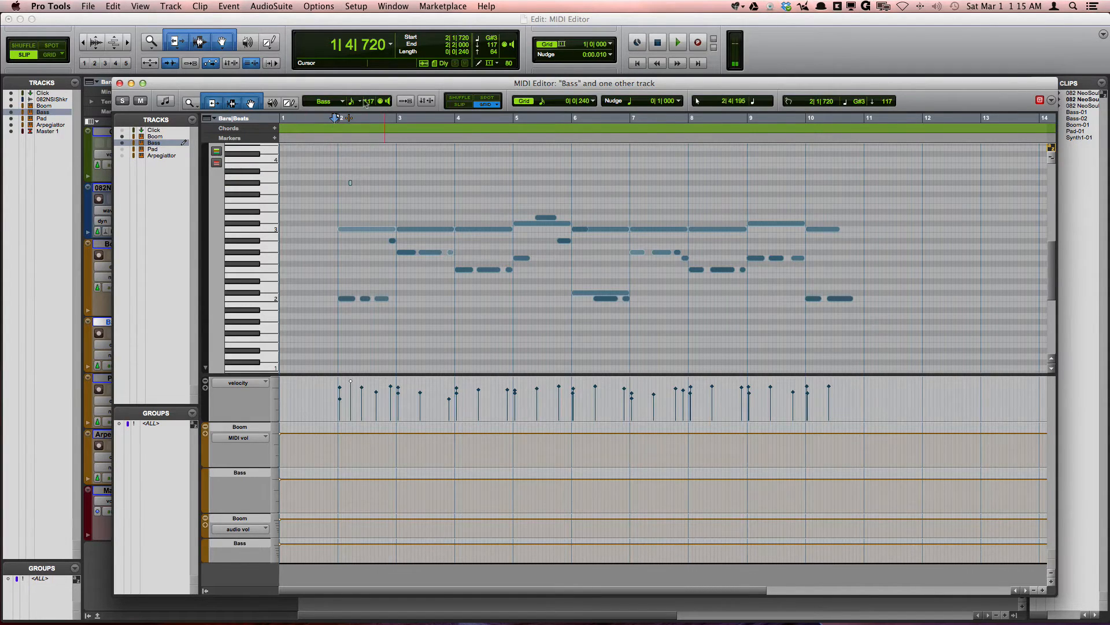
click(389, 100)
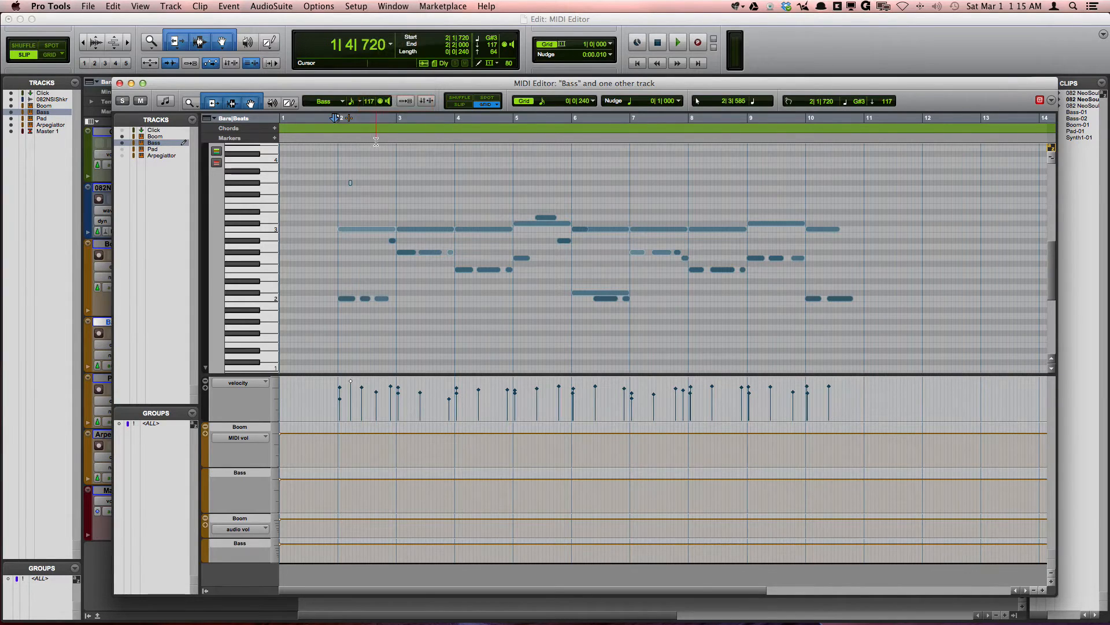
click(620, 131)
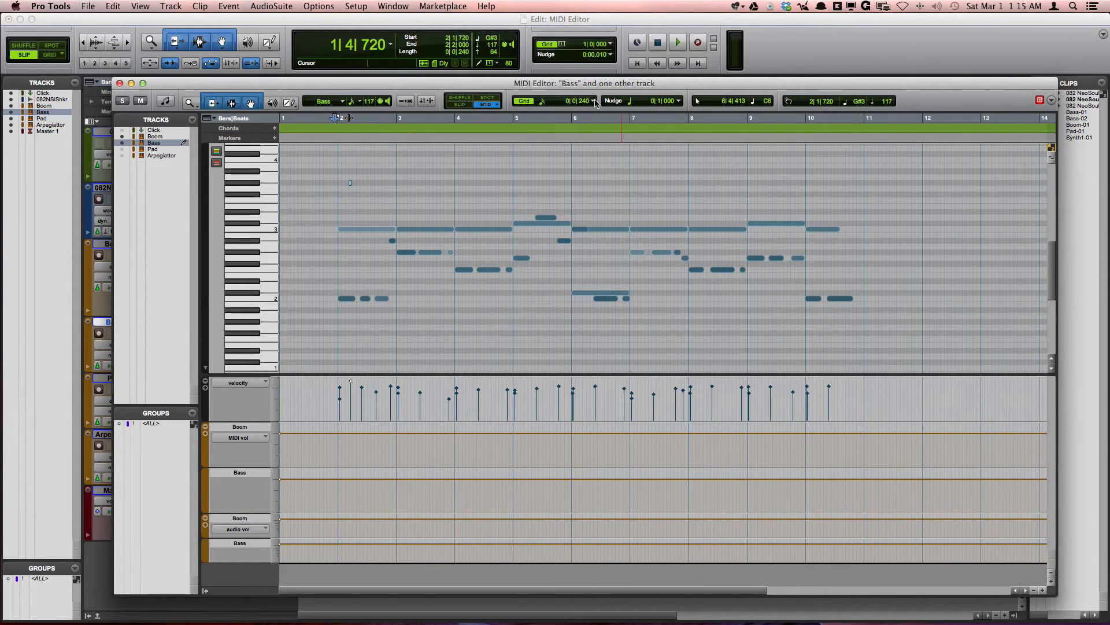
Step: Set the MIDI Editor grid value to 1/4 note
click(594, 101)
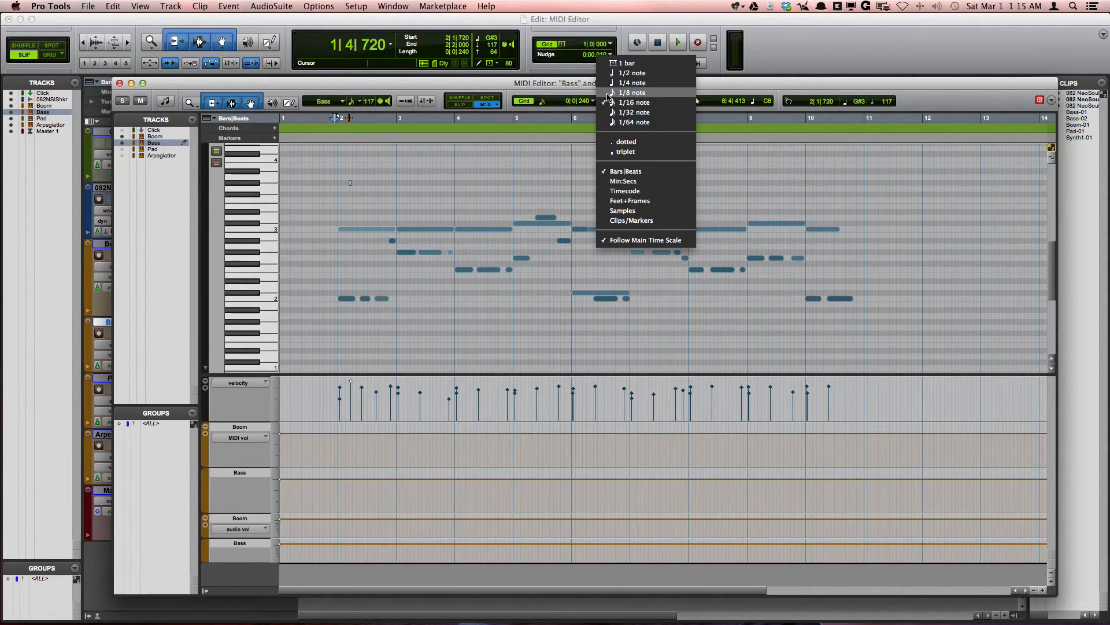
click(633, 102)
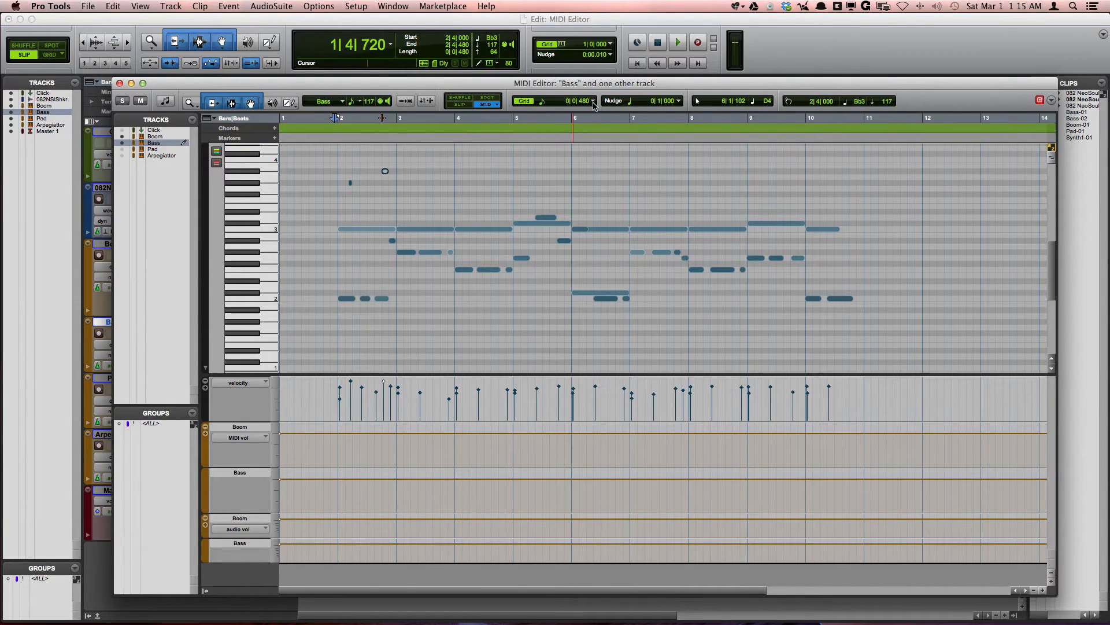
click(595, 100)
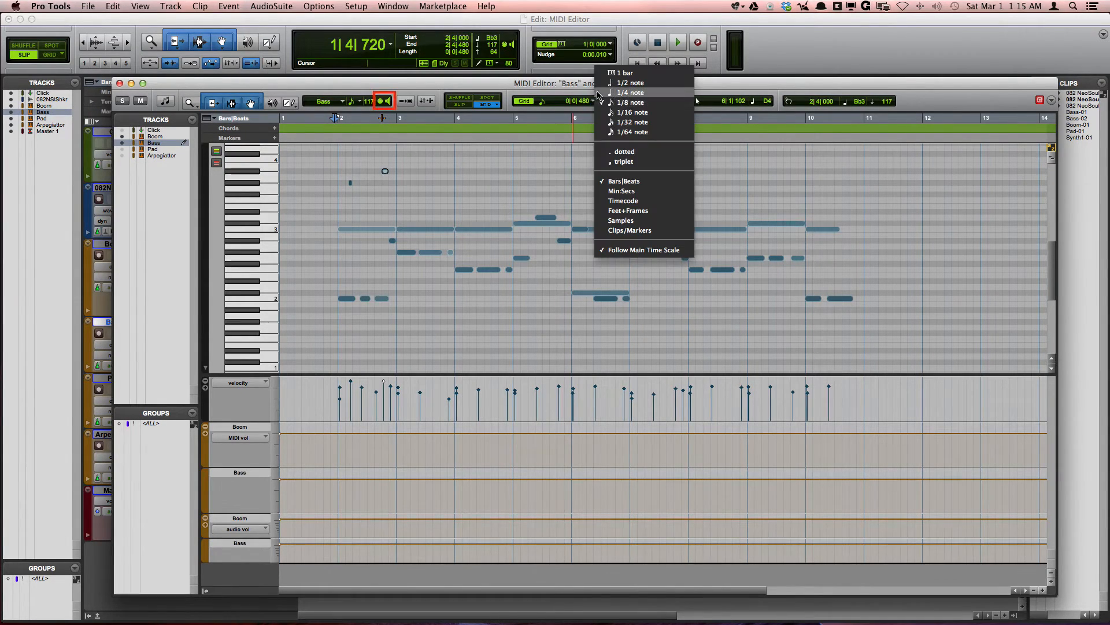
click(631, 93)
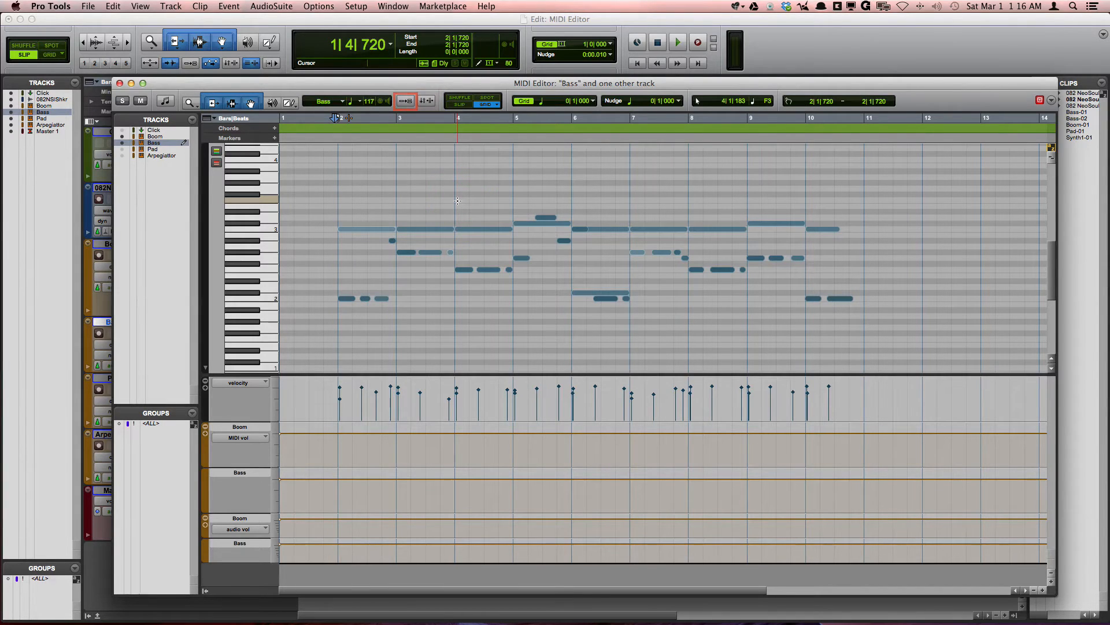
Step: Move the MIDI Editor window left and turn on Automation Follows Edit in its toolbar
click(431, 100)
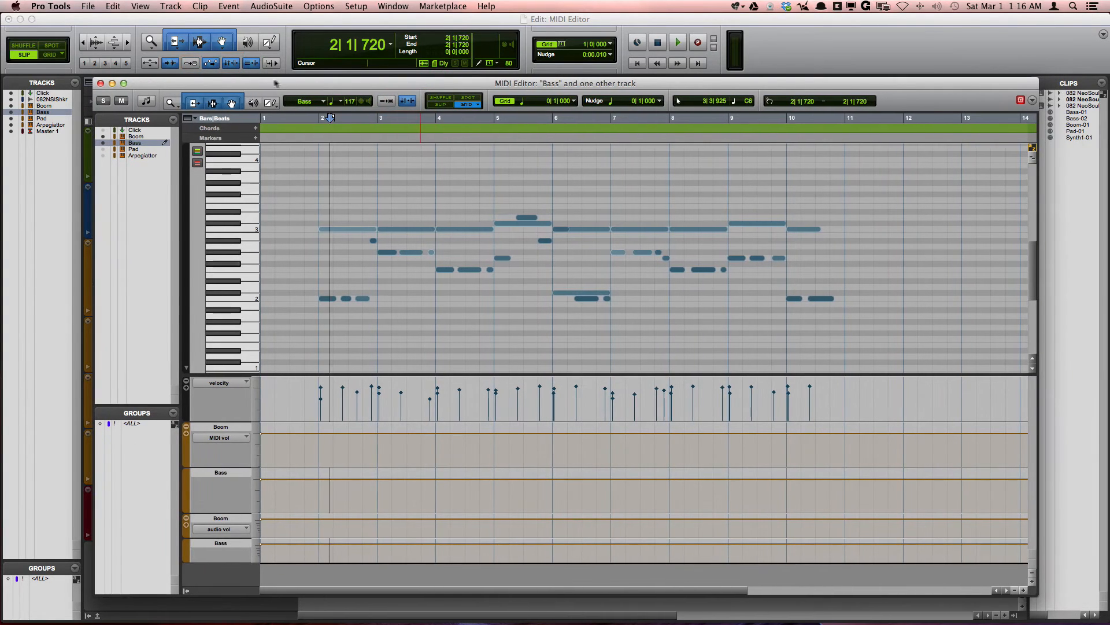
mouse_move(315, 116)
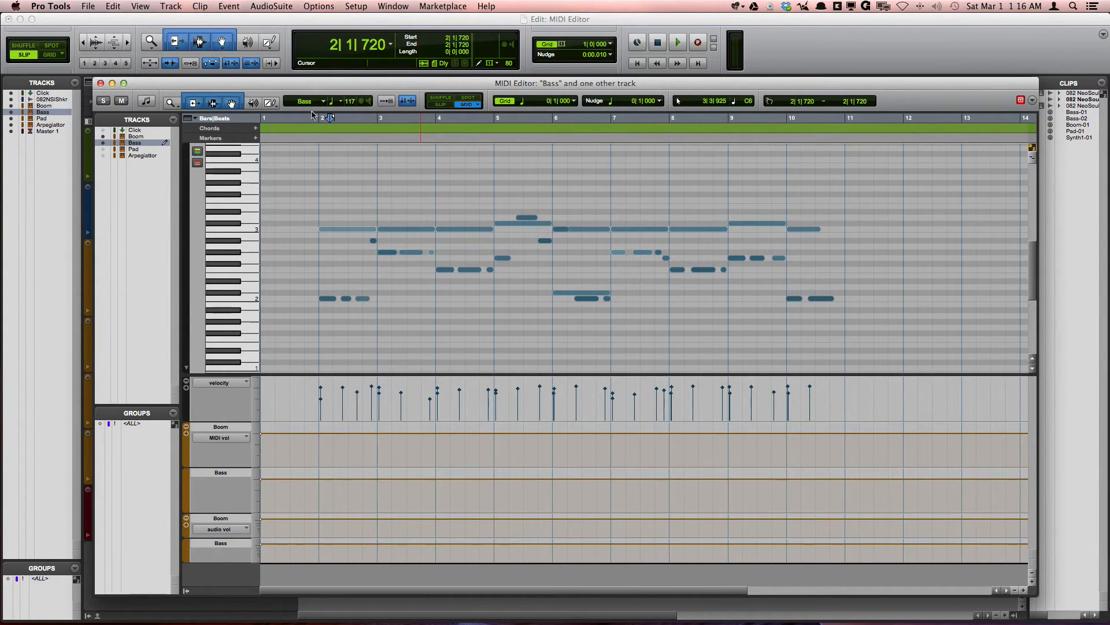
click(342, 130)
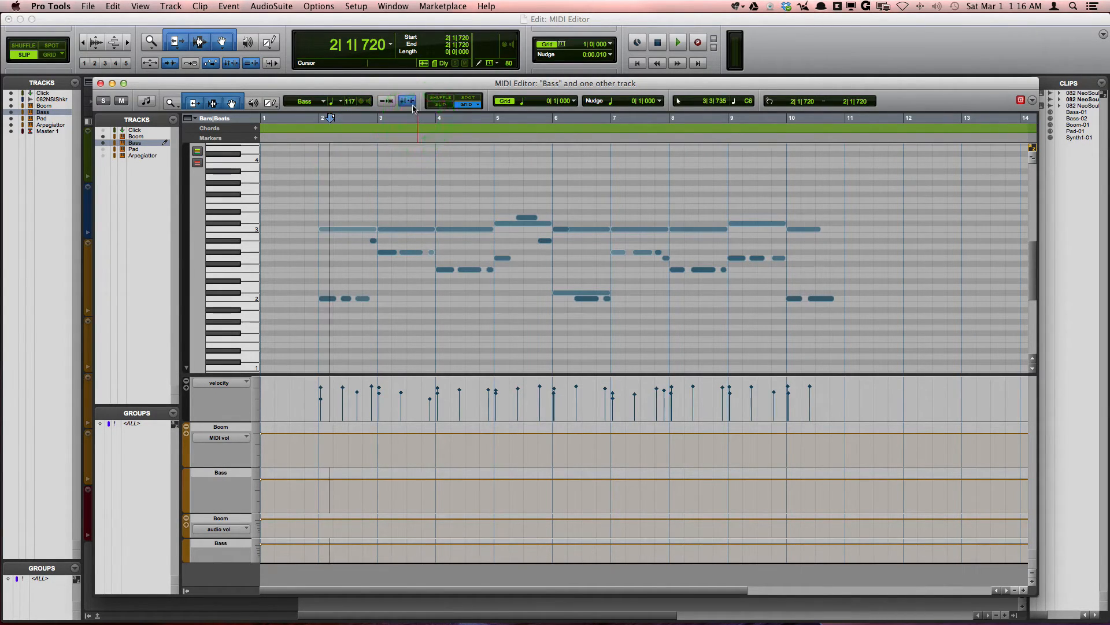
click(438, 130)
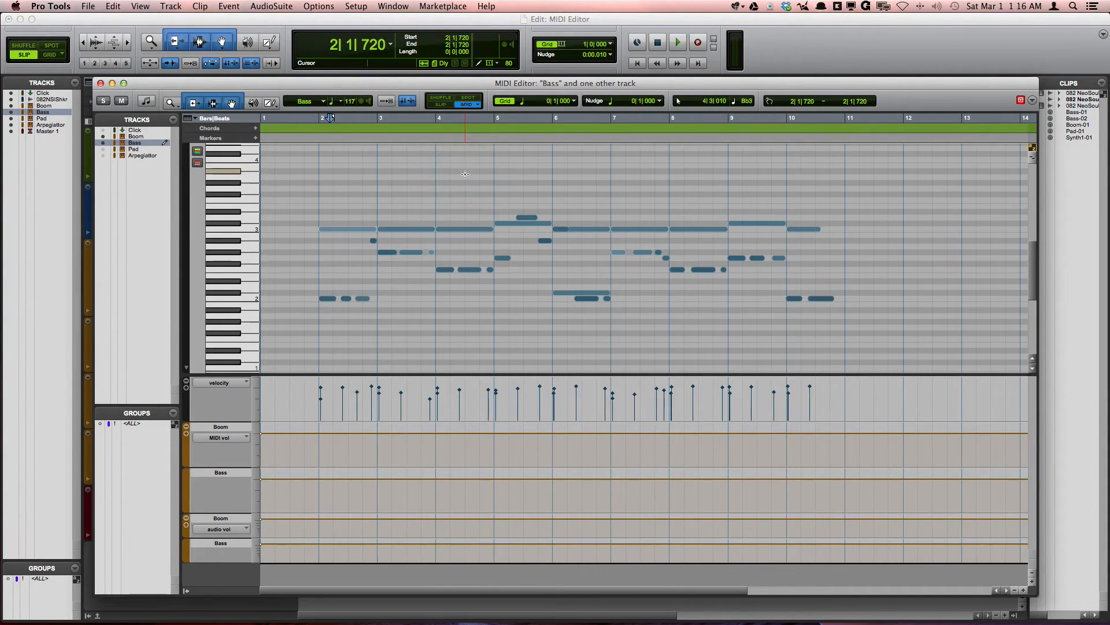
click(452, 101)
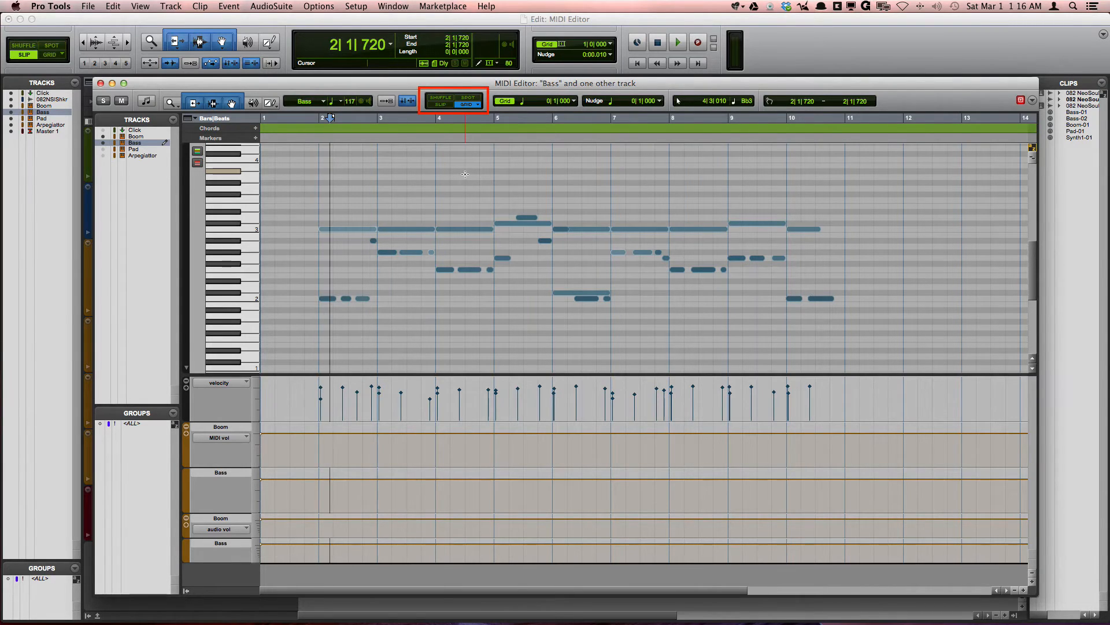
click(460, 160)
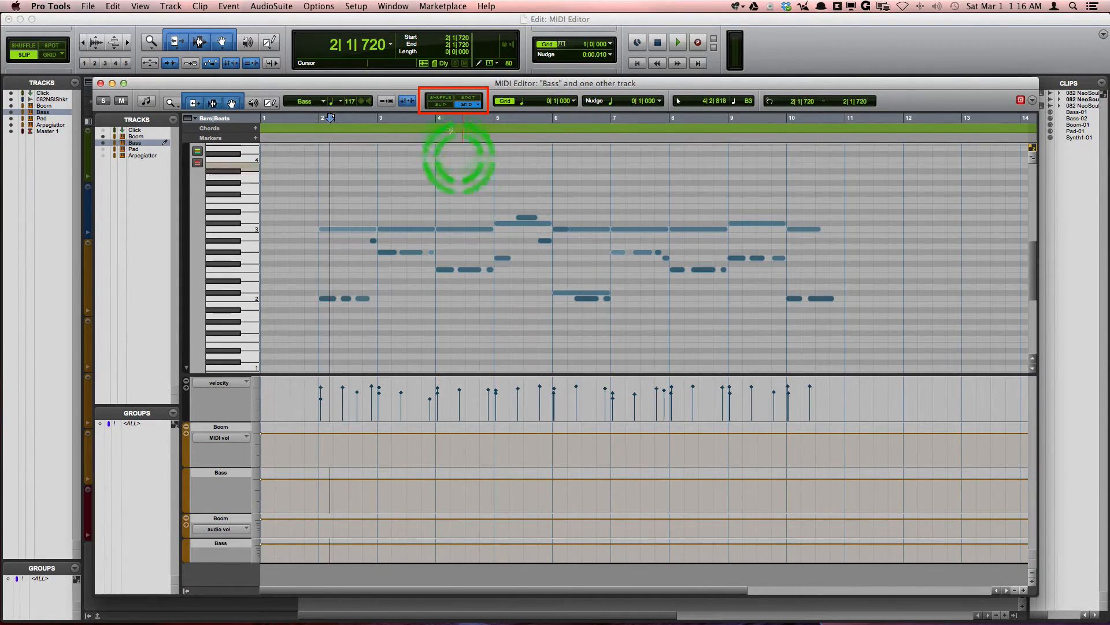
click(467, 98)
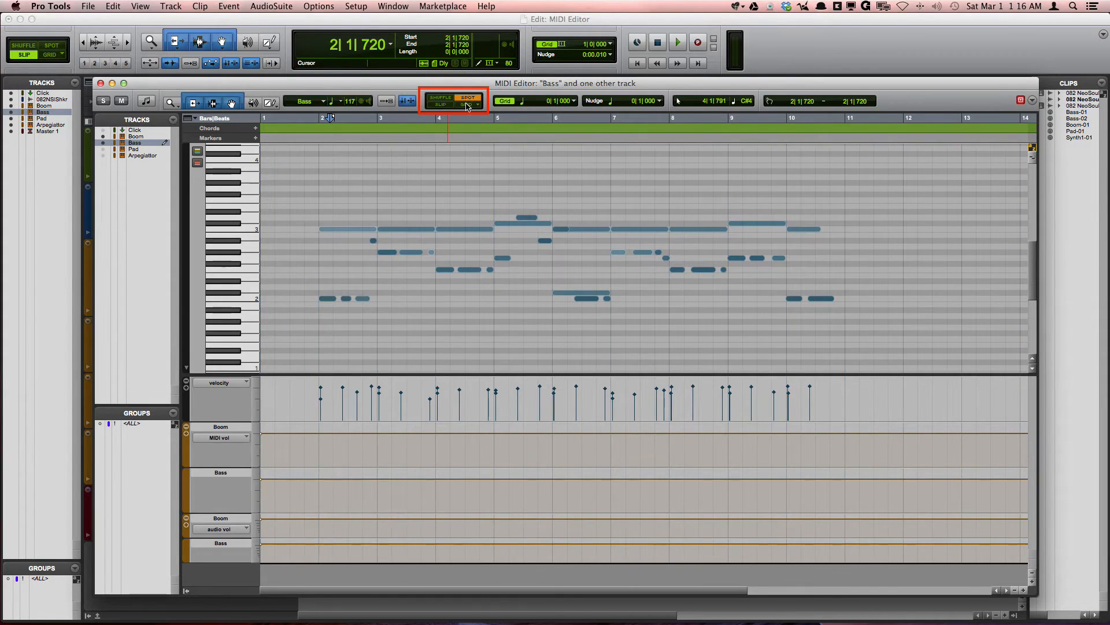
click(475, 104)
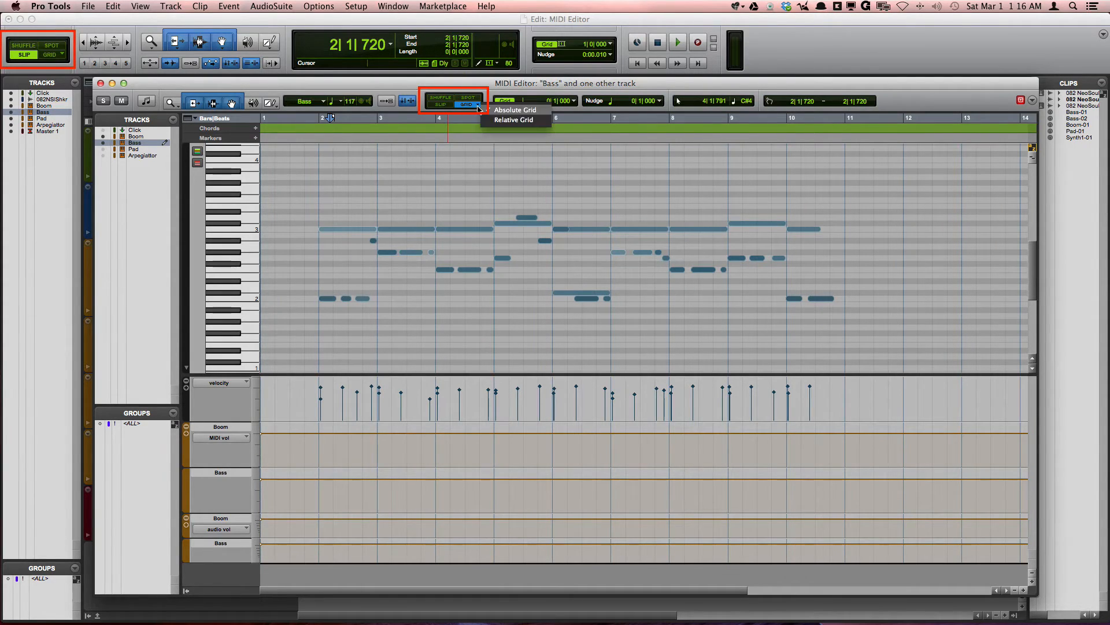
click(514, 119)
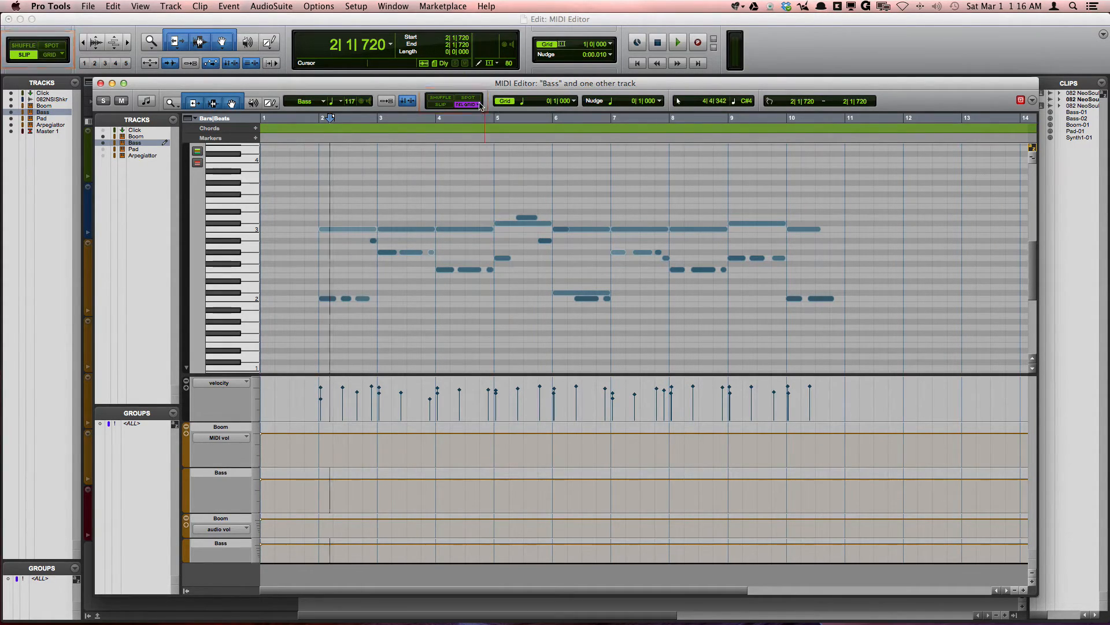
click(467, 104)
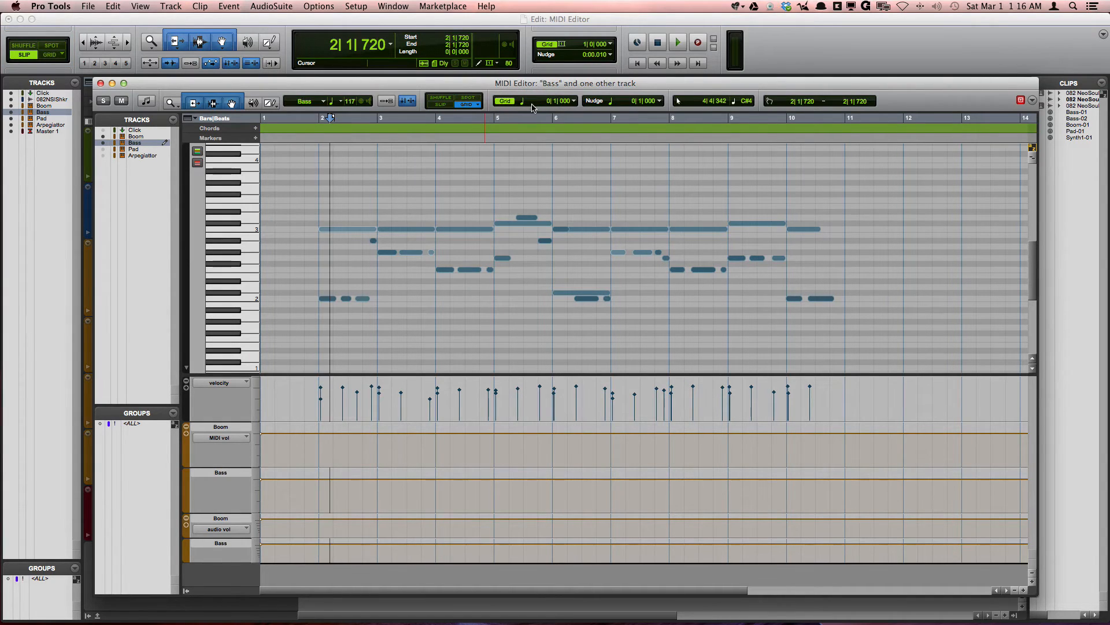
Step: Set the MIDI Editor grid and nudge values to 1/8 note and select a Bass note to nudge
click(504, 99)
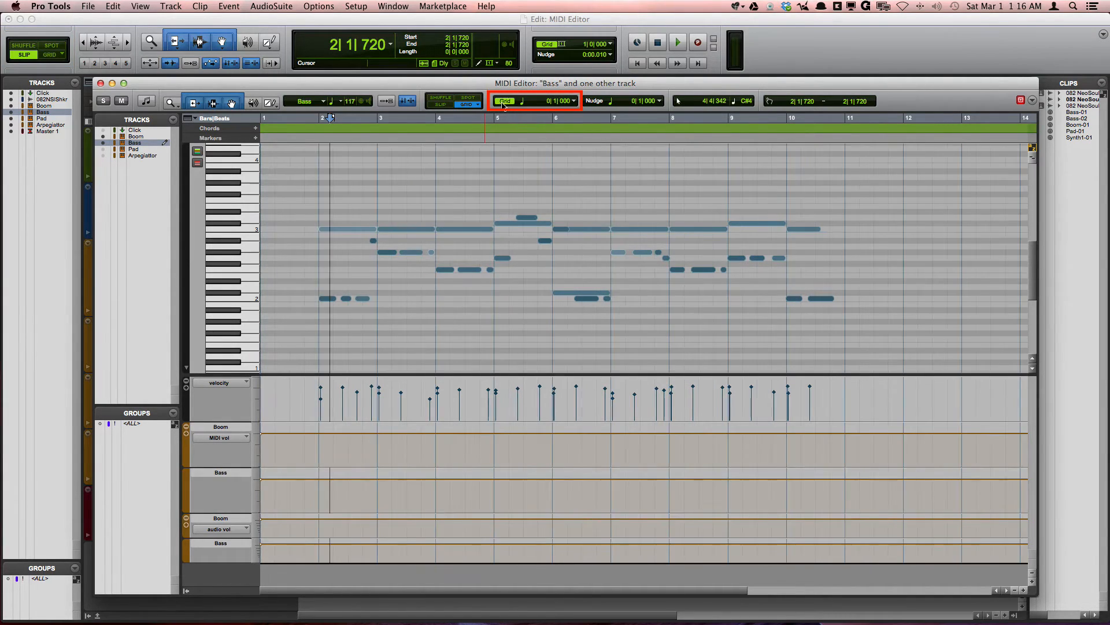
click(572, 101)
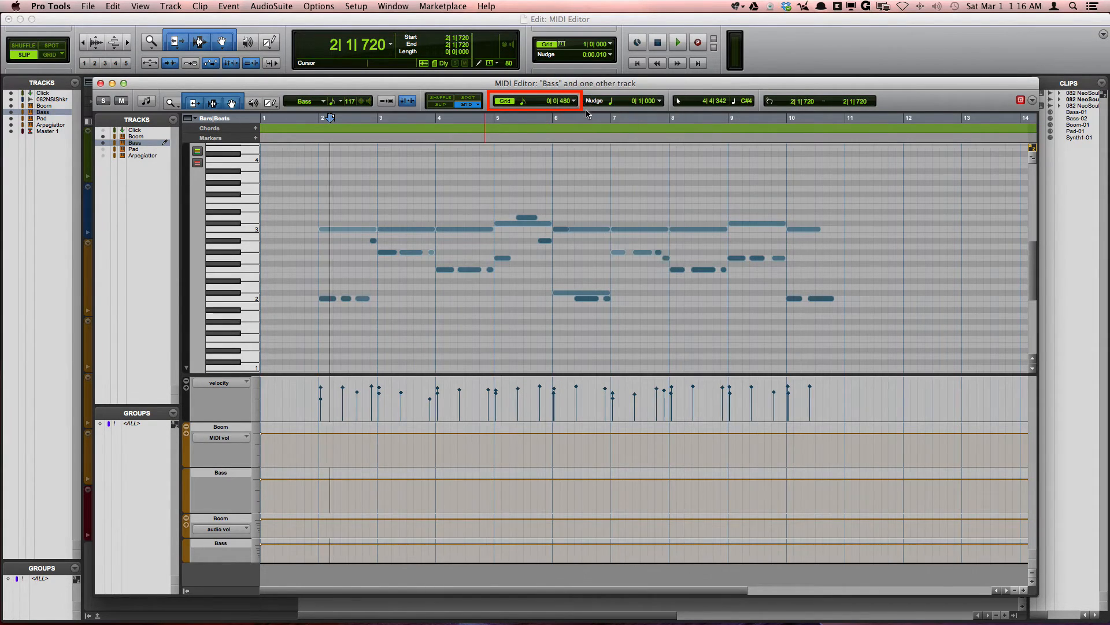
click(575, 126)
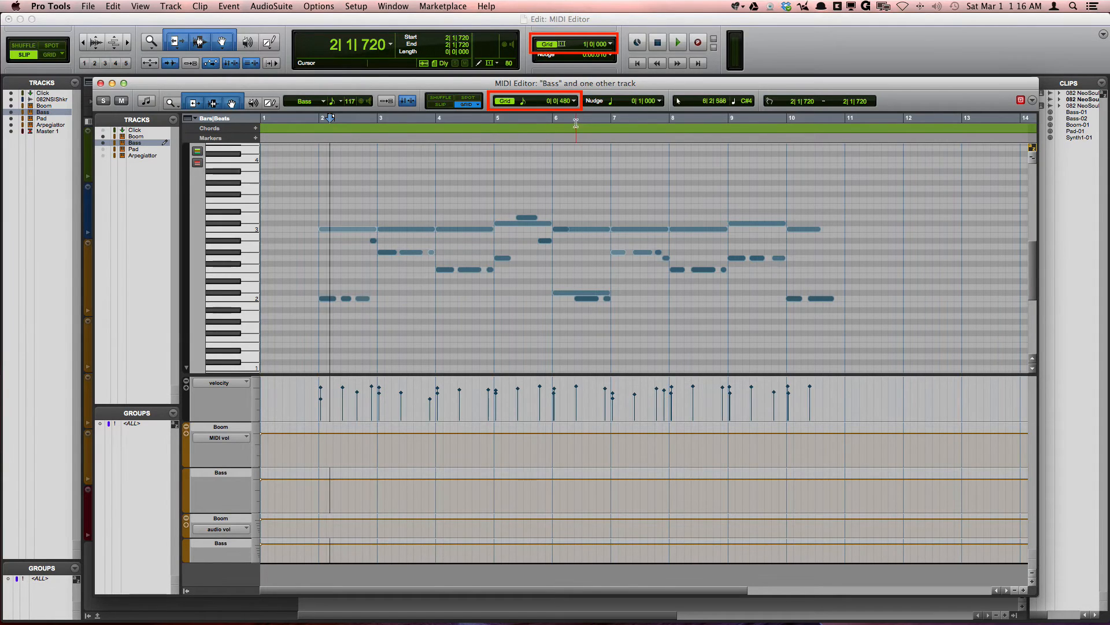
click(668, 130)
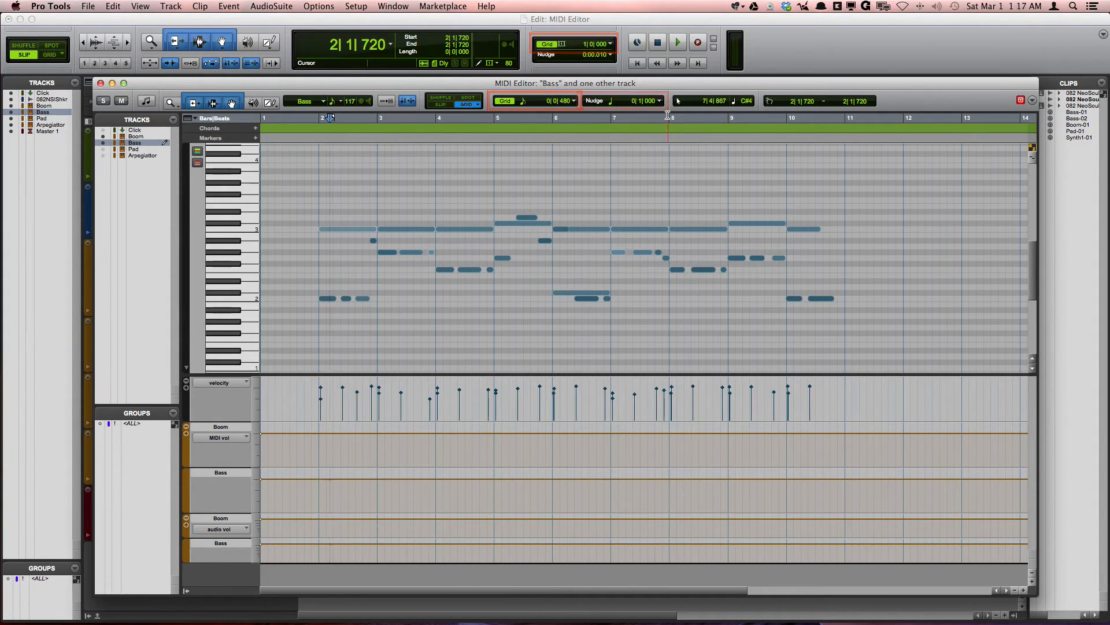
click(658, 101)
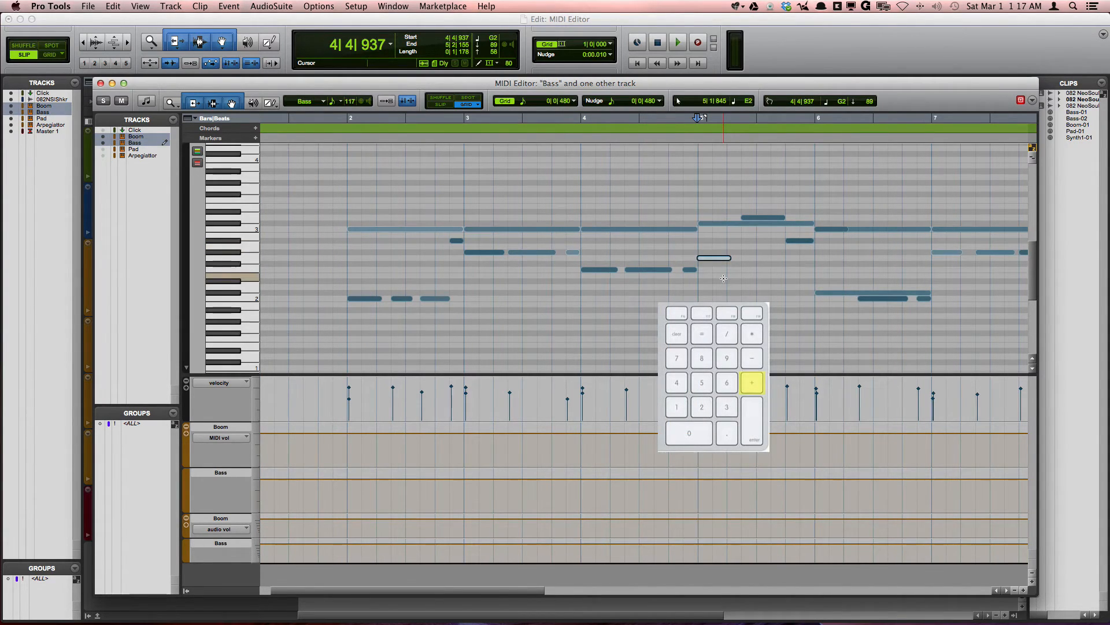
Step: Drag a Selector range from 4|3|480 to 5|4|000 capturing the Bass notes inside it
click(752, 382)
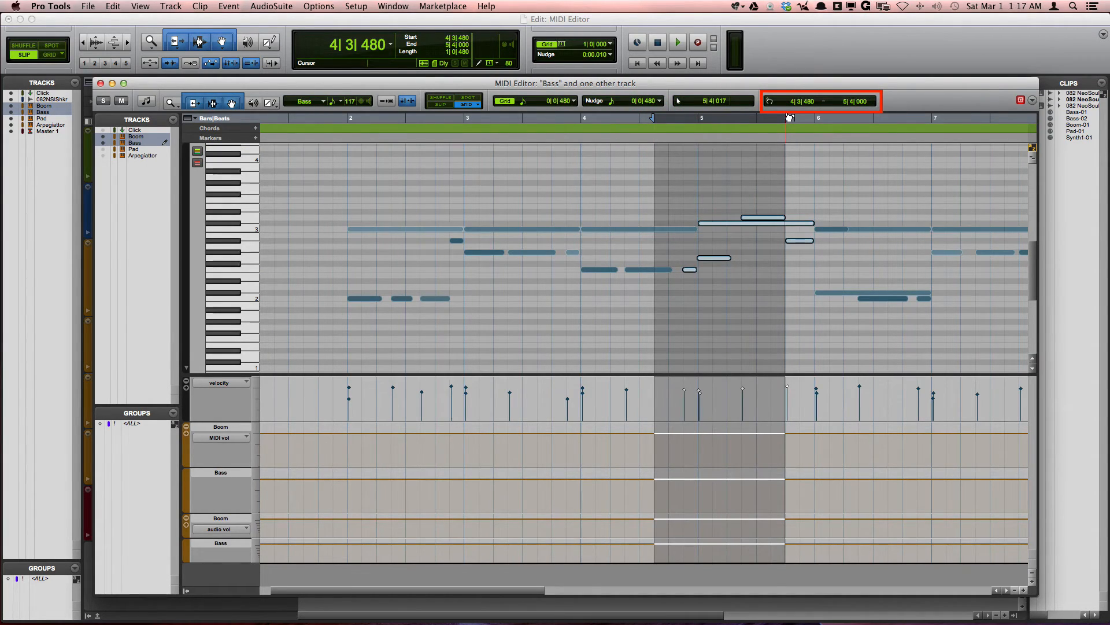
Step: Marquee-select the four notes around bar 4 and adjust the selection Start to 3|4|949
click(691, 118)
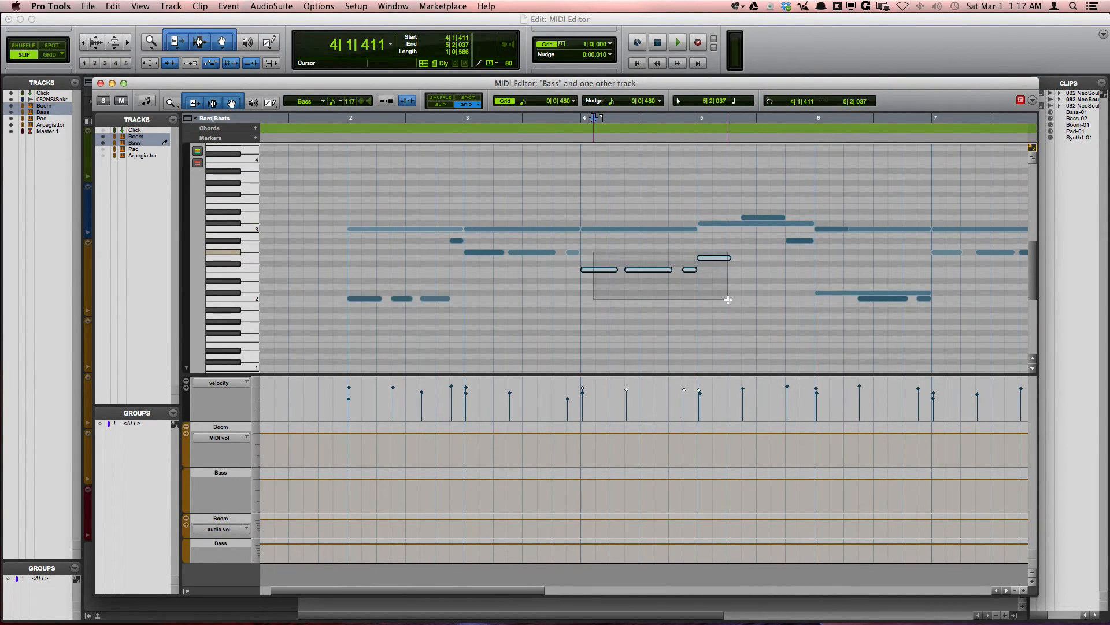
click(854, 103)
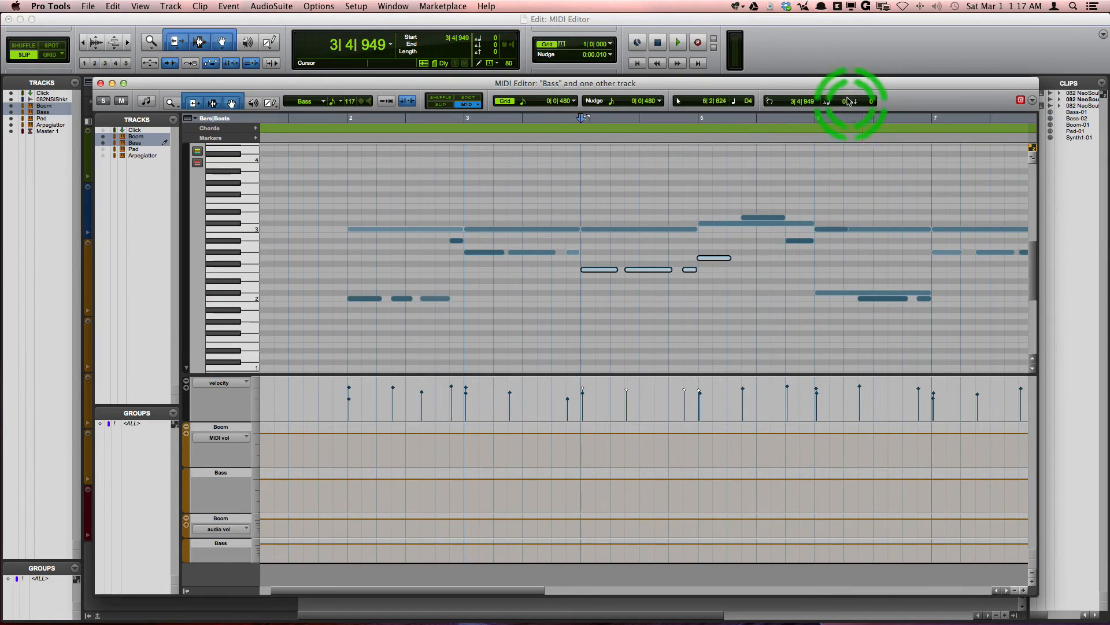
click(851, 103)
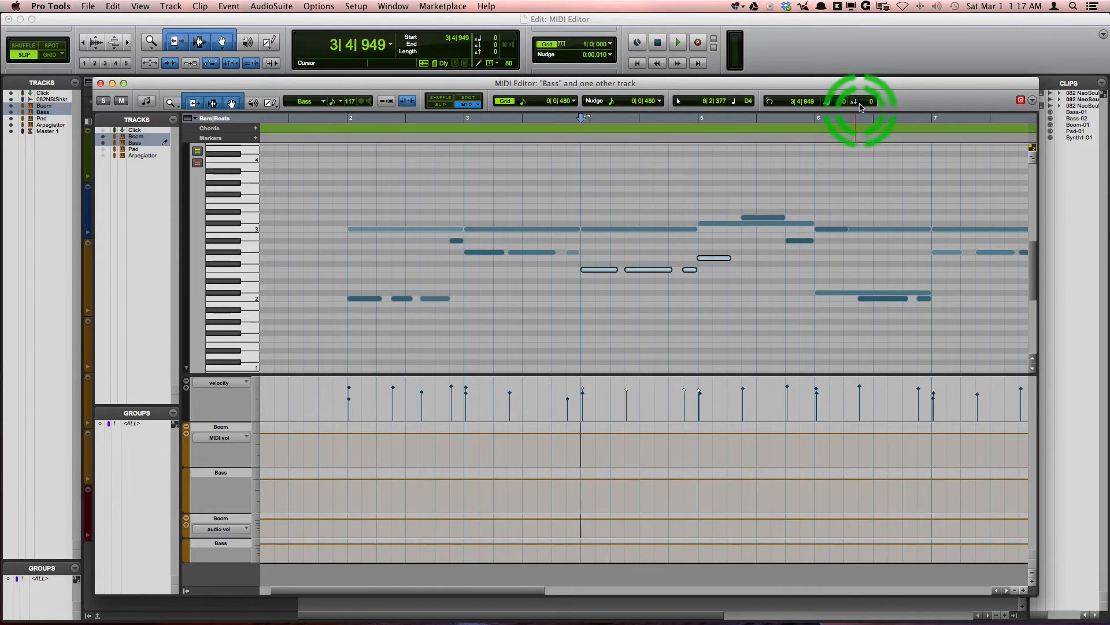
click(869, 101)
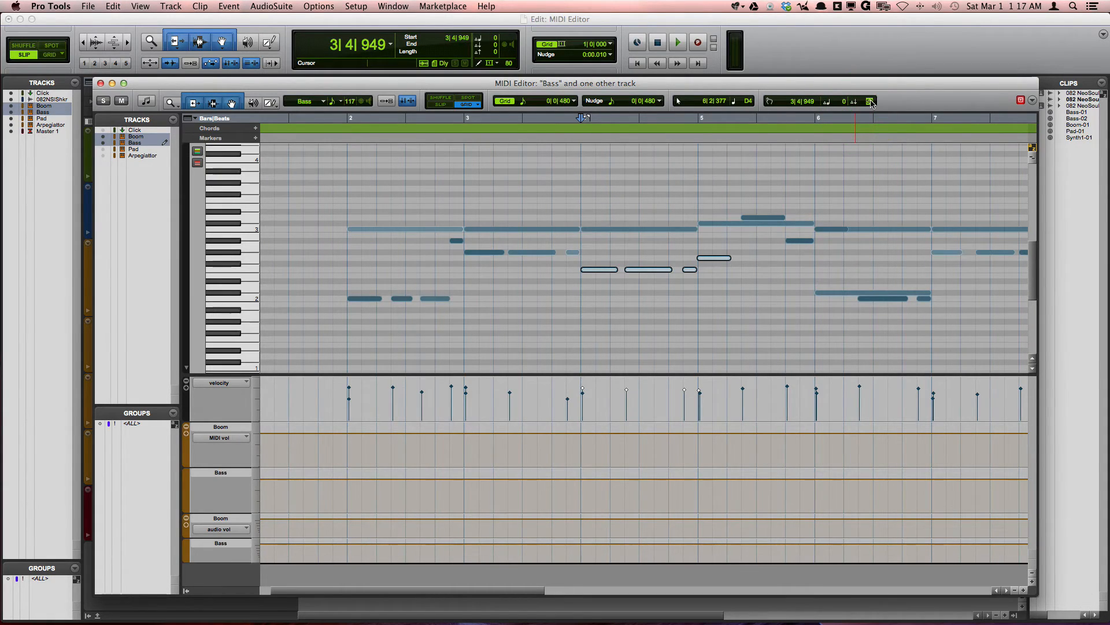
click(835, 133)
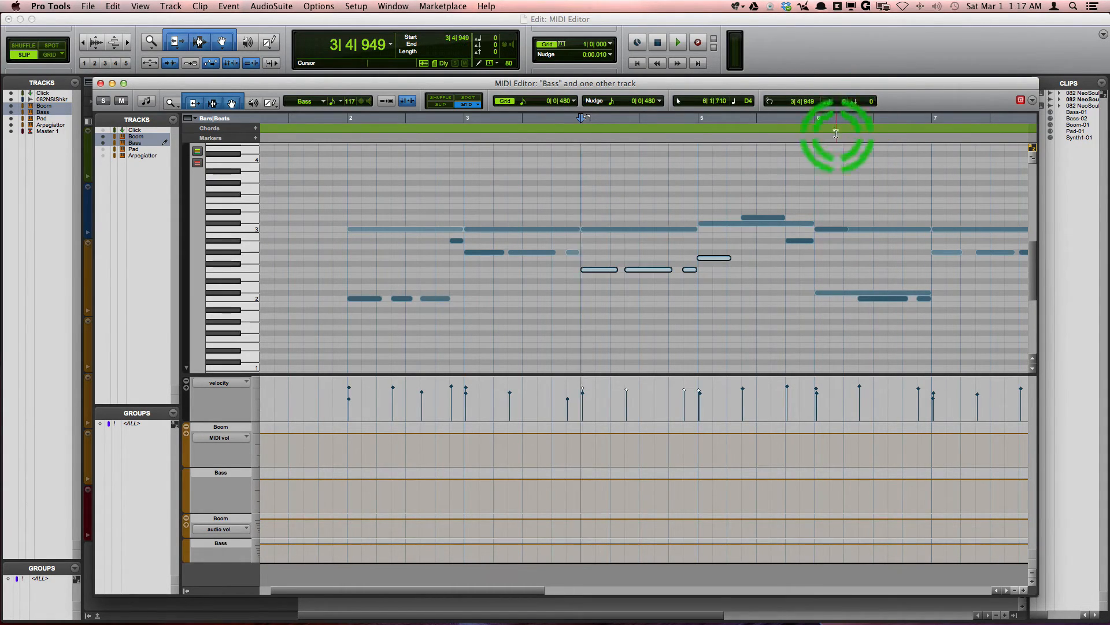
Step: Close the MIDI Editor window, returning to the Edit window with the Boom-01 clip
click(1019, 100)
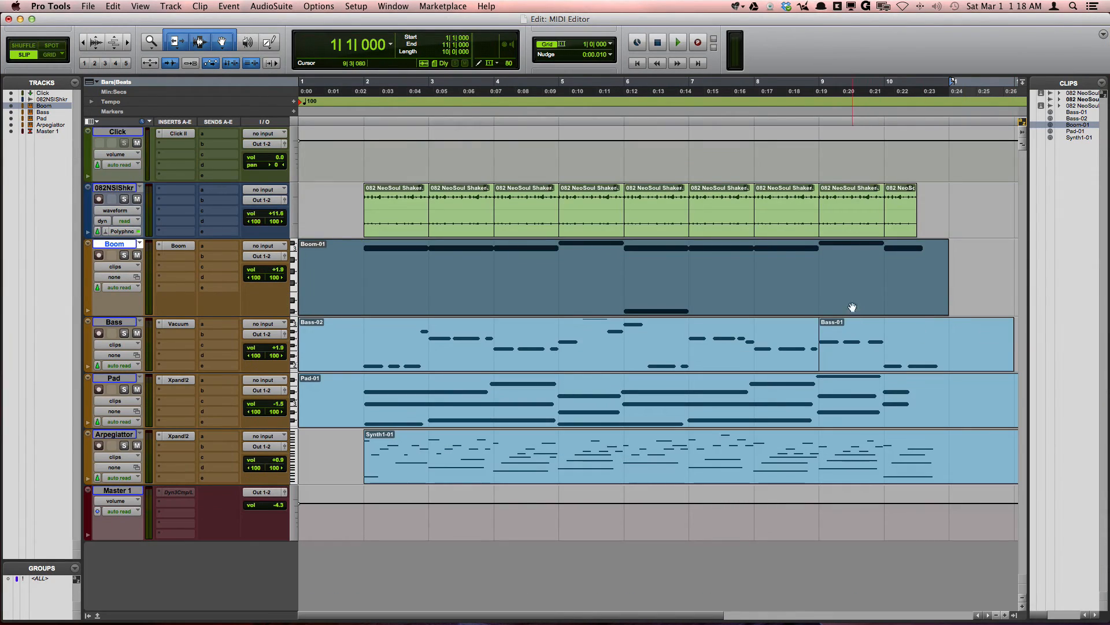
Step: Reopen the MIDI Editor and display two more tracks' notes alongside the Boom notes
click(980, 84)
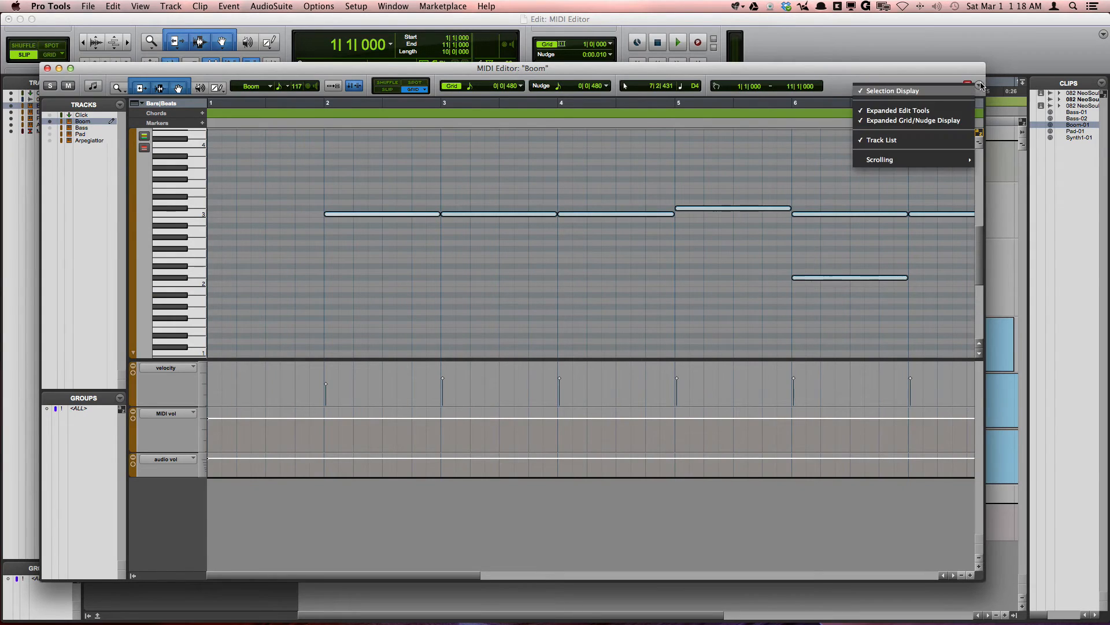
mouse_move(881, 140)
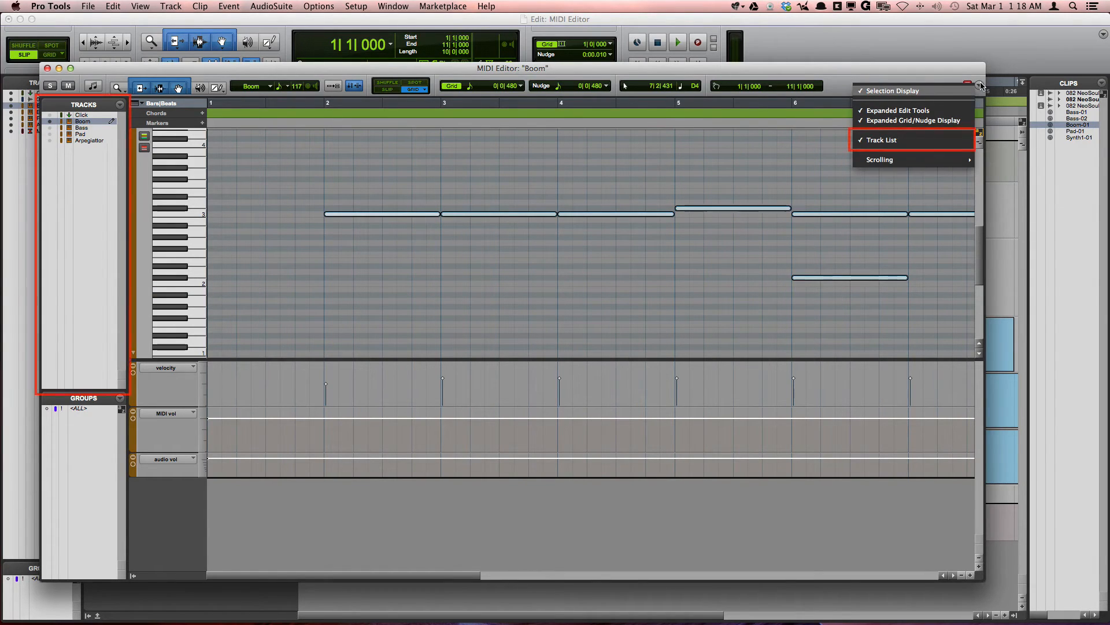
click(882, 140)
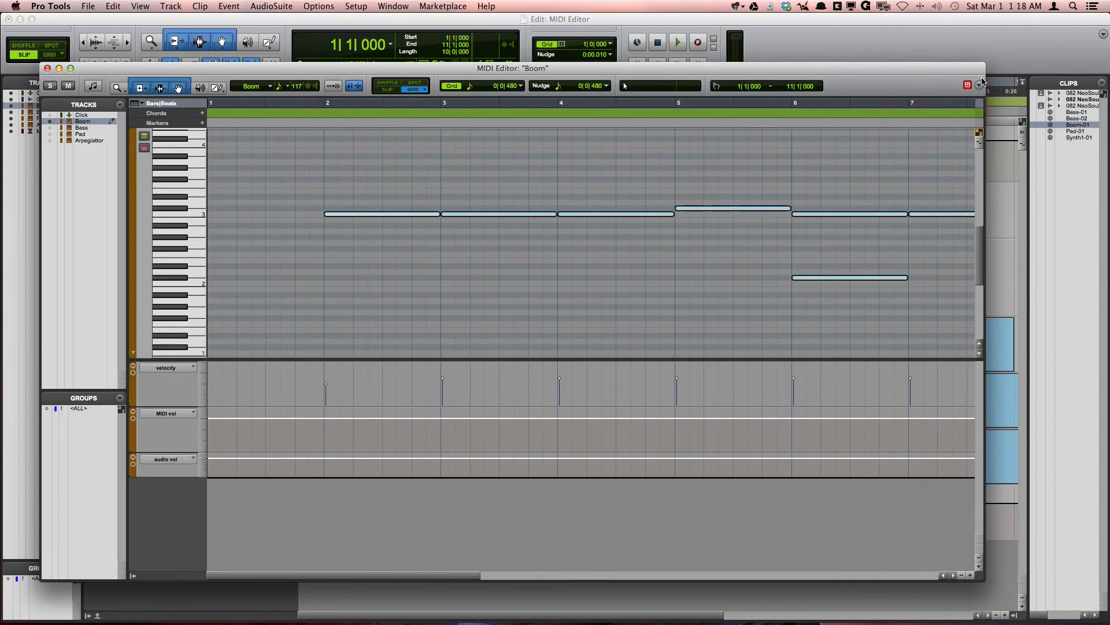
click(1021, 83)
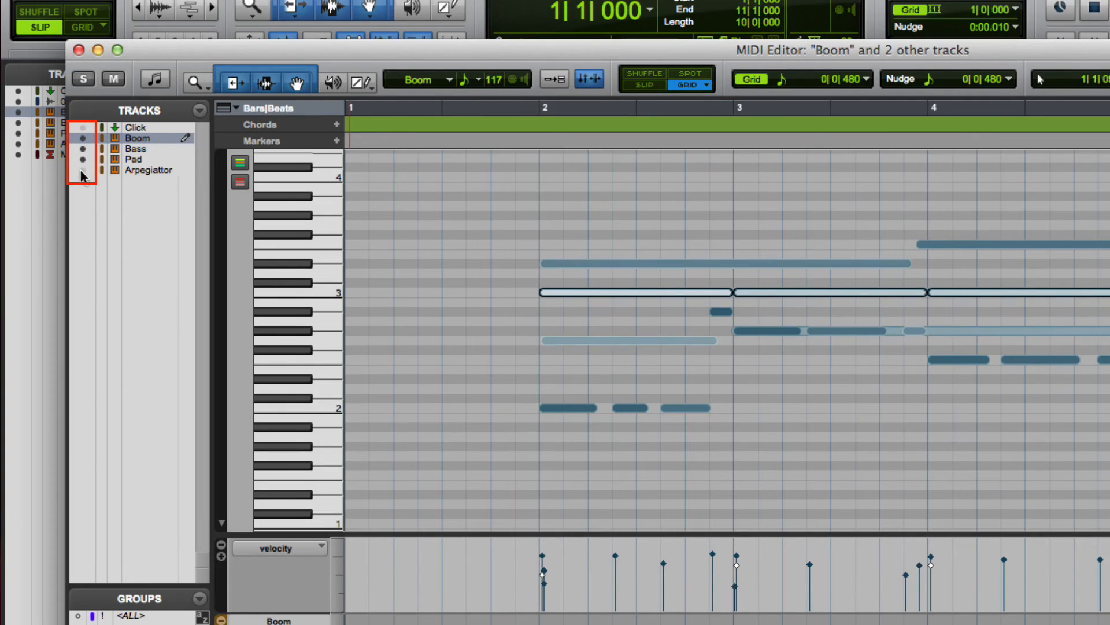
Step: Make Bass the edit target and show notes for Arpeggiator, Pad and the other tracks with it
click(83, 137)
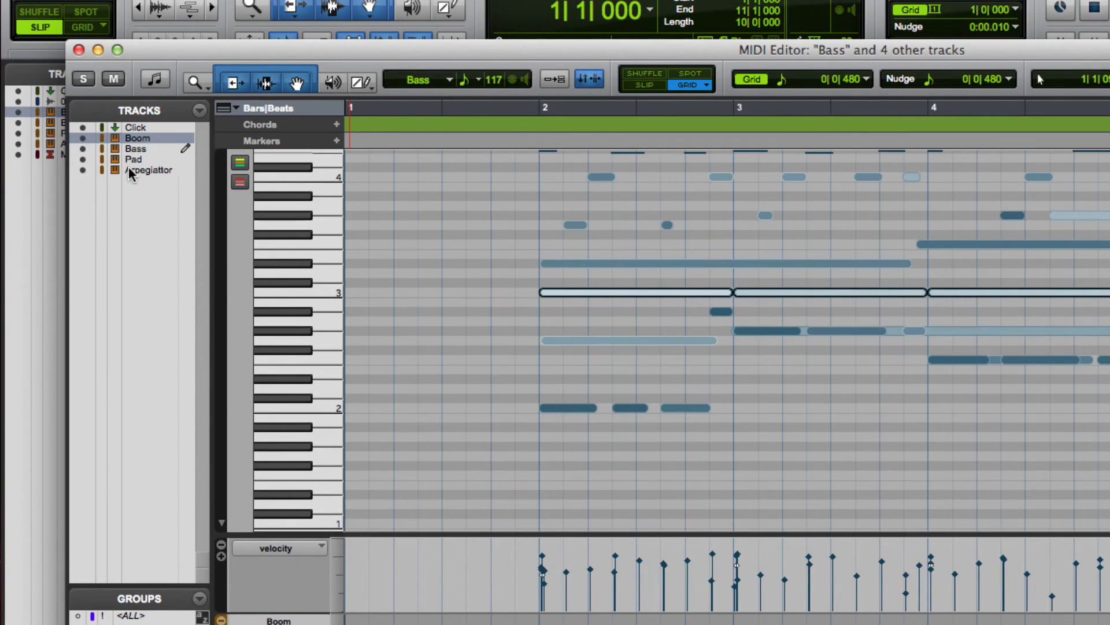
click(135, 149)
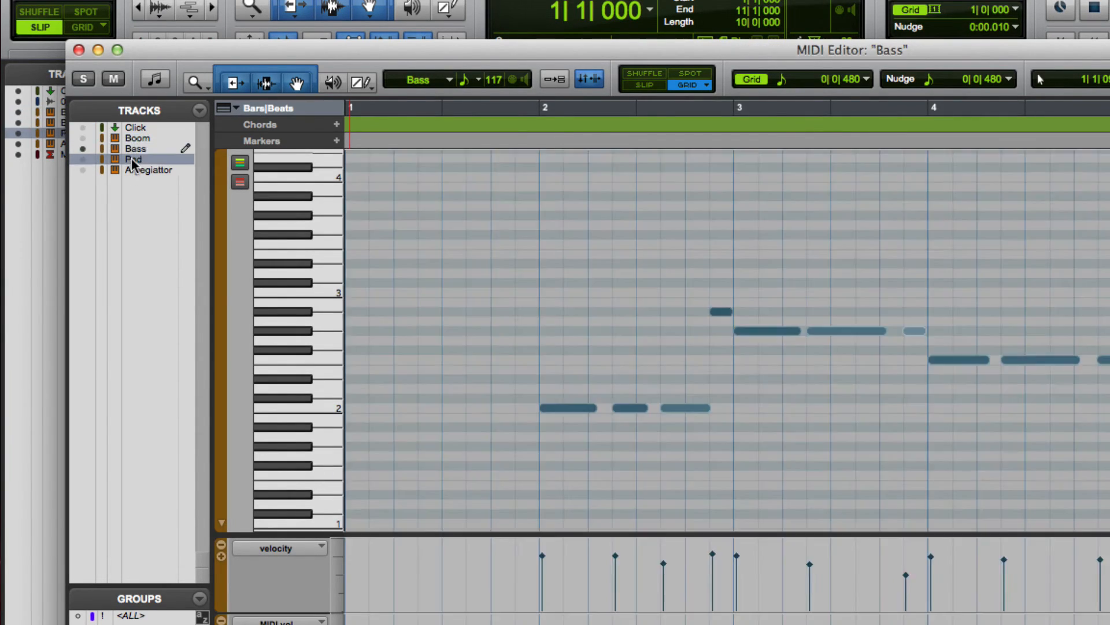
click(147, 169)
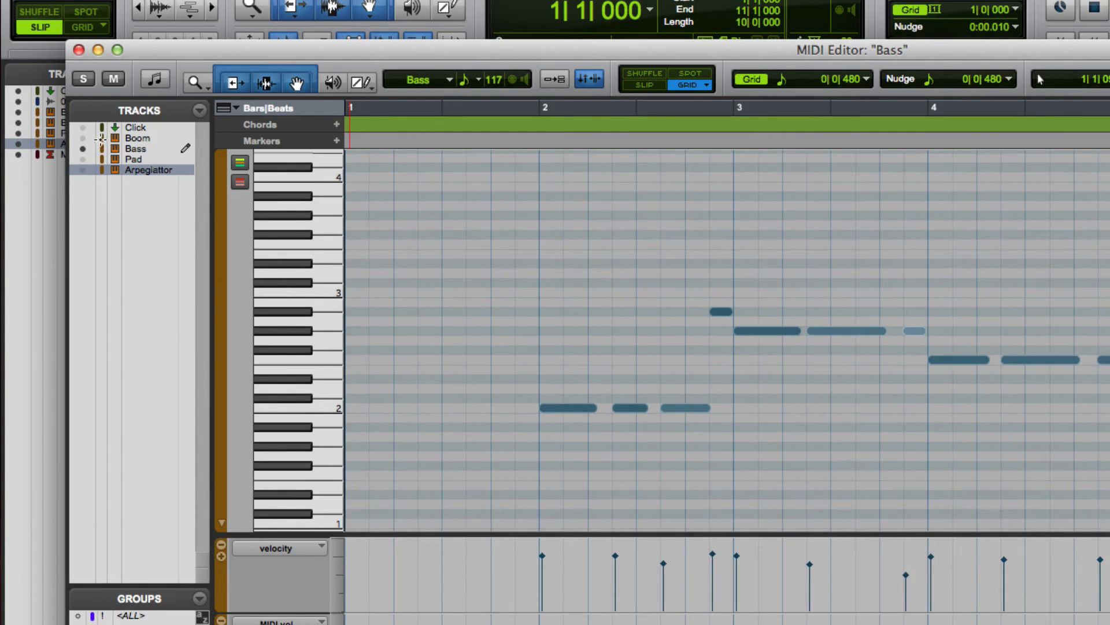
mouse_move(134, 156)
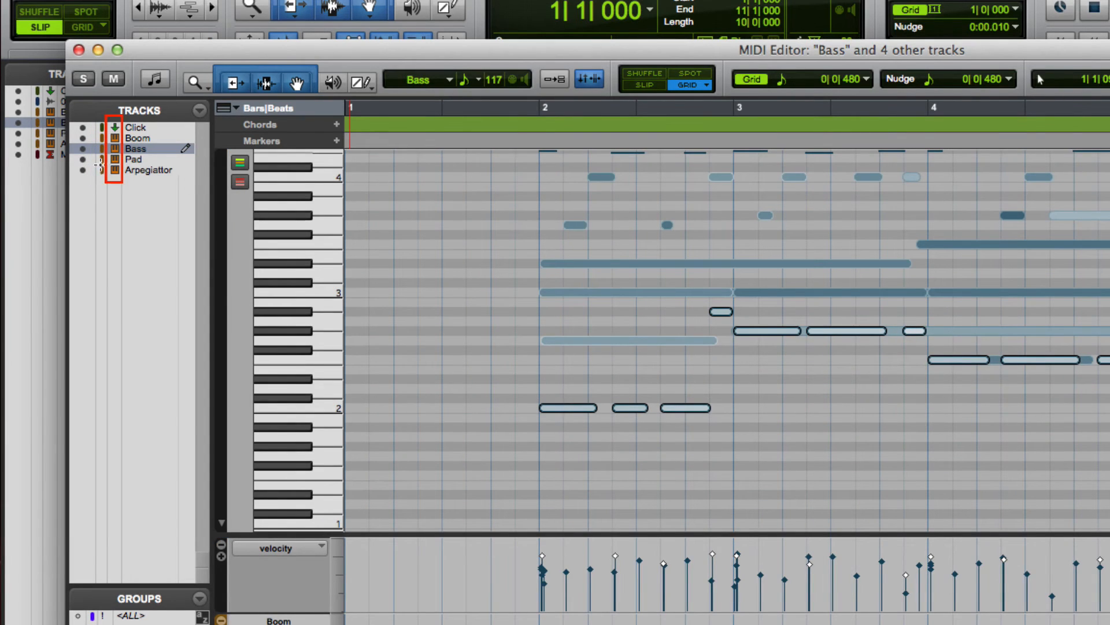
click(147, 193)
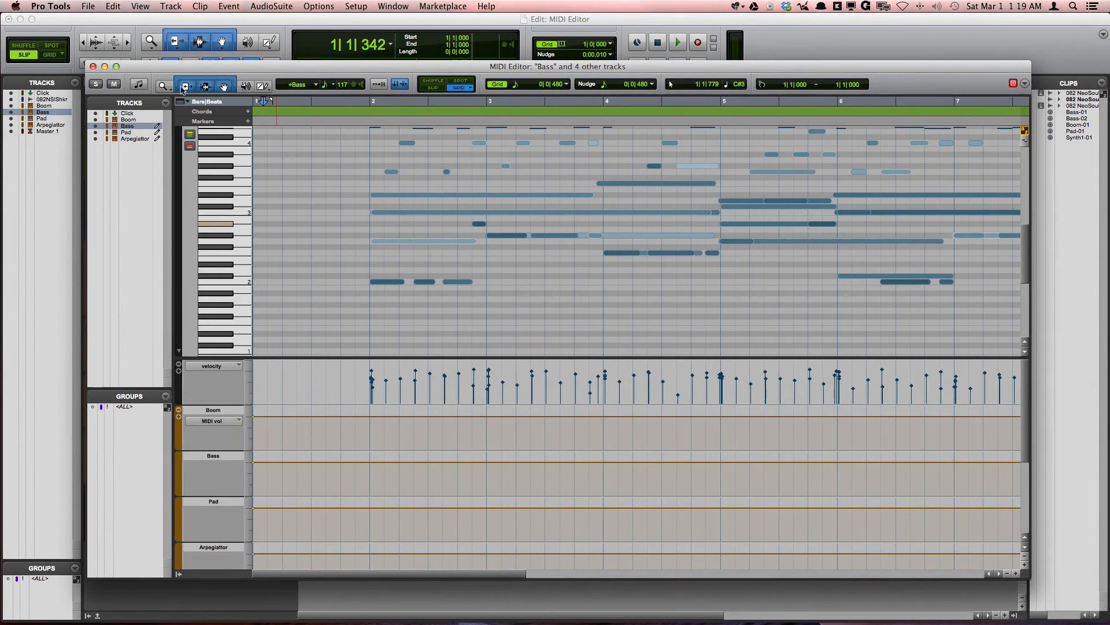
click(166, 103)
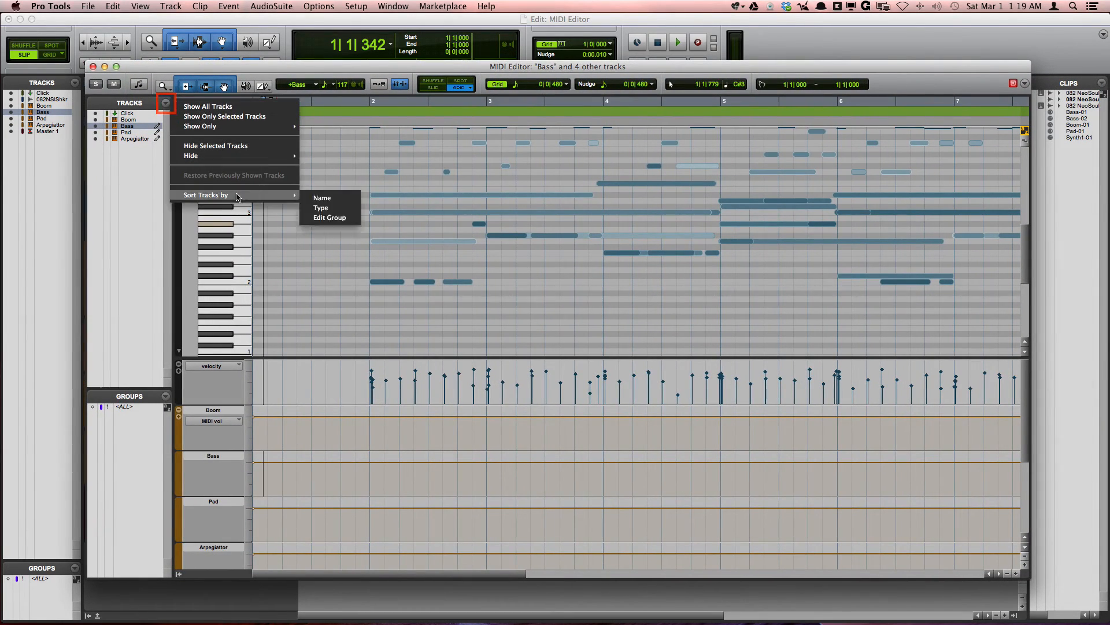
mouse_move(206, 194)
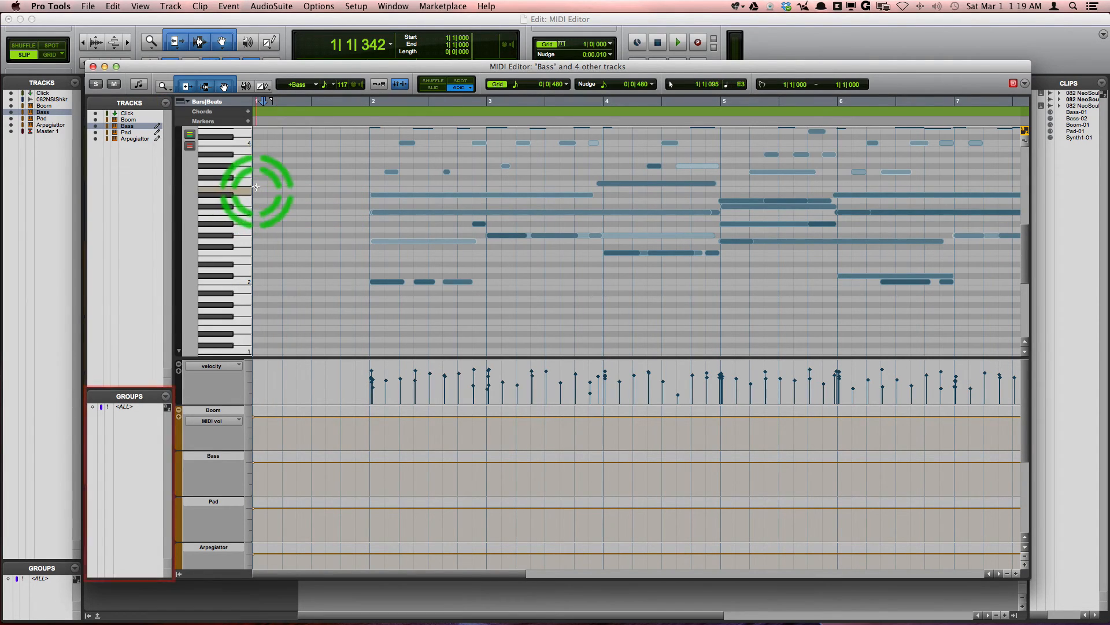
mouse_move(243, 323)
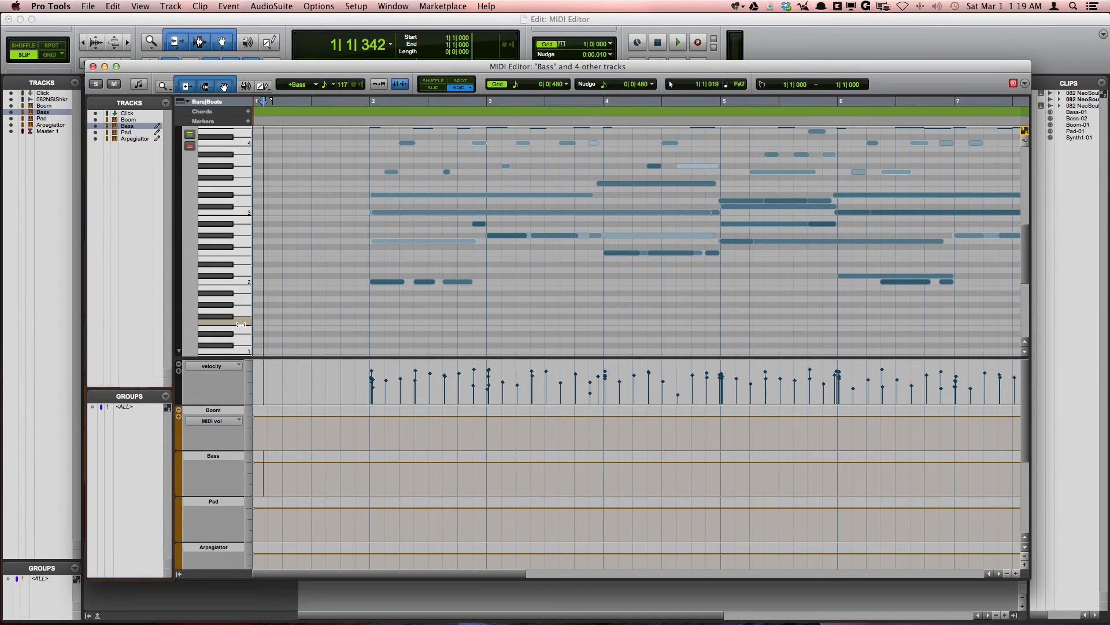
Step: Add a Minutes:Seconds ruler above the notes and colour the notes by track
click(234, 310)
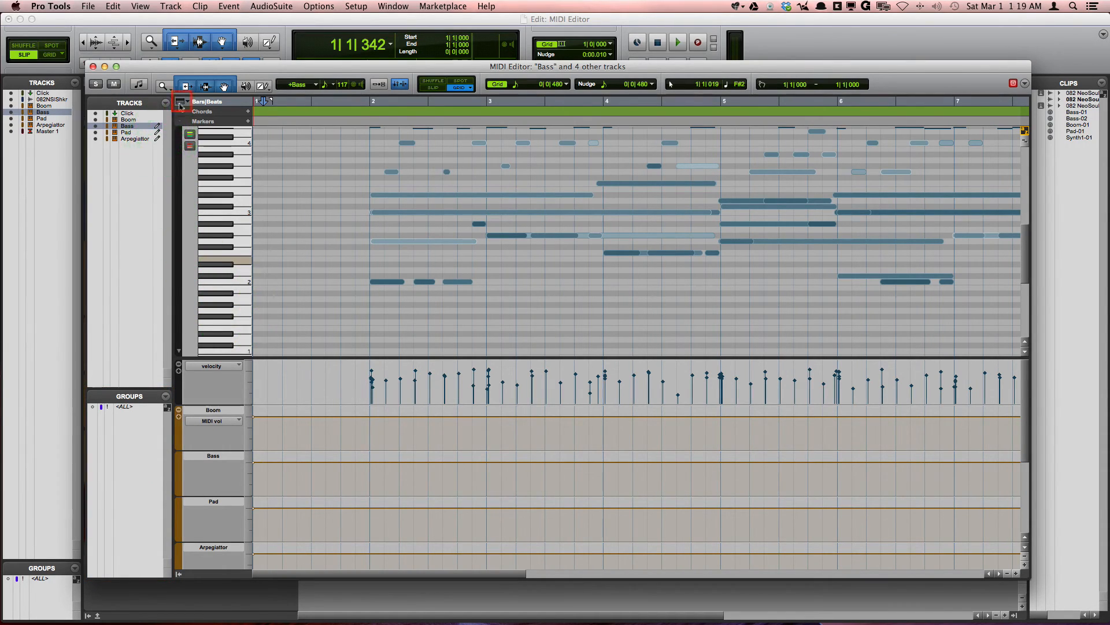
click(181, 102)
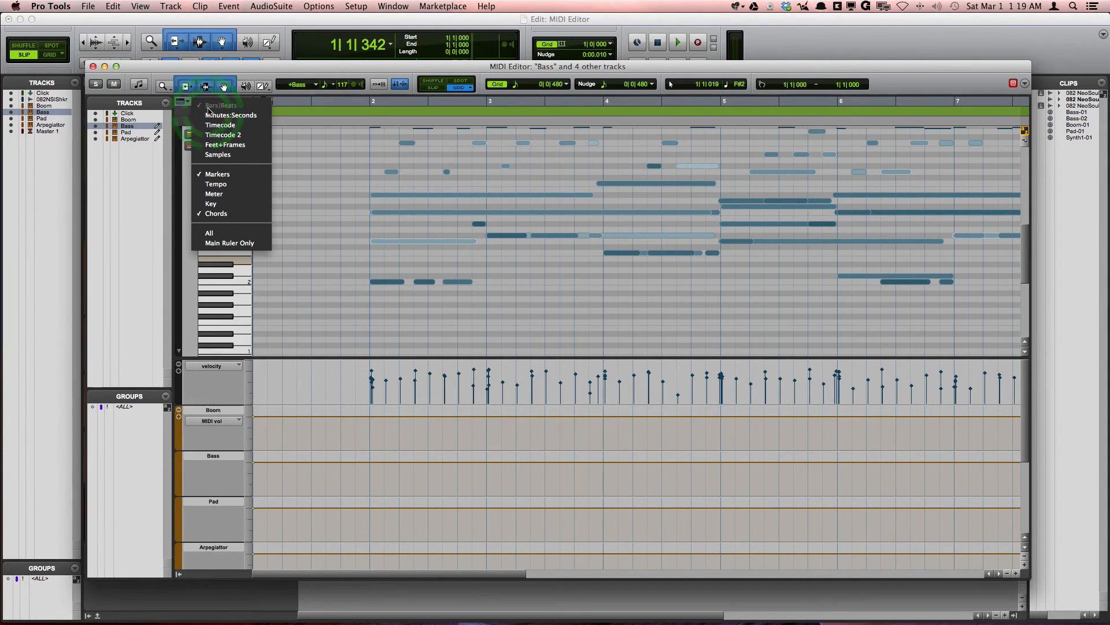
click(229, 114)
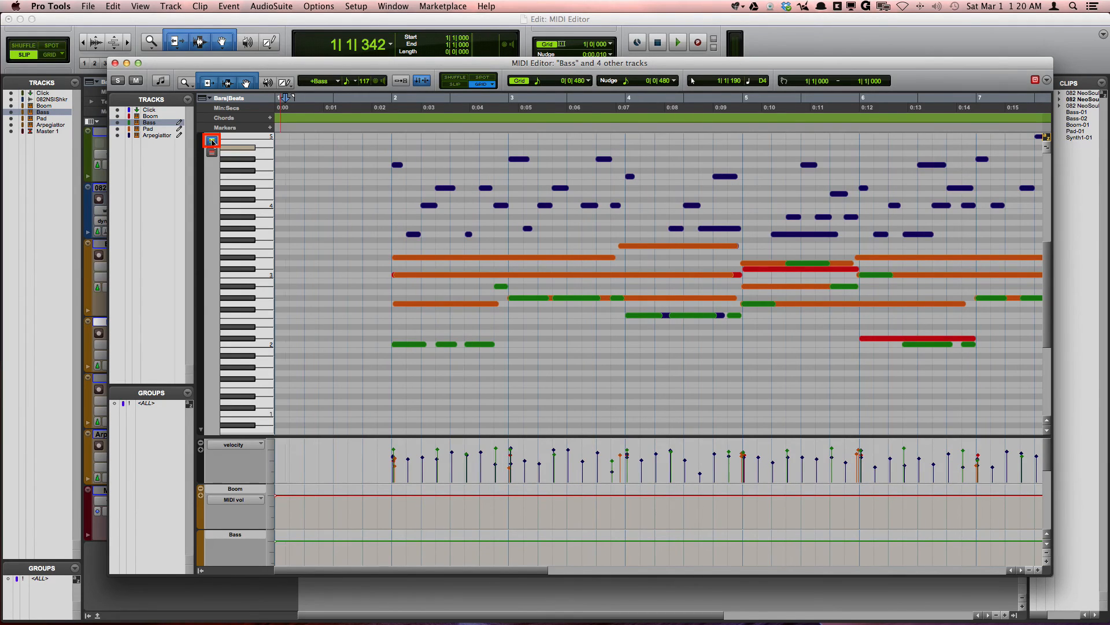
Step: Switch note colouring to red velocity shading and select a Pad note near bar 2
click(417, 212)
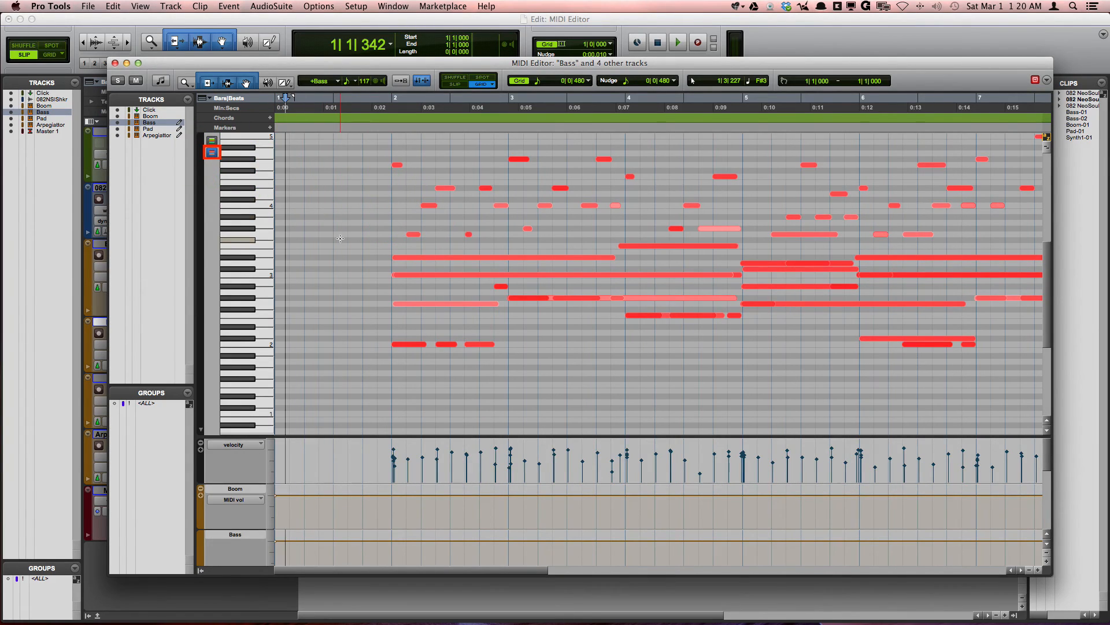
click(428, 305)
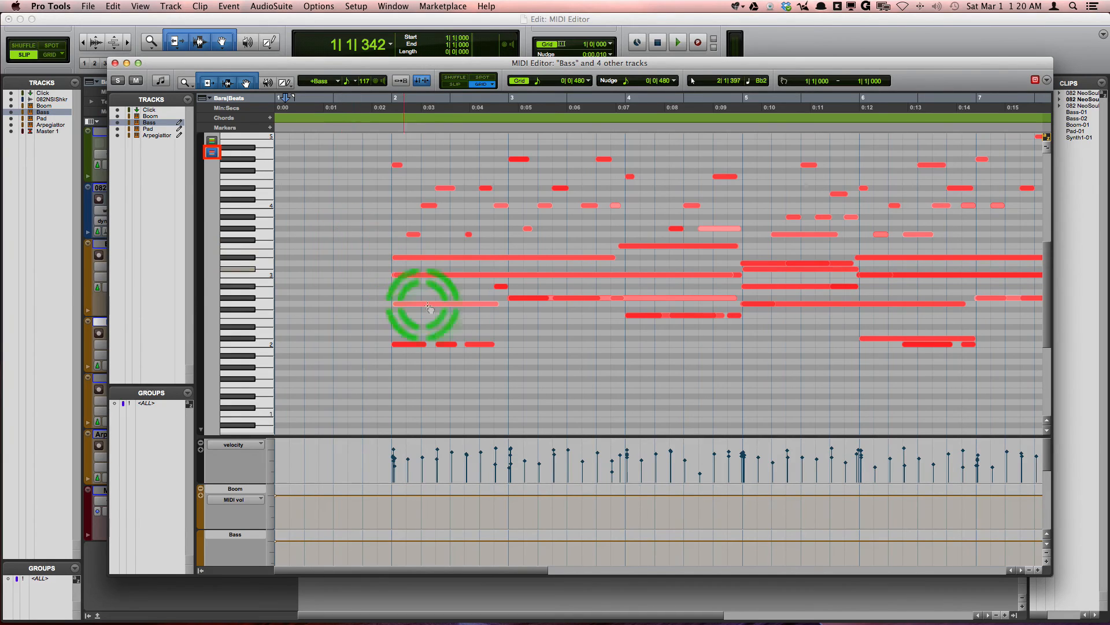
click(428, 304)
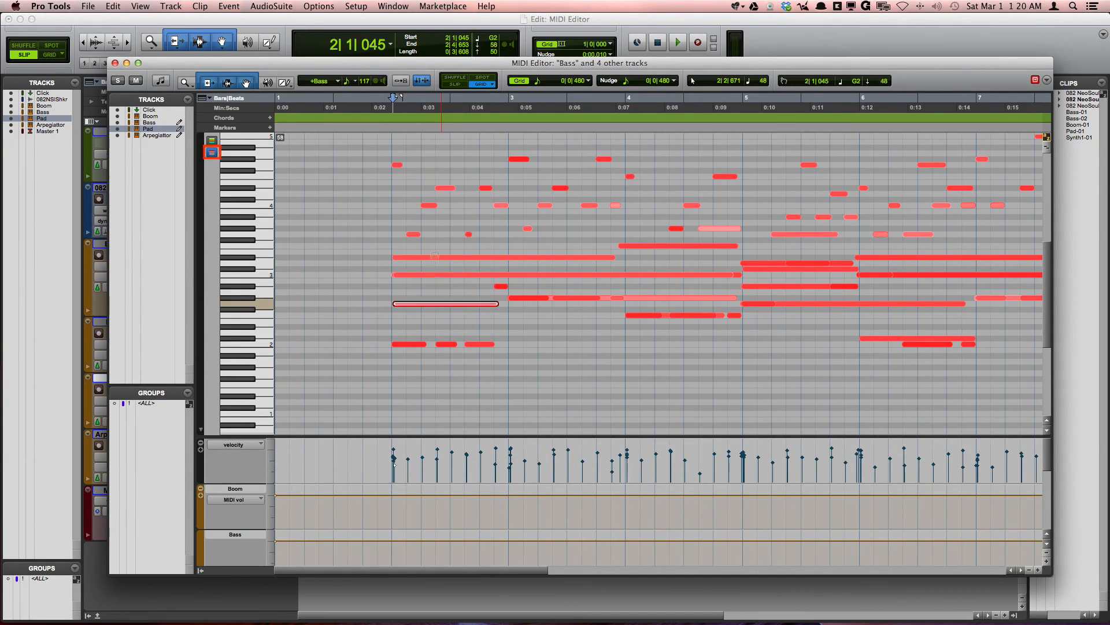
click(444, 304)
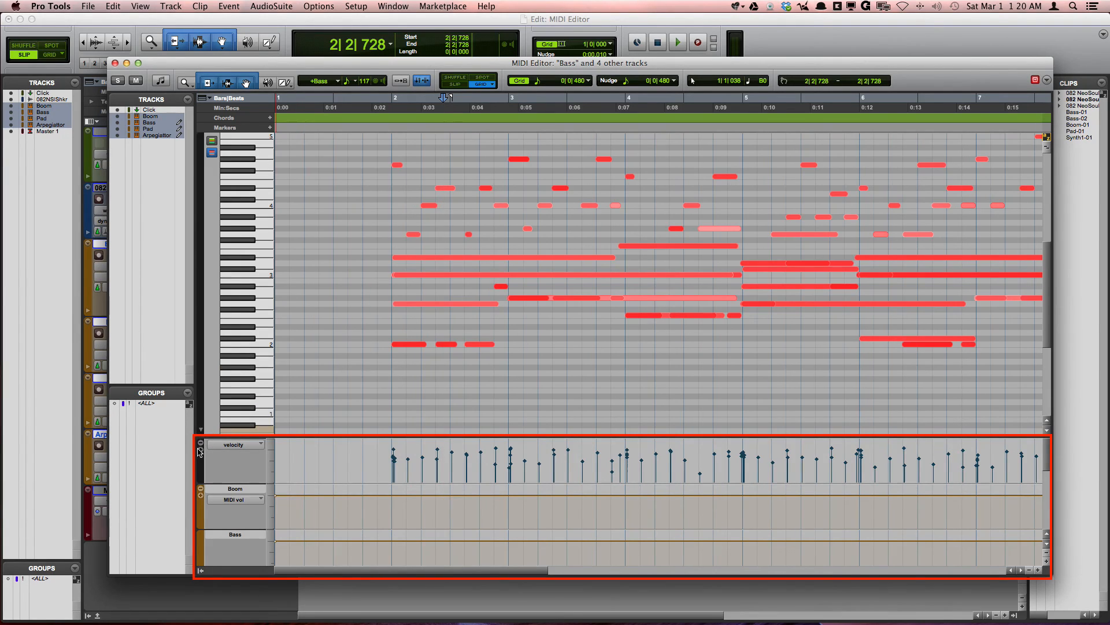
mouse_move(210, 493)
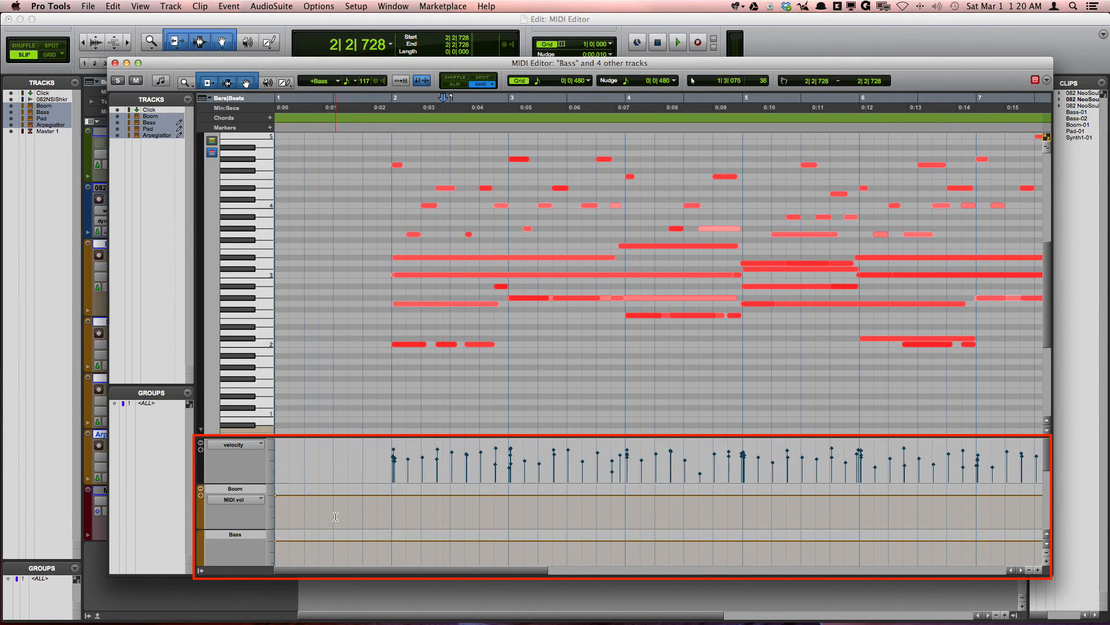
Step: Shrink the automation lanes, show lanes for all tracks, and open the velocity lane's data-type menu
scroll(down, 3)
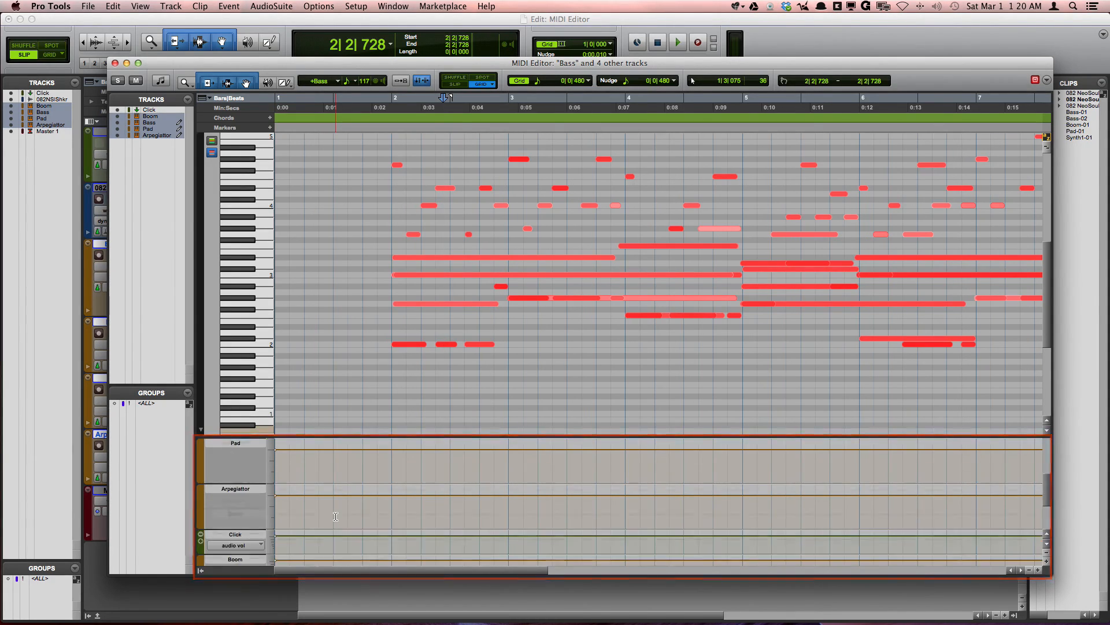
click(237, 444)
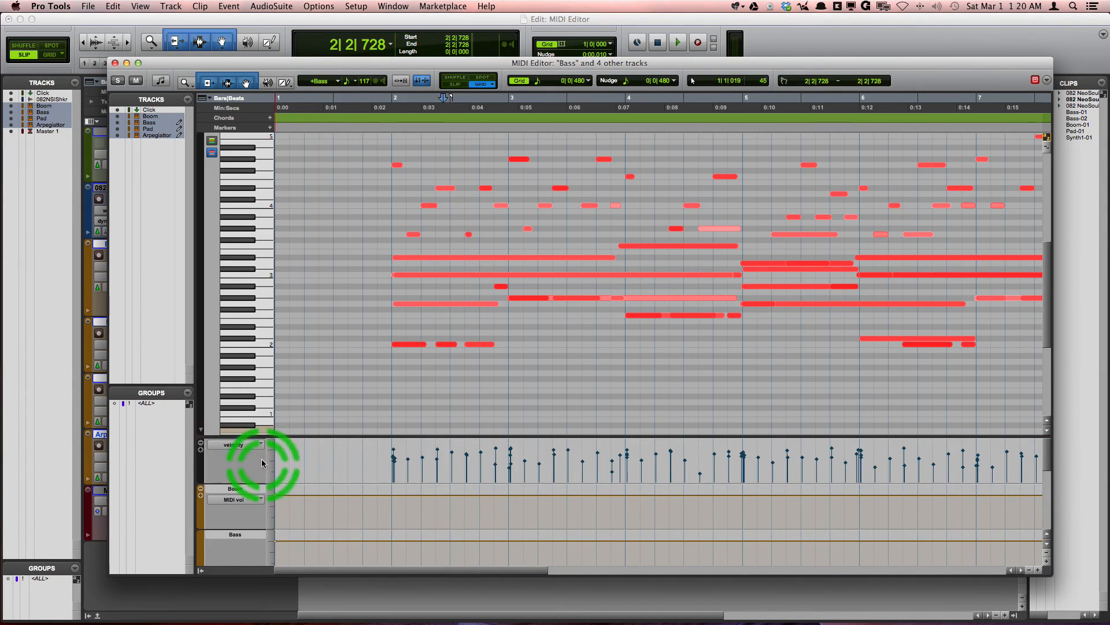
click(200, 431)
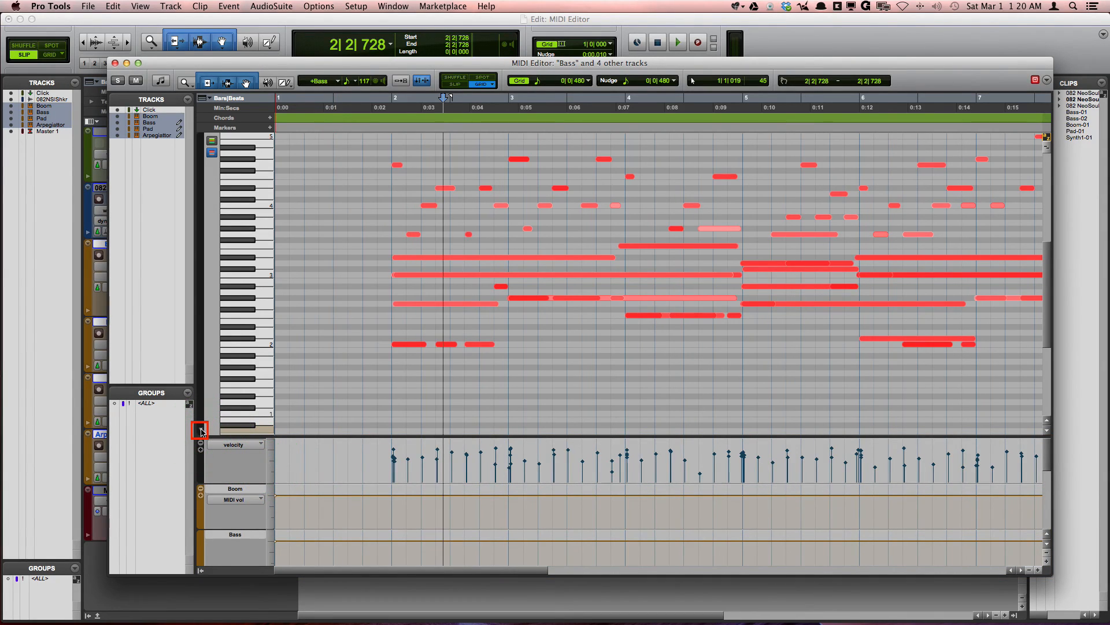
click(200, 430)
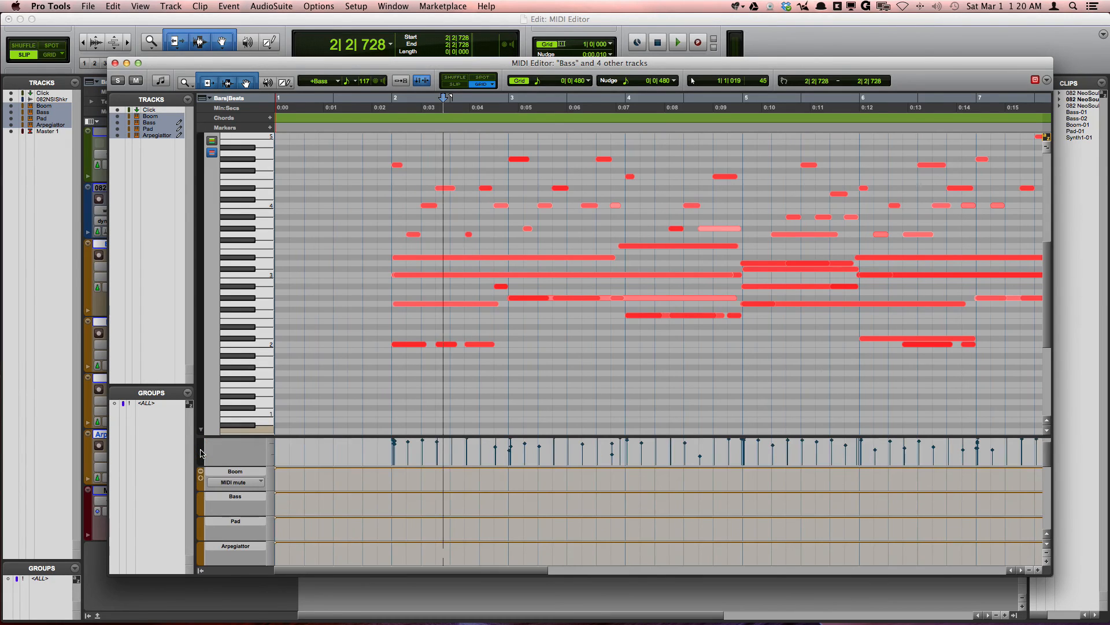
click(234, 482)
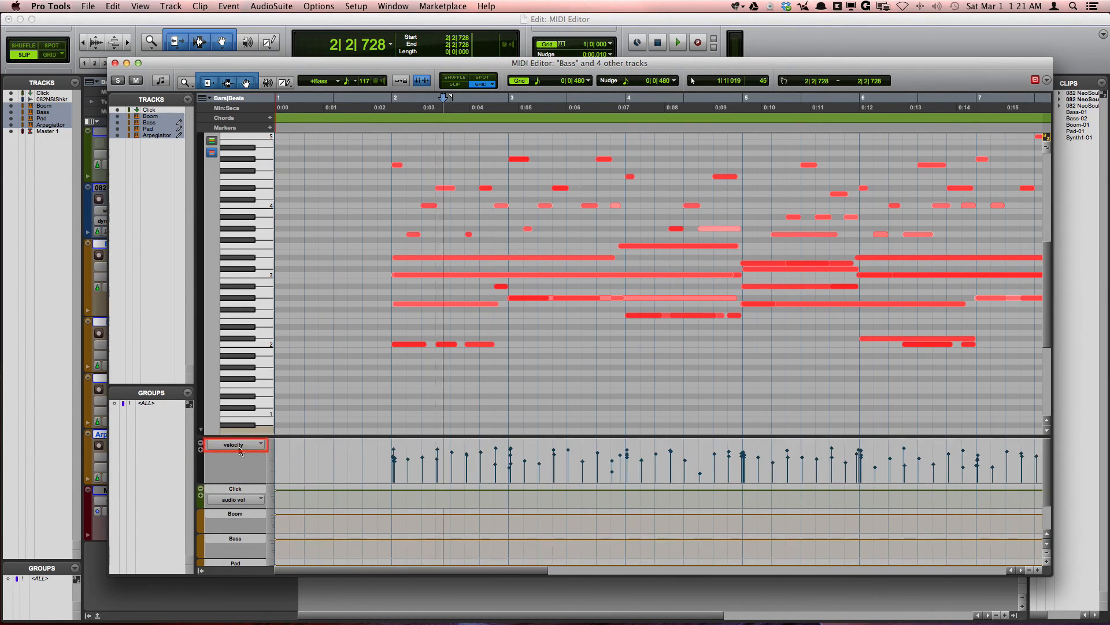
click(237, 444)
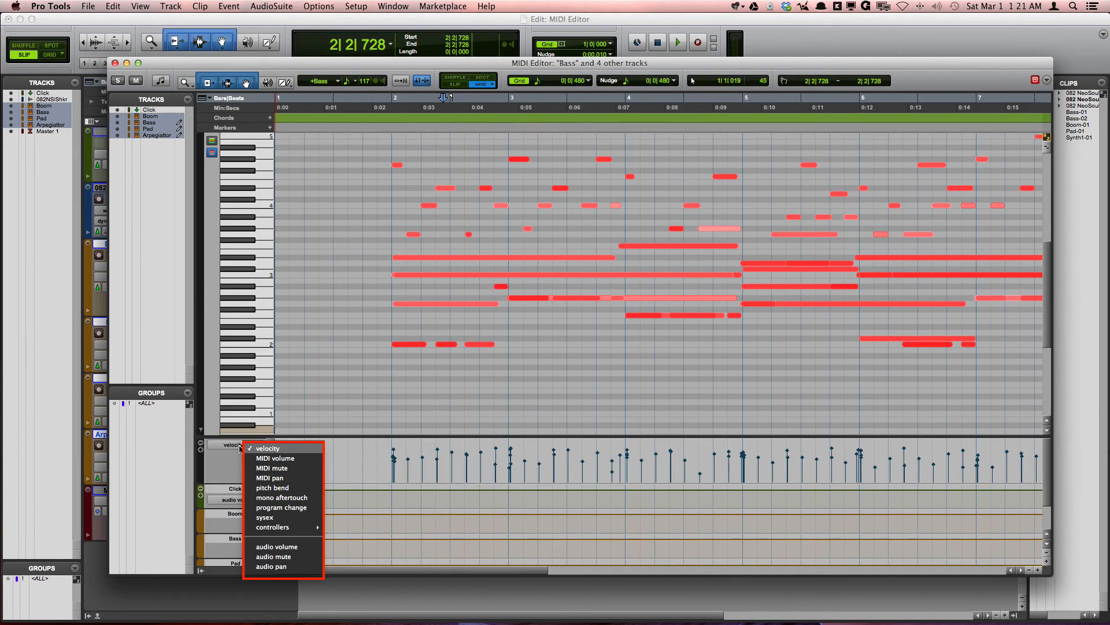